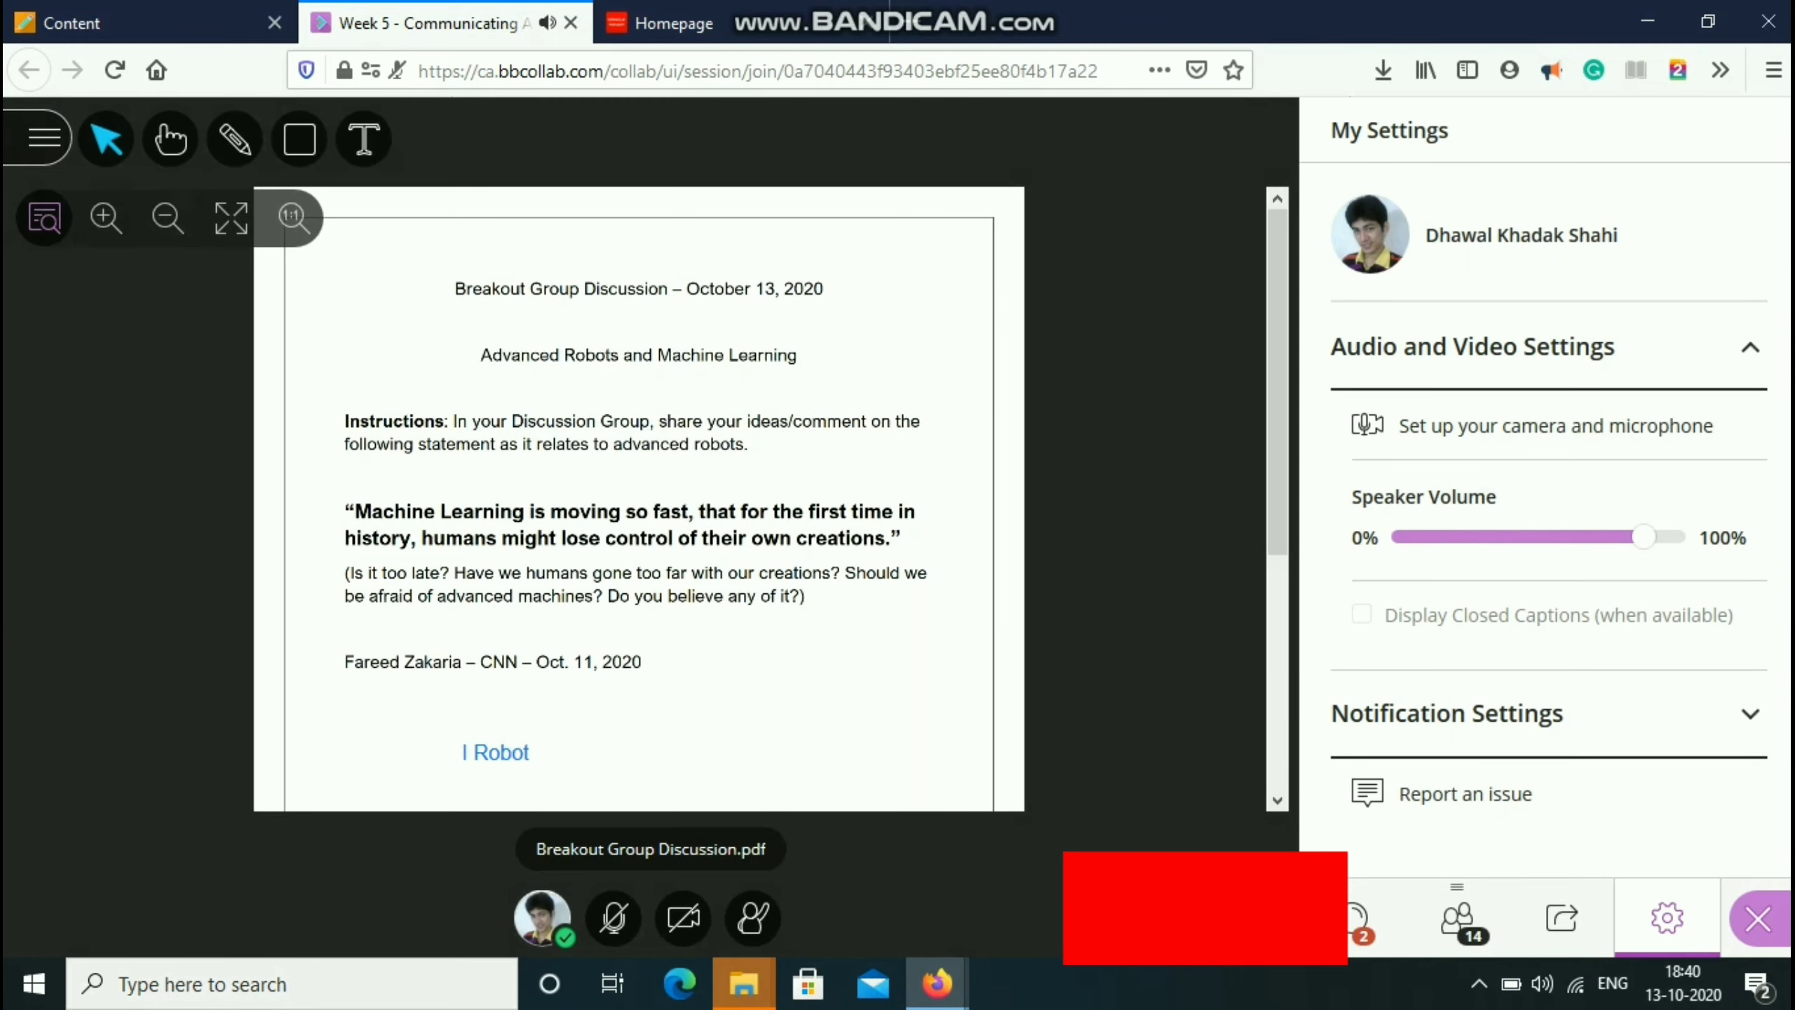
mouse_move(43, 218)
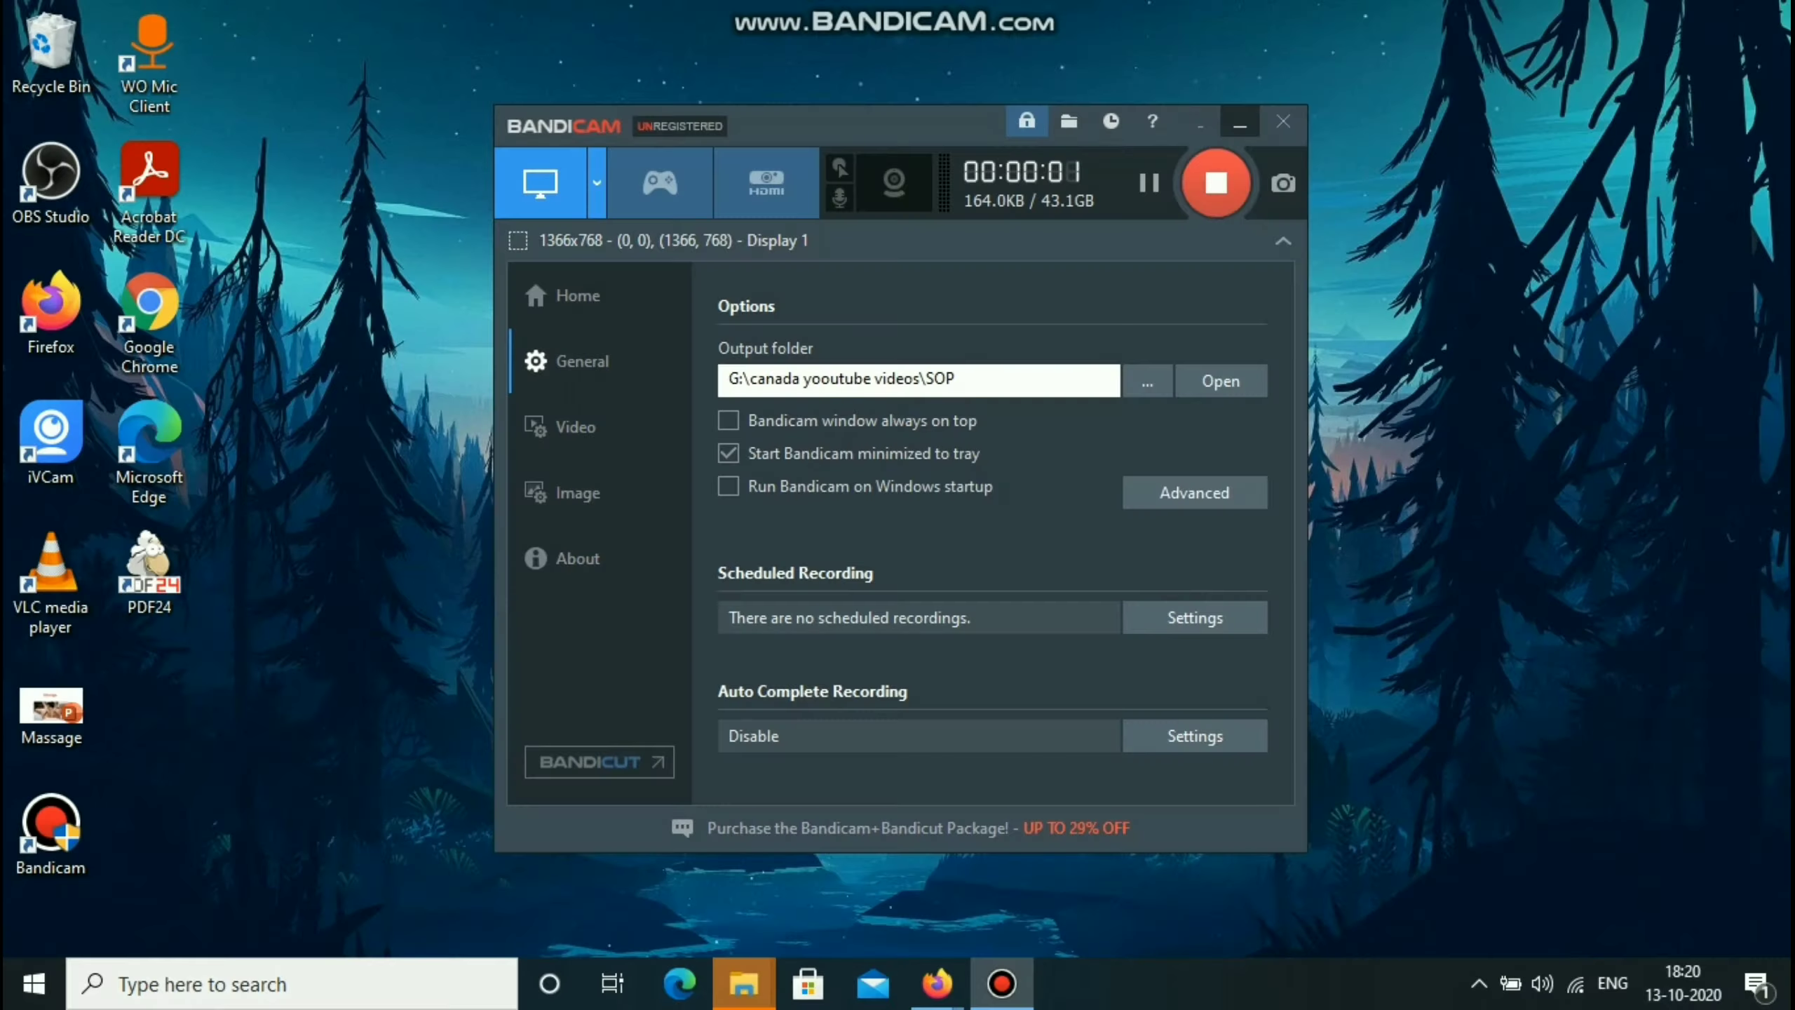
- Start the Bandicam recording and go from senecacollege.ca to the My.Seneca student portal
click(937, 984)
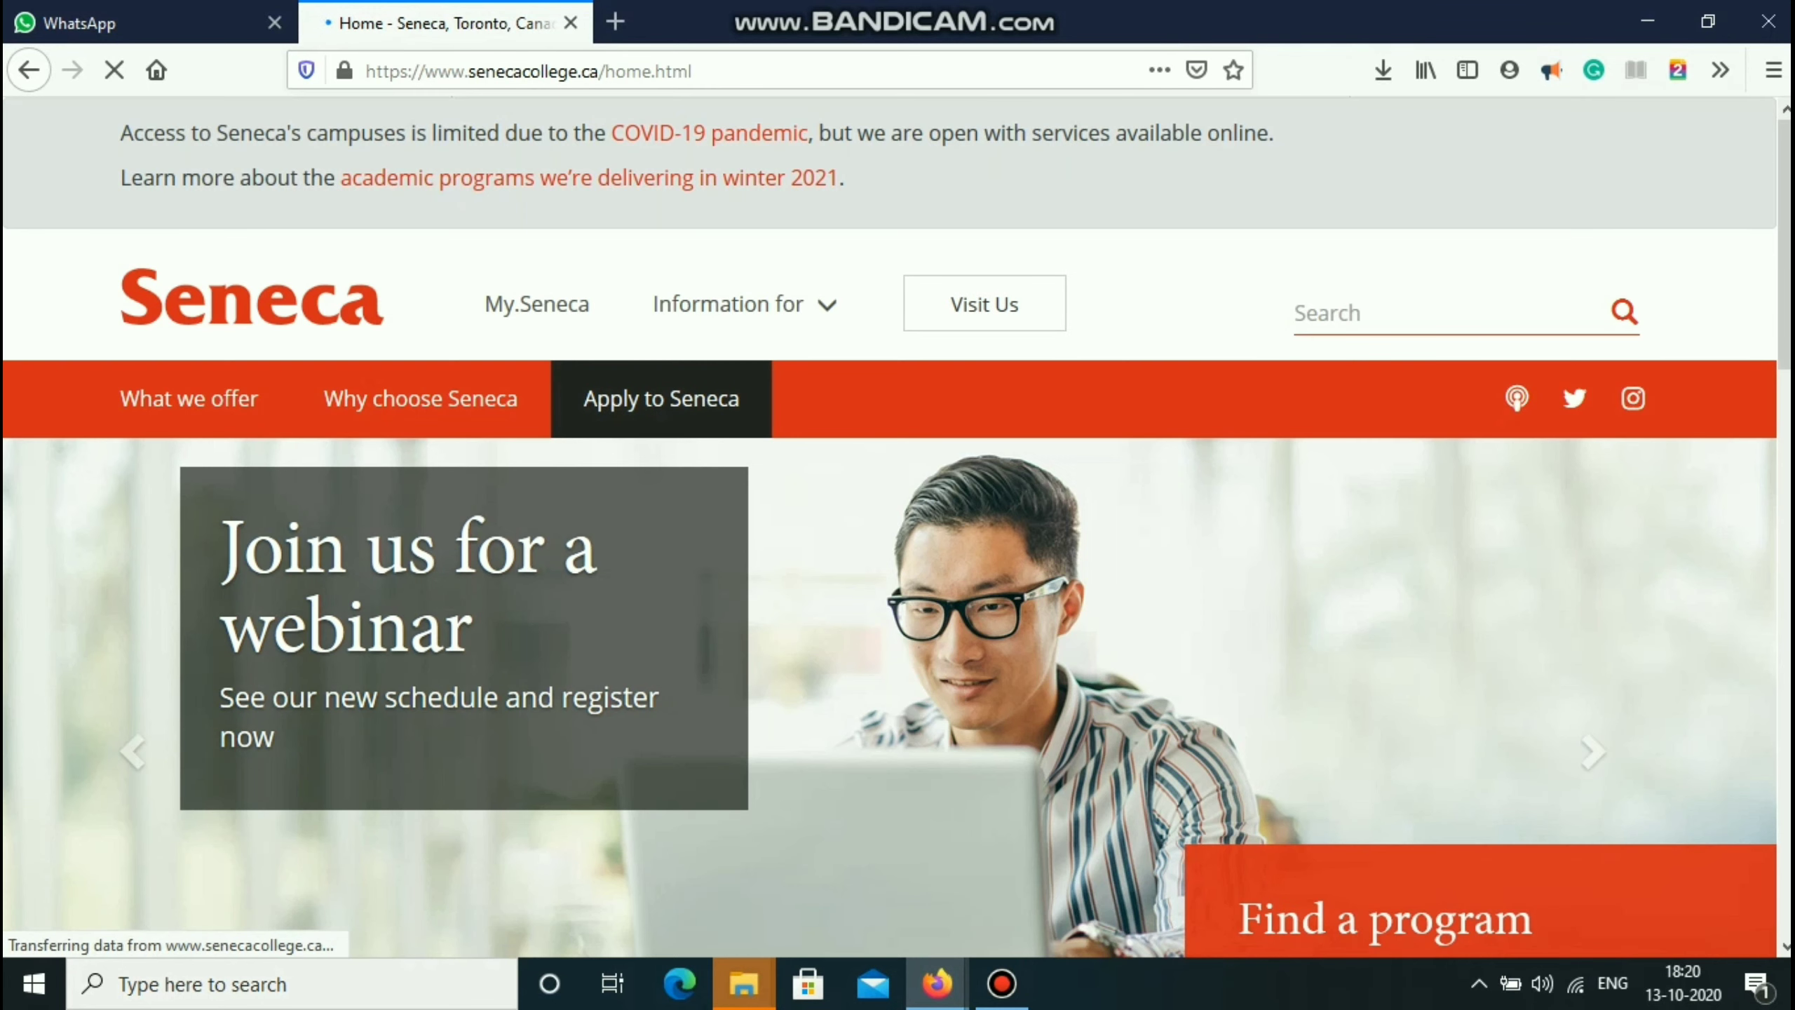
mouse_move(536, 302)
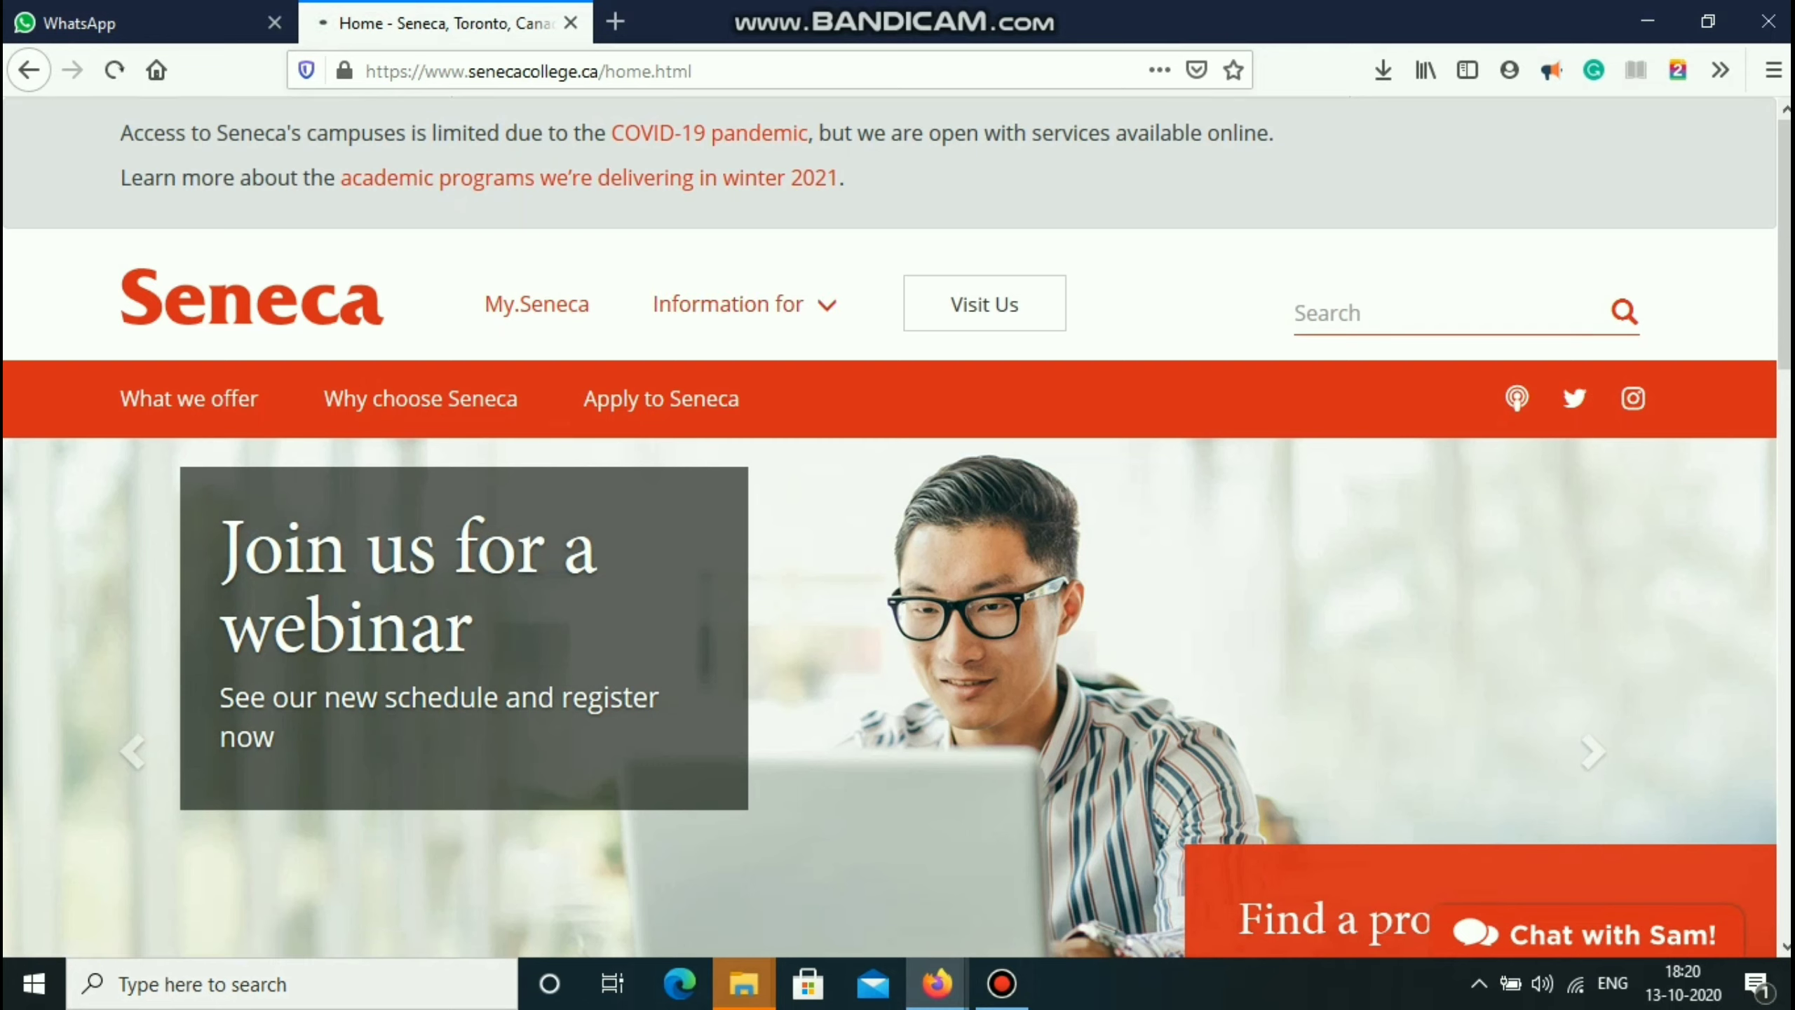
click(536, 304)
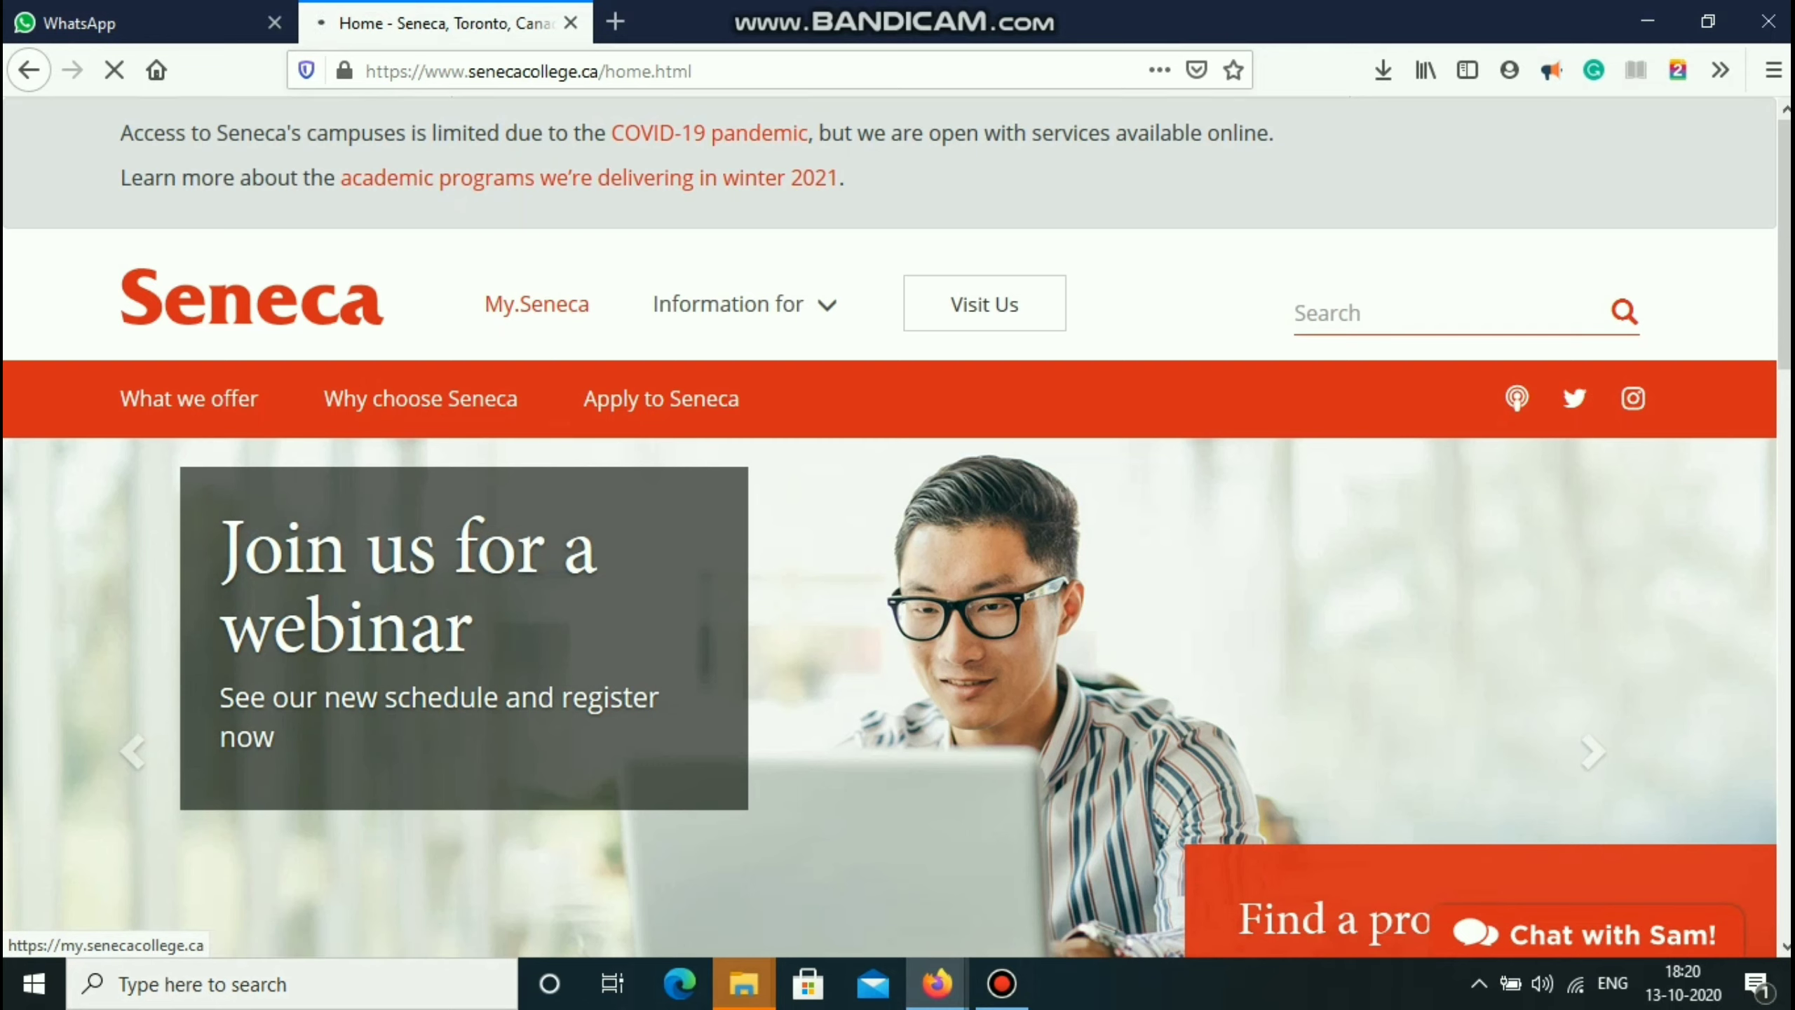
click(536, 304)
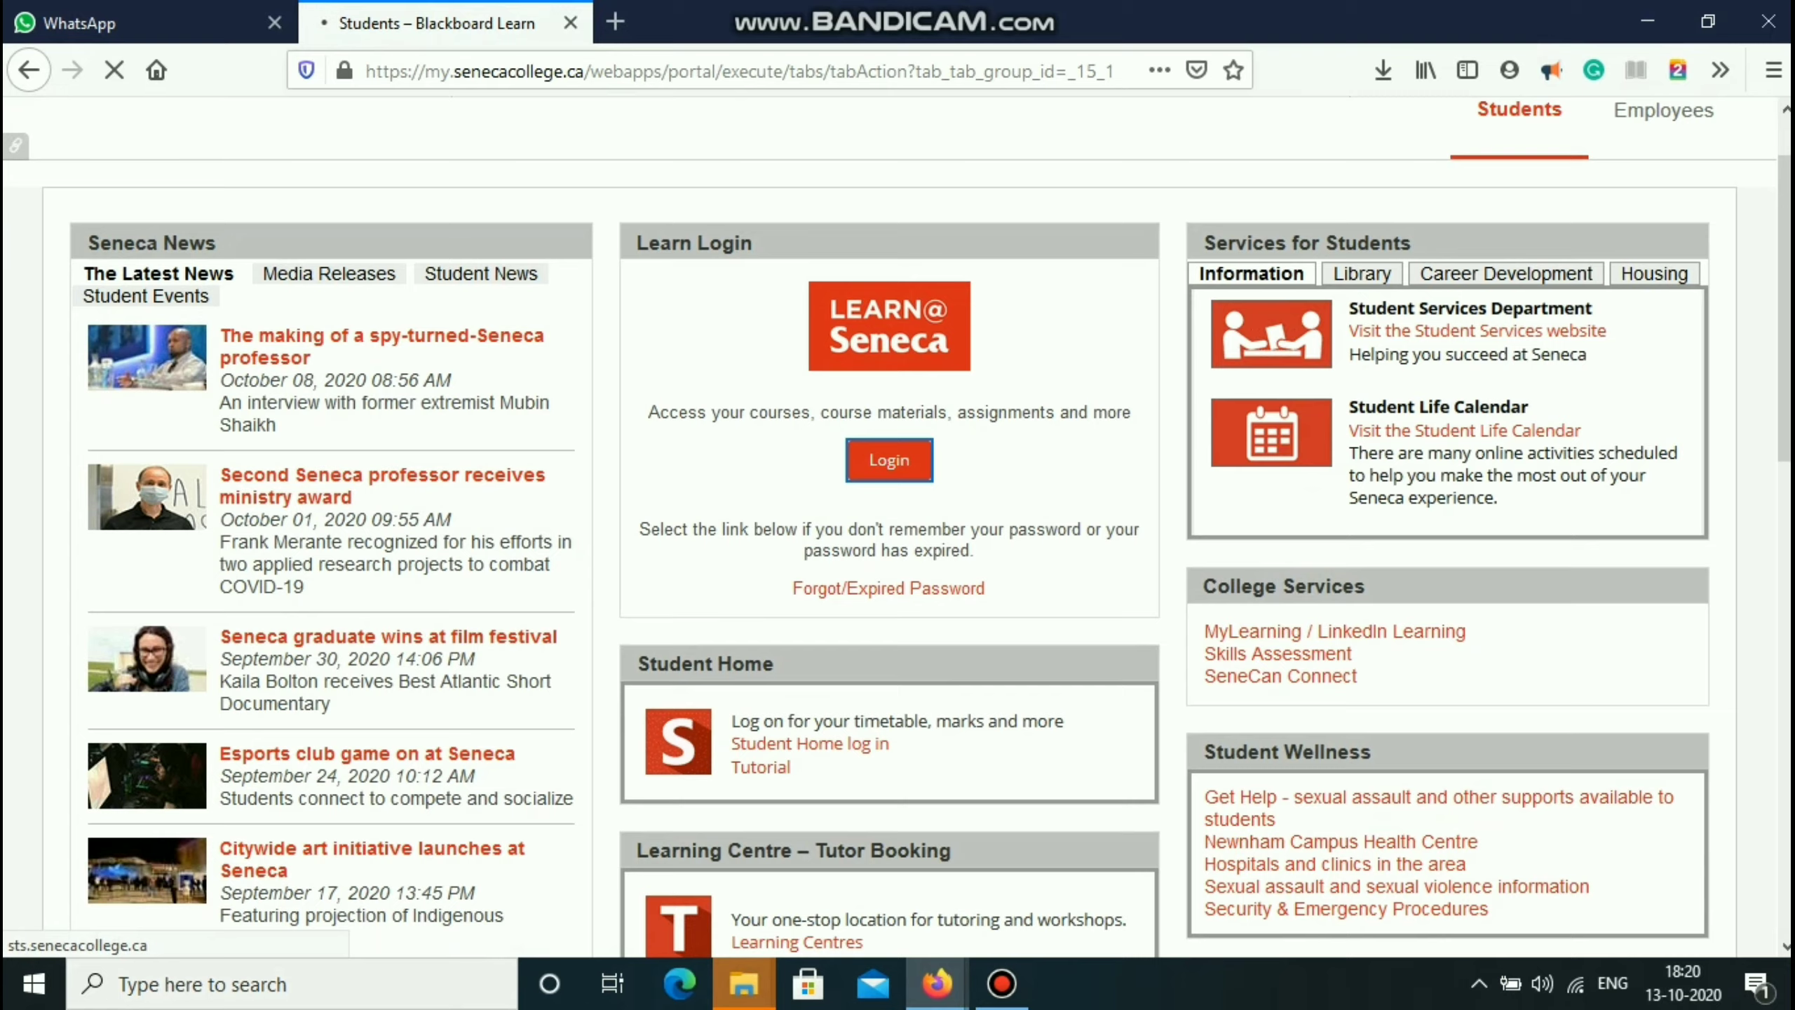
- Log in to Learn@Seneca and open the Outlook email inbox from Quick links
click(888, 459)
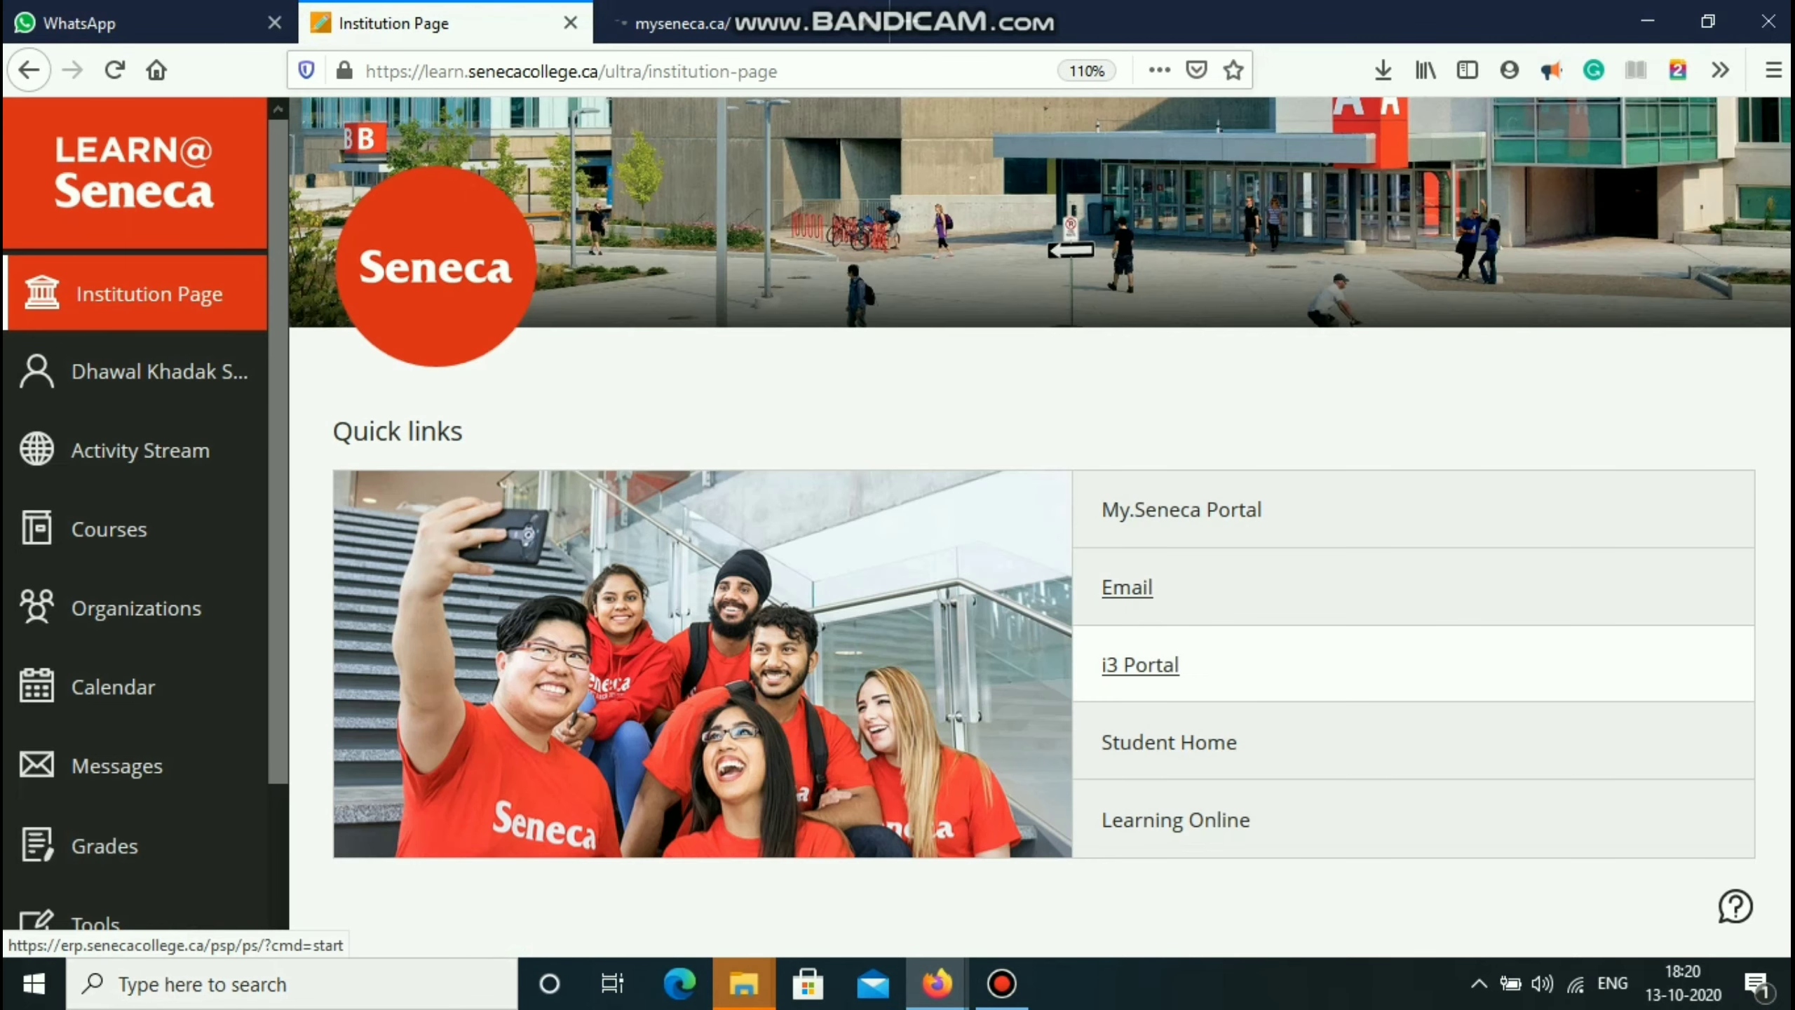
click(1125, 586)
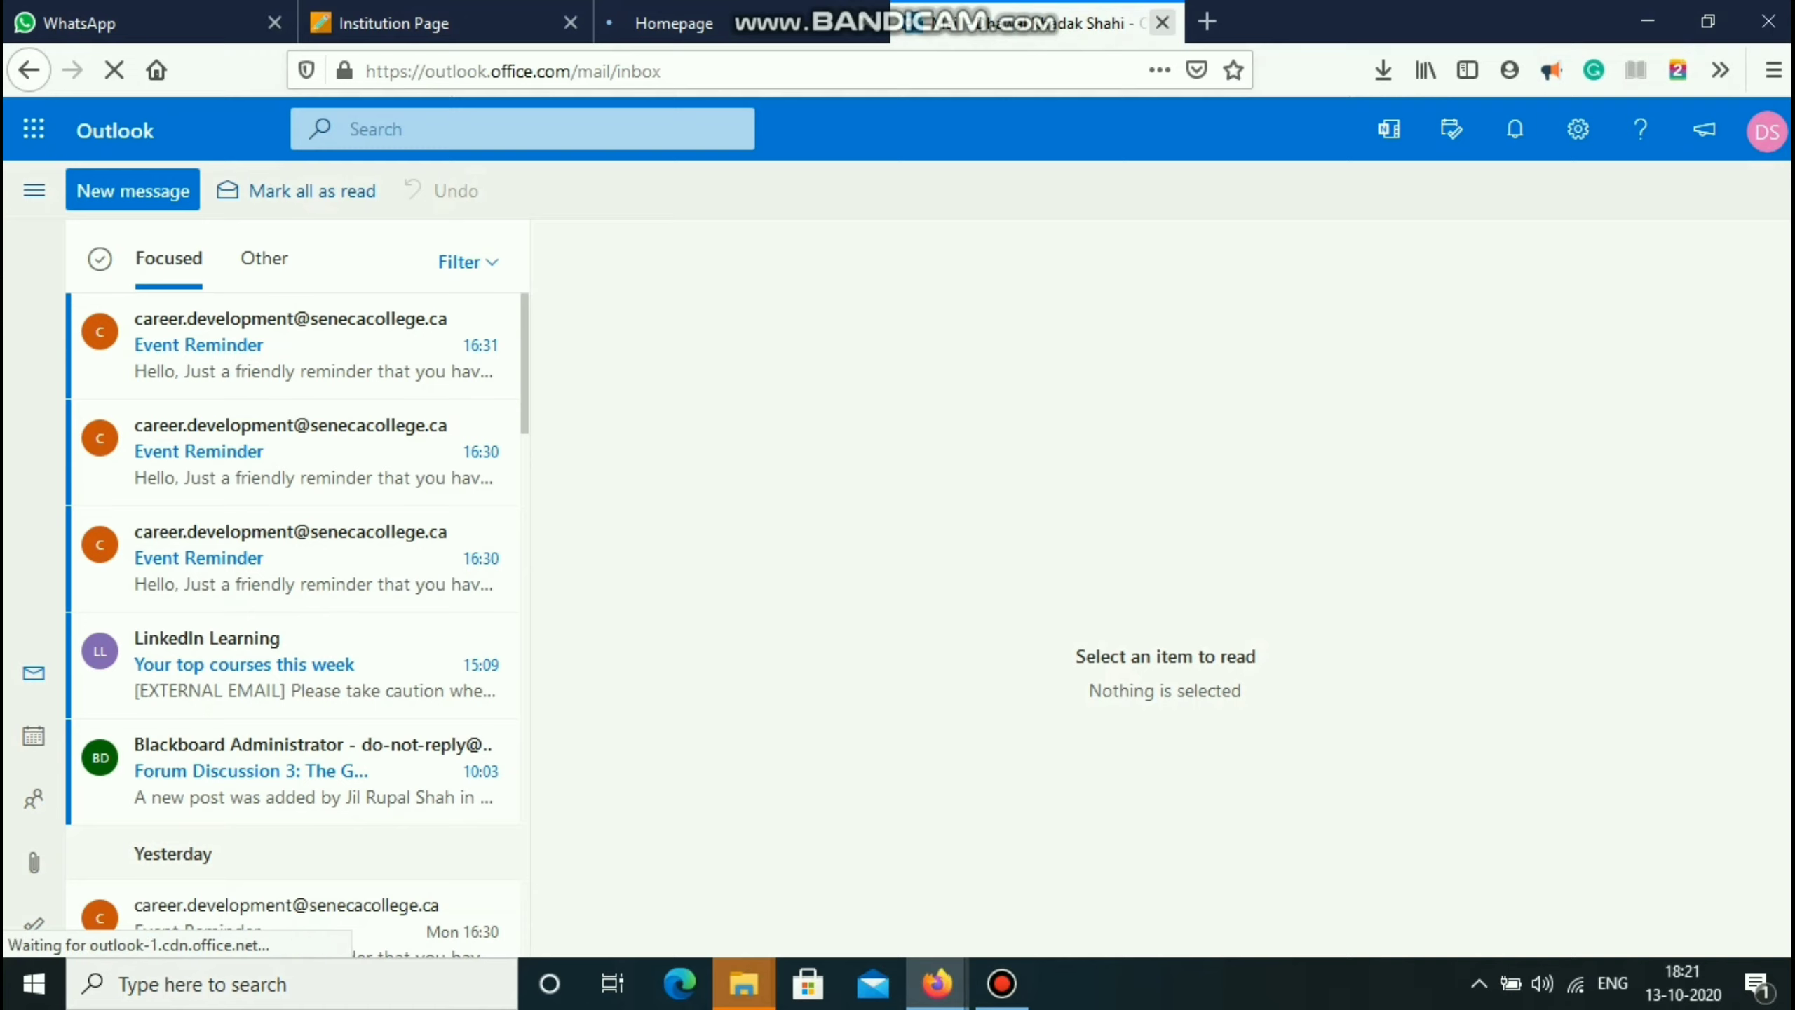
- Return to the Institution Page tab and bring up the Seneca Student Home dashboard
click(673, 23)
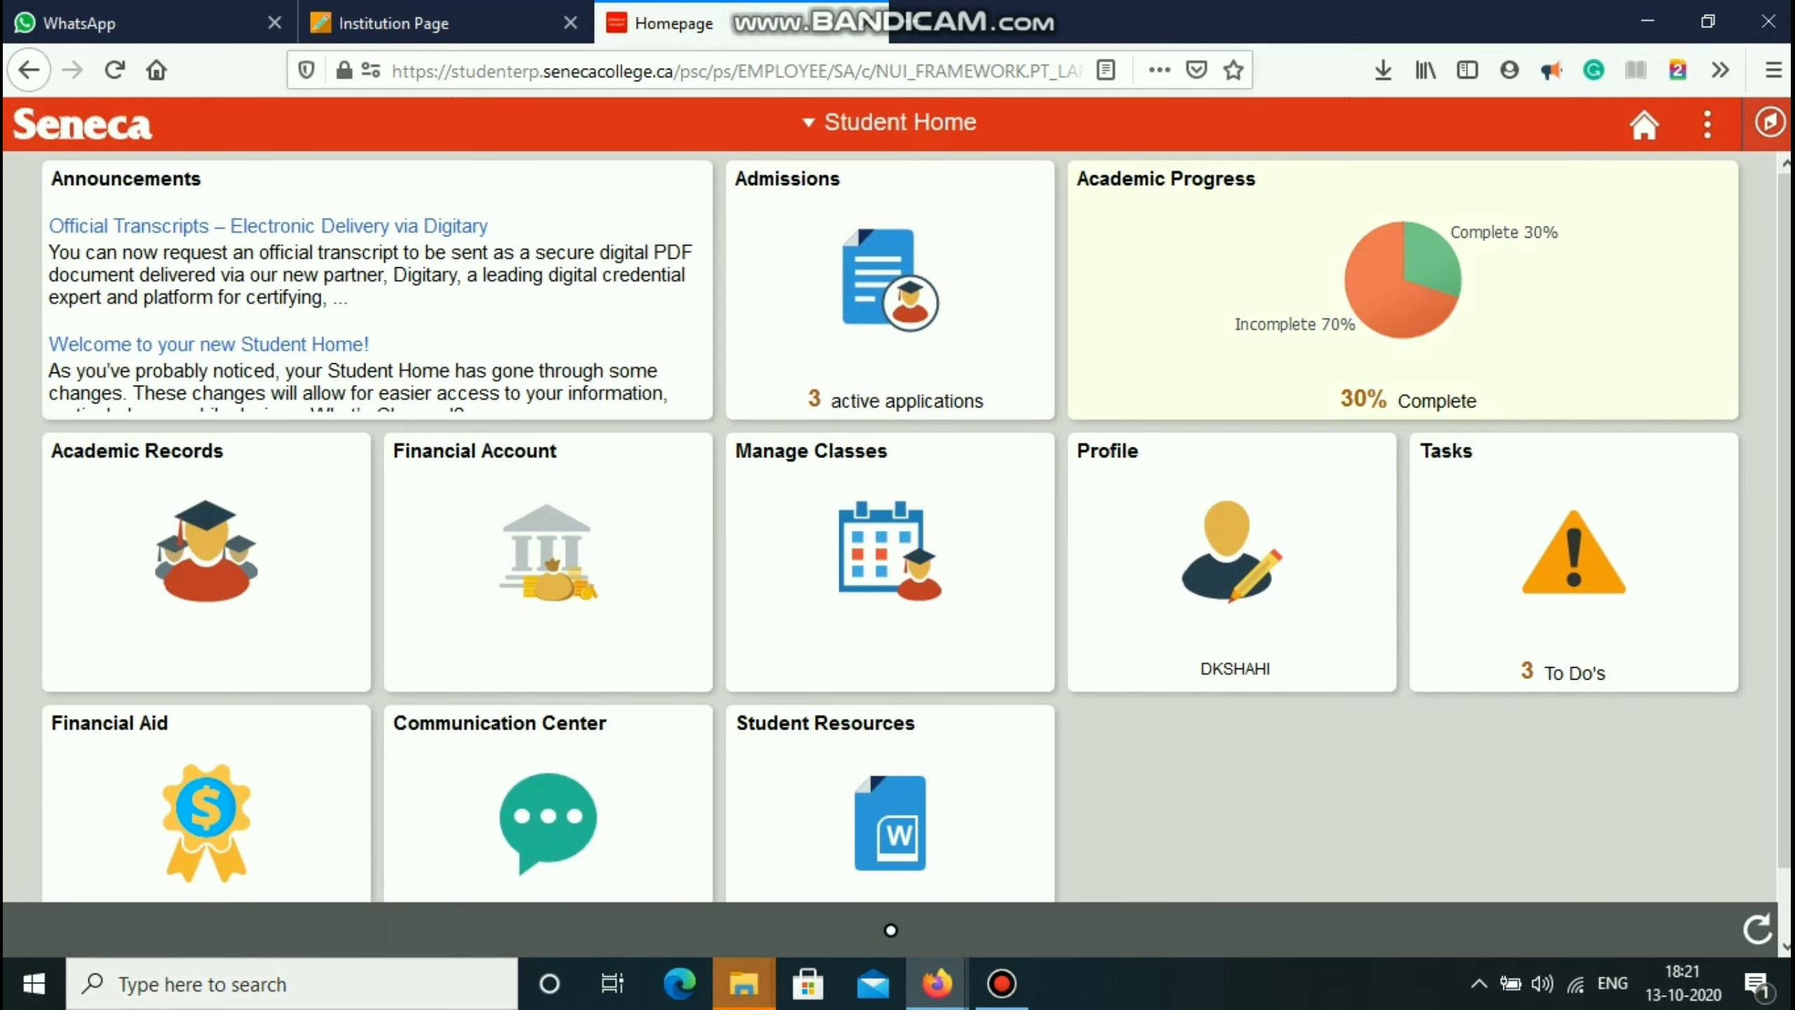
- Review this week's classes under Manage Classes, then return to the Learn@Seneca institution page
click(889, 561)
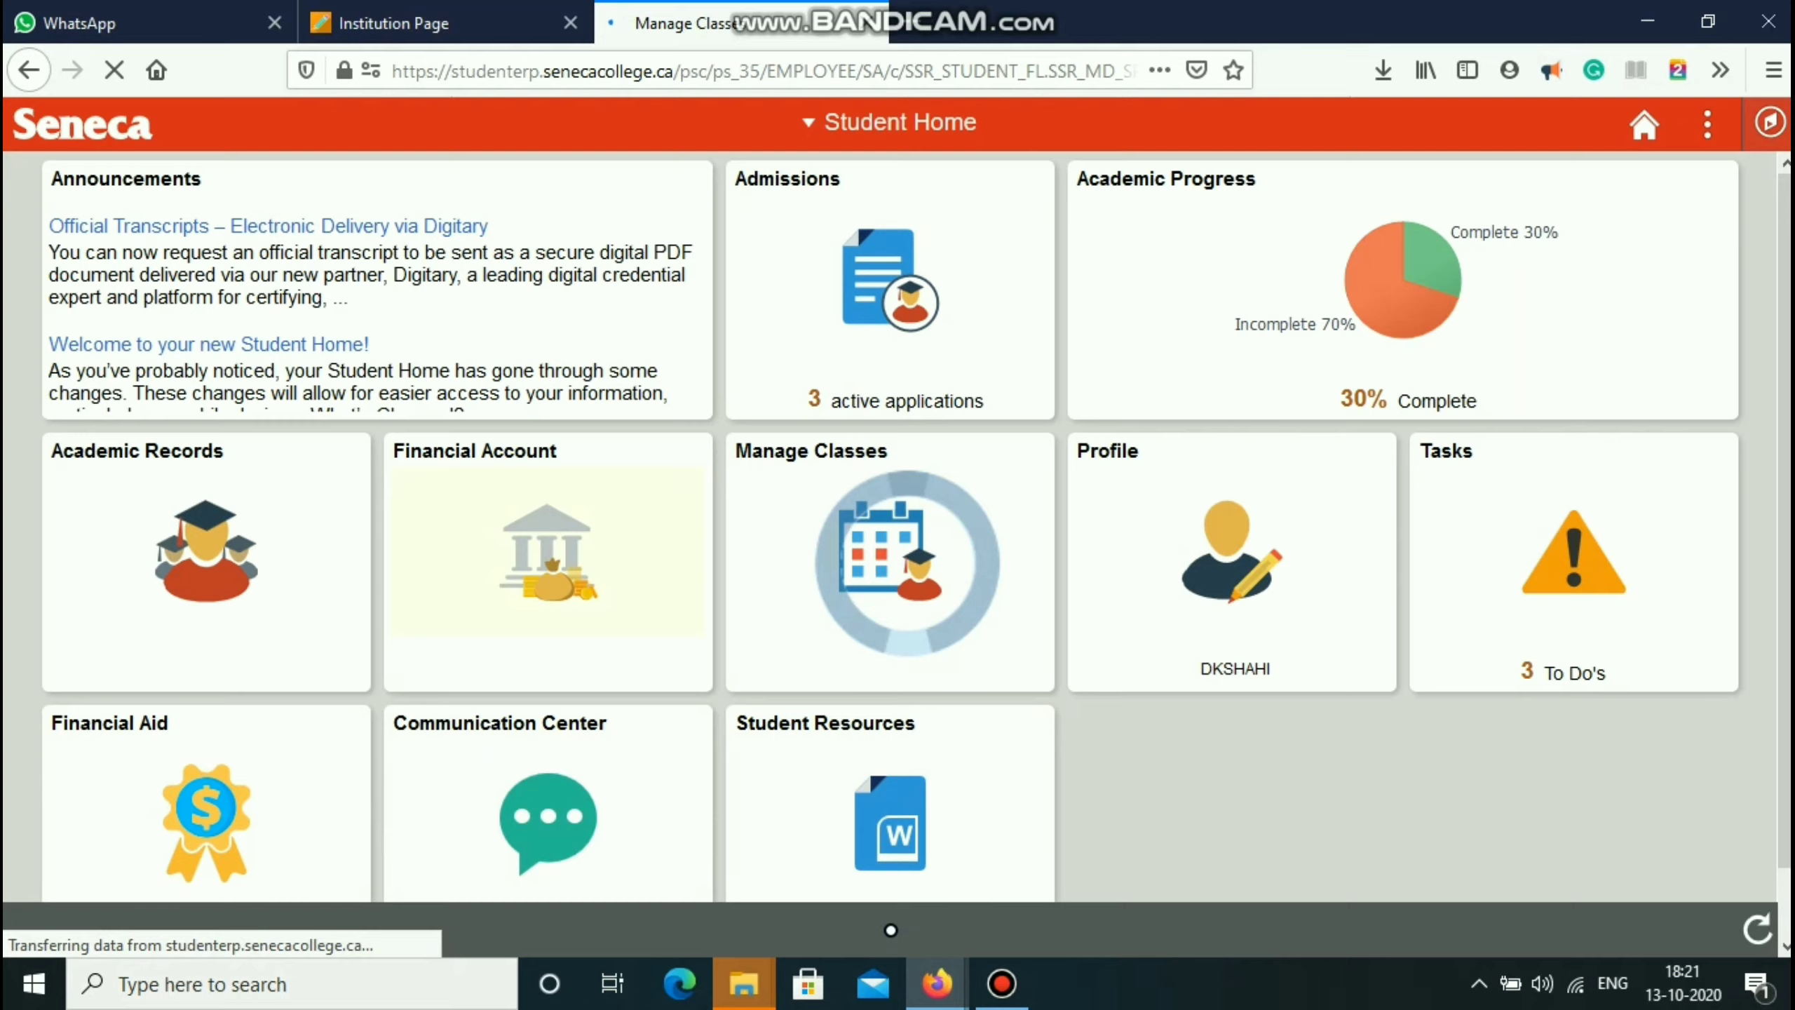
click(889, 561)
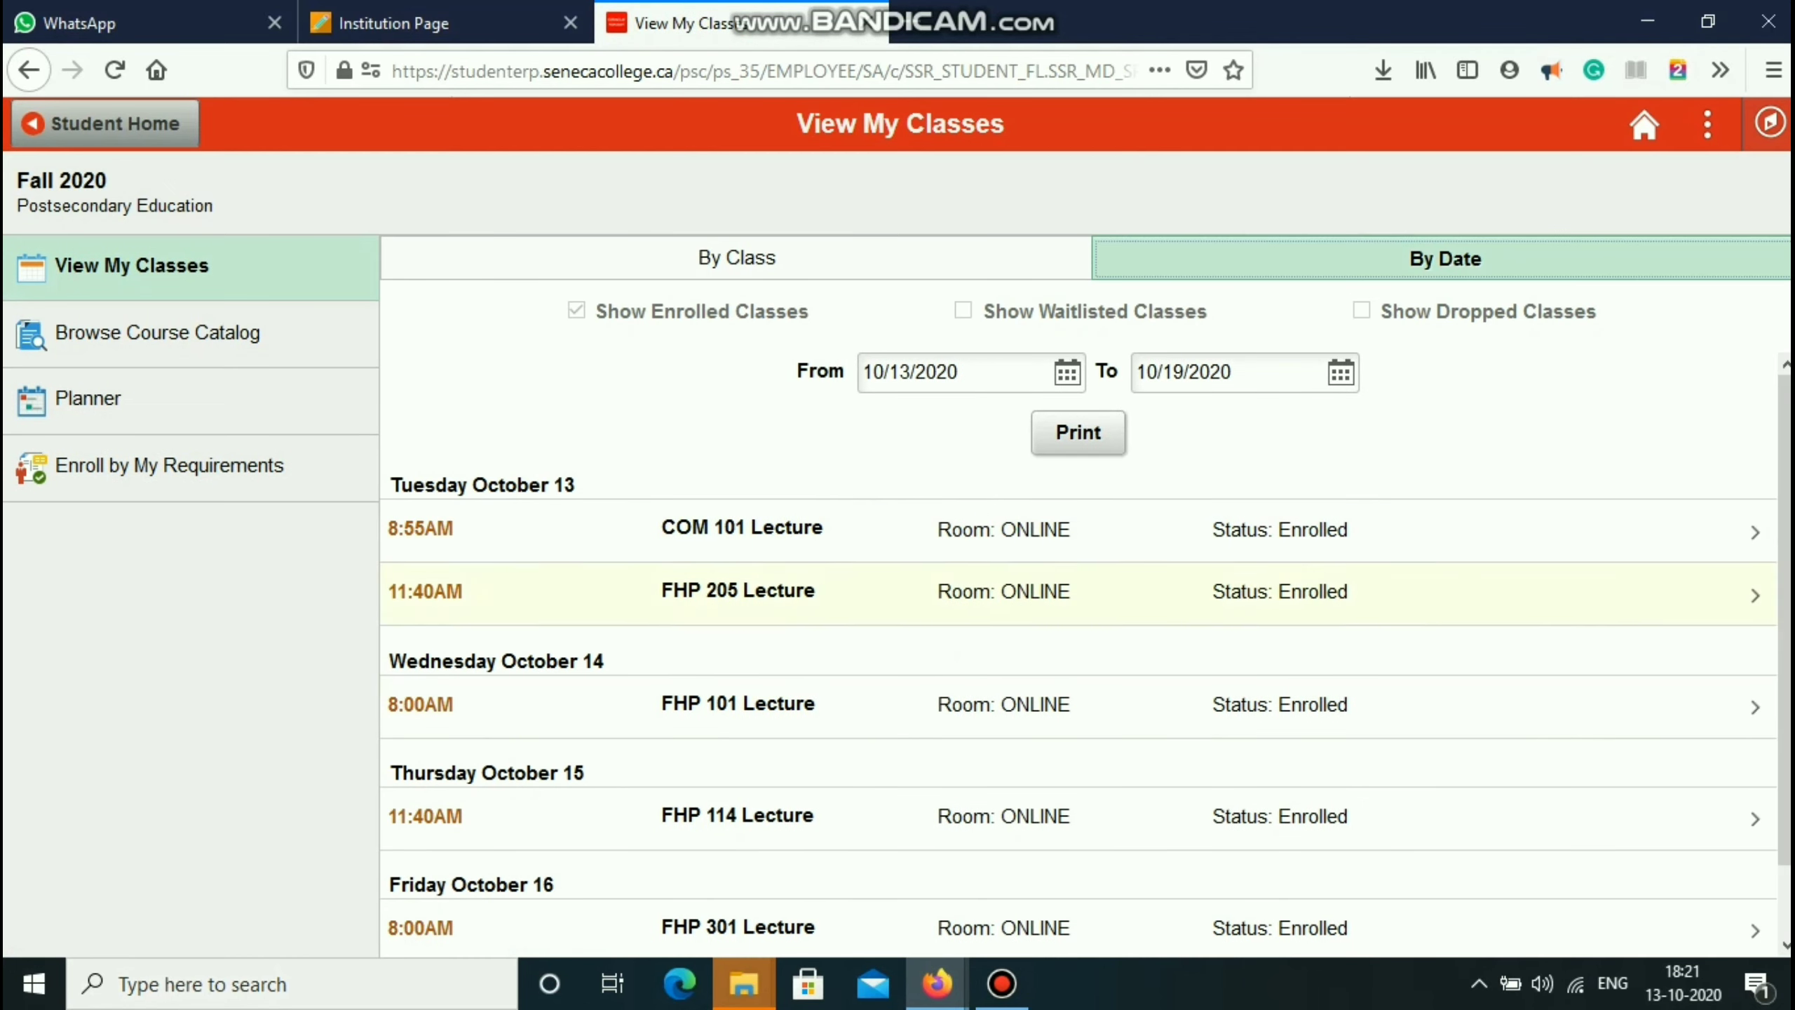
scroll(down, 3)
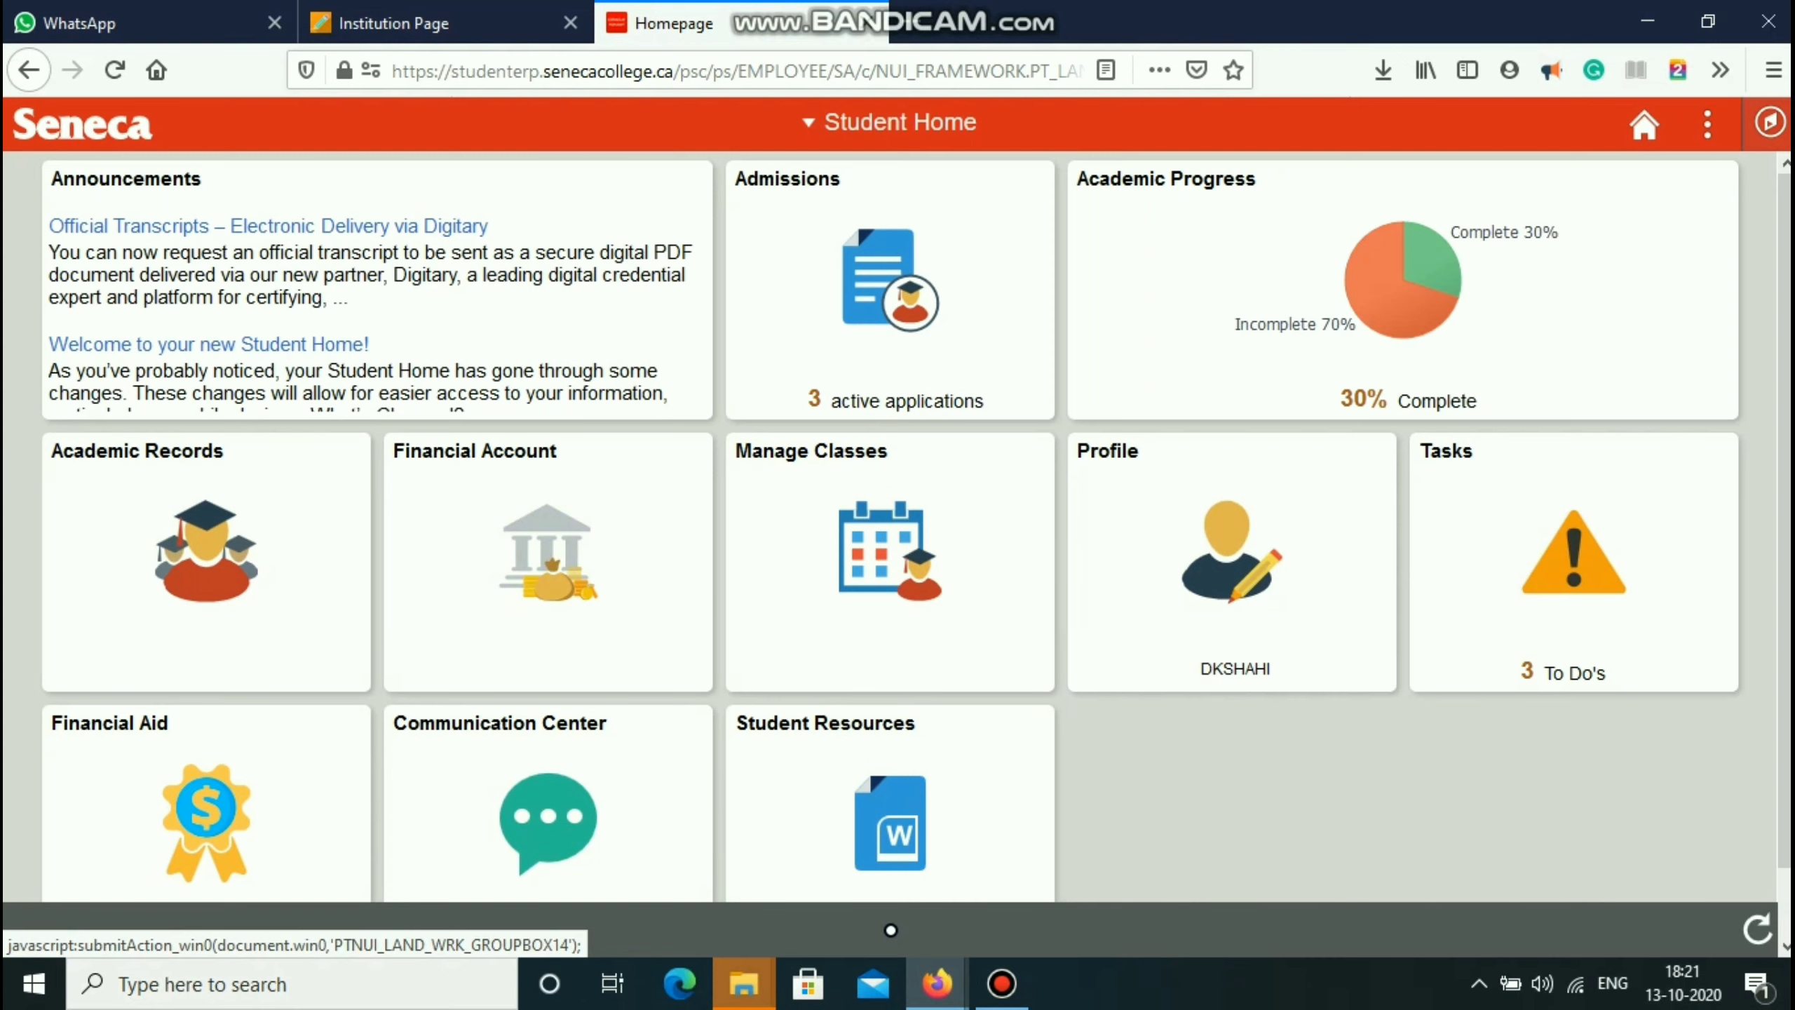
click(446, 22)
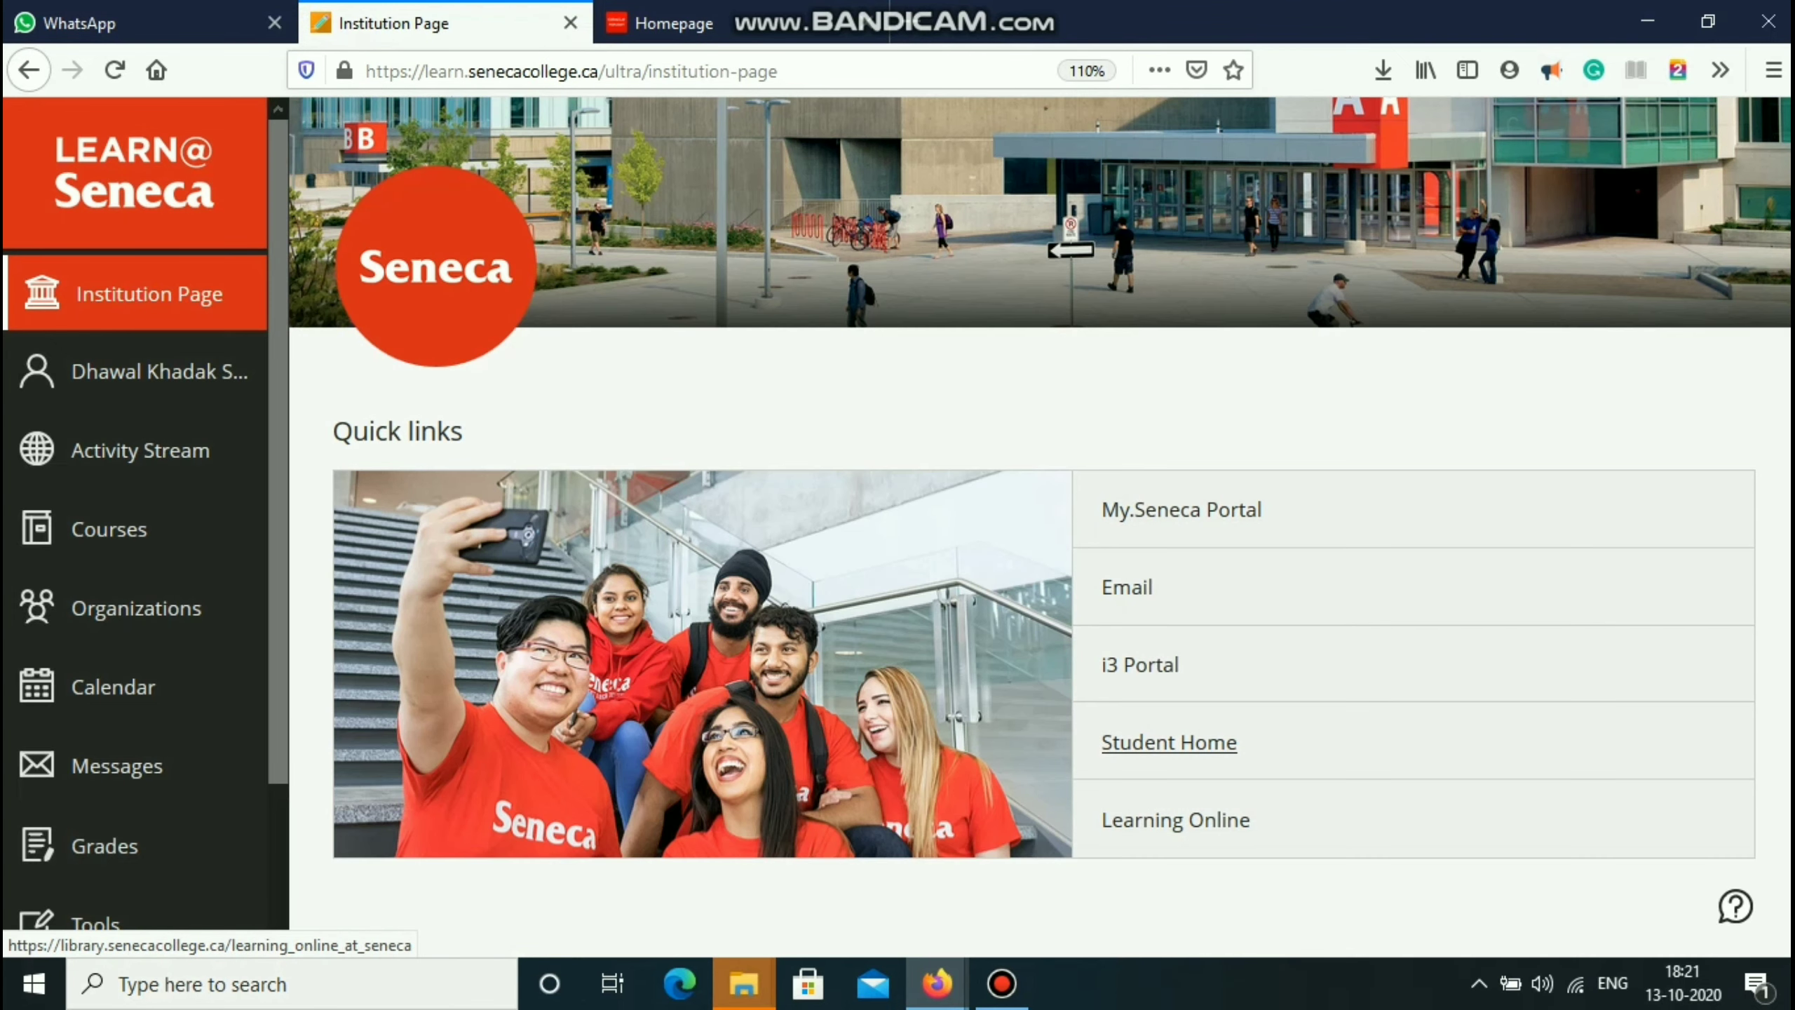
mouse_move(140, 450)
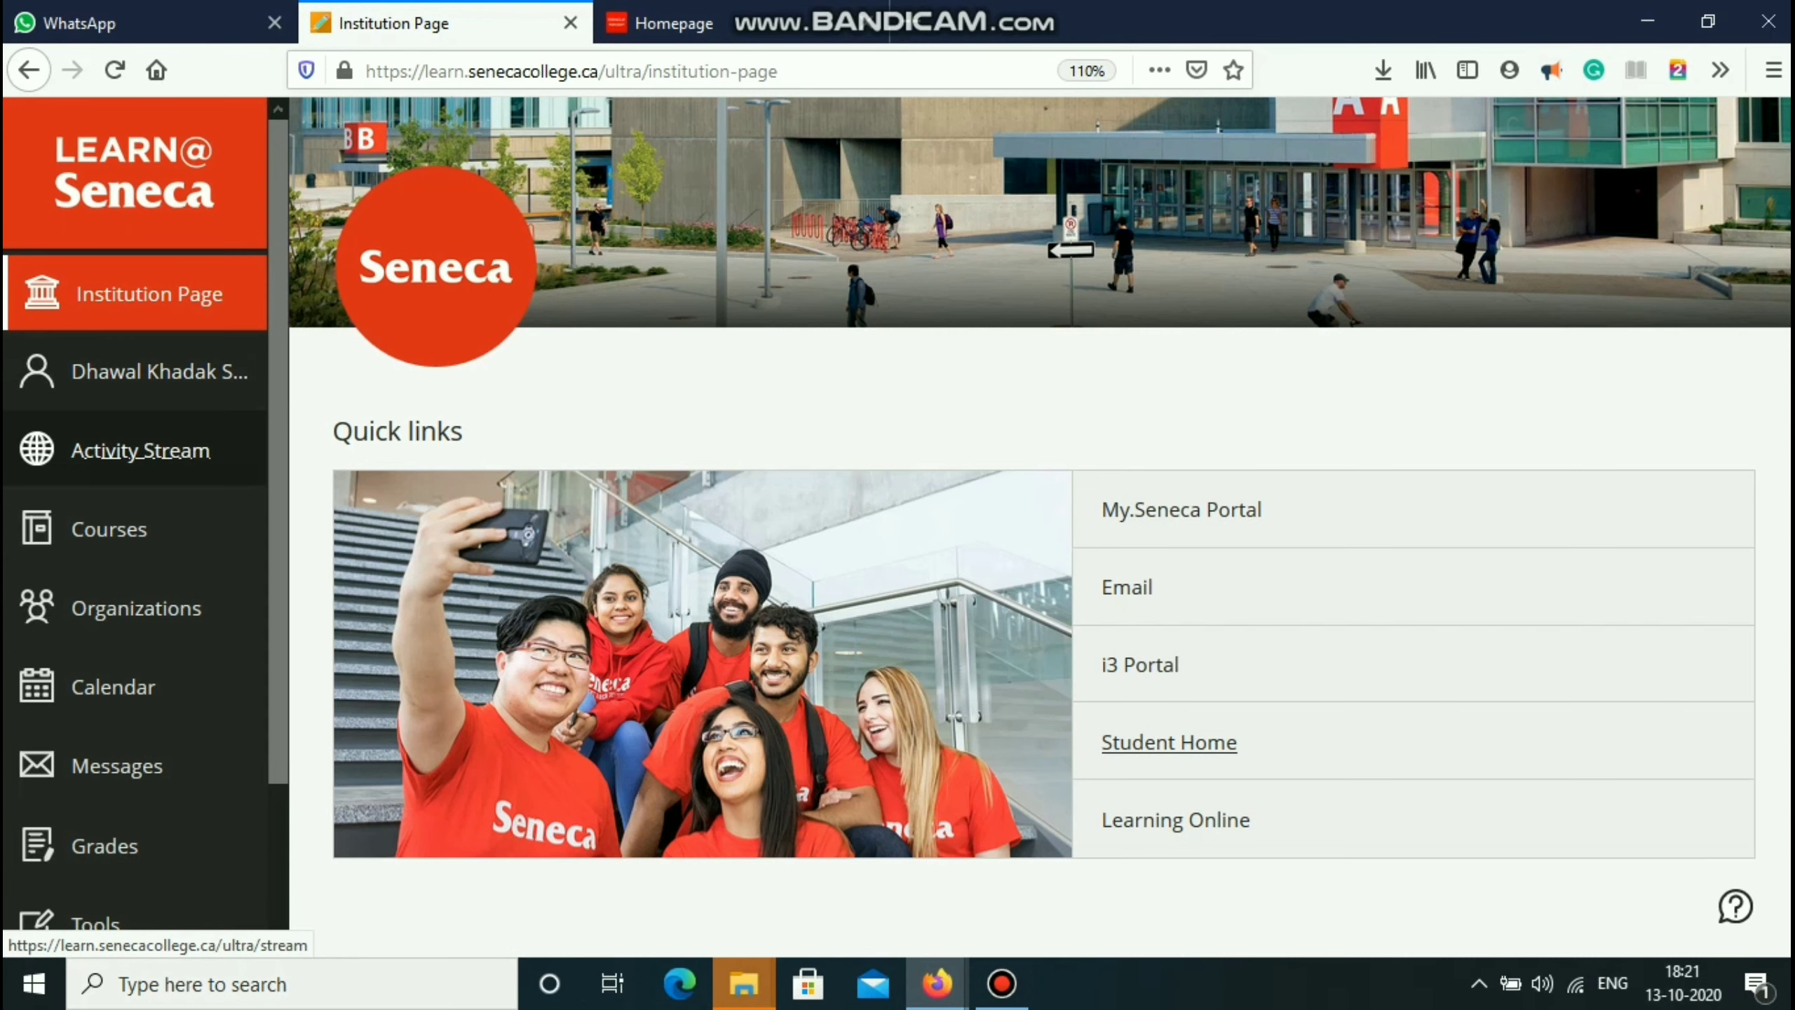
mouse_move(109, 529)
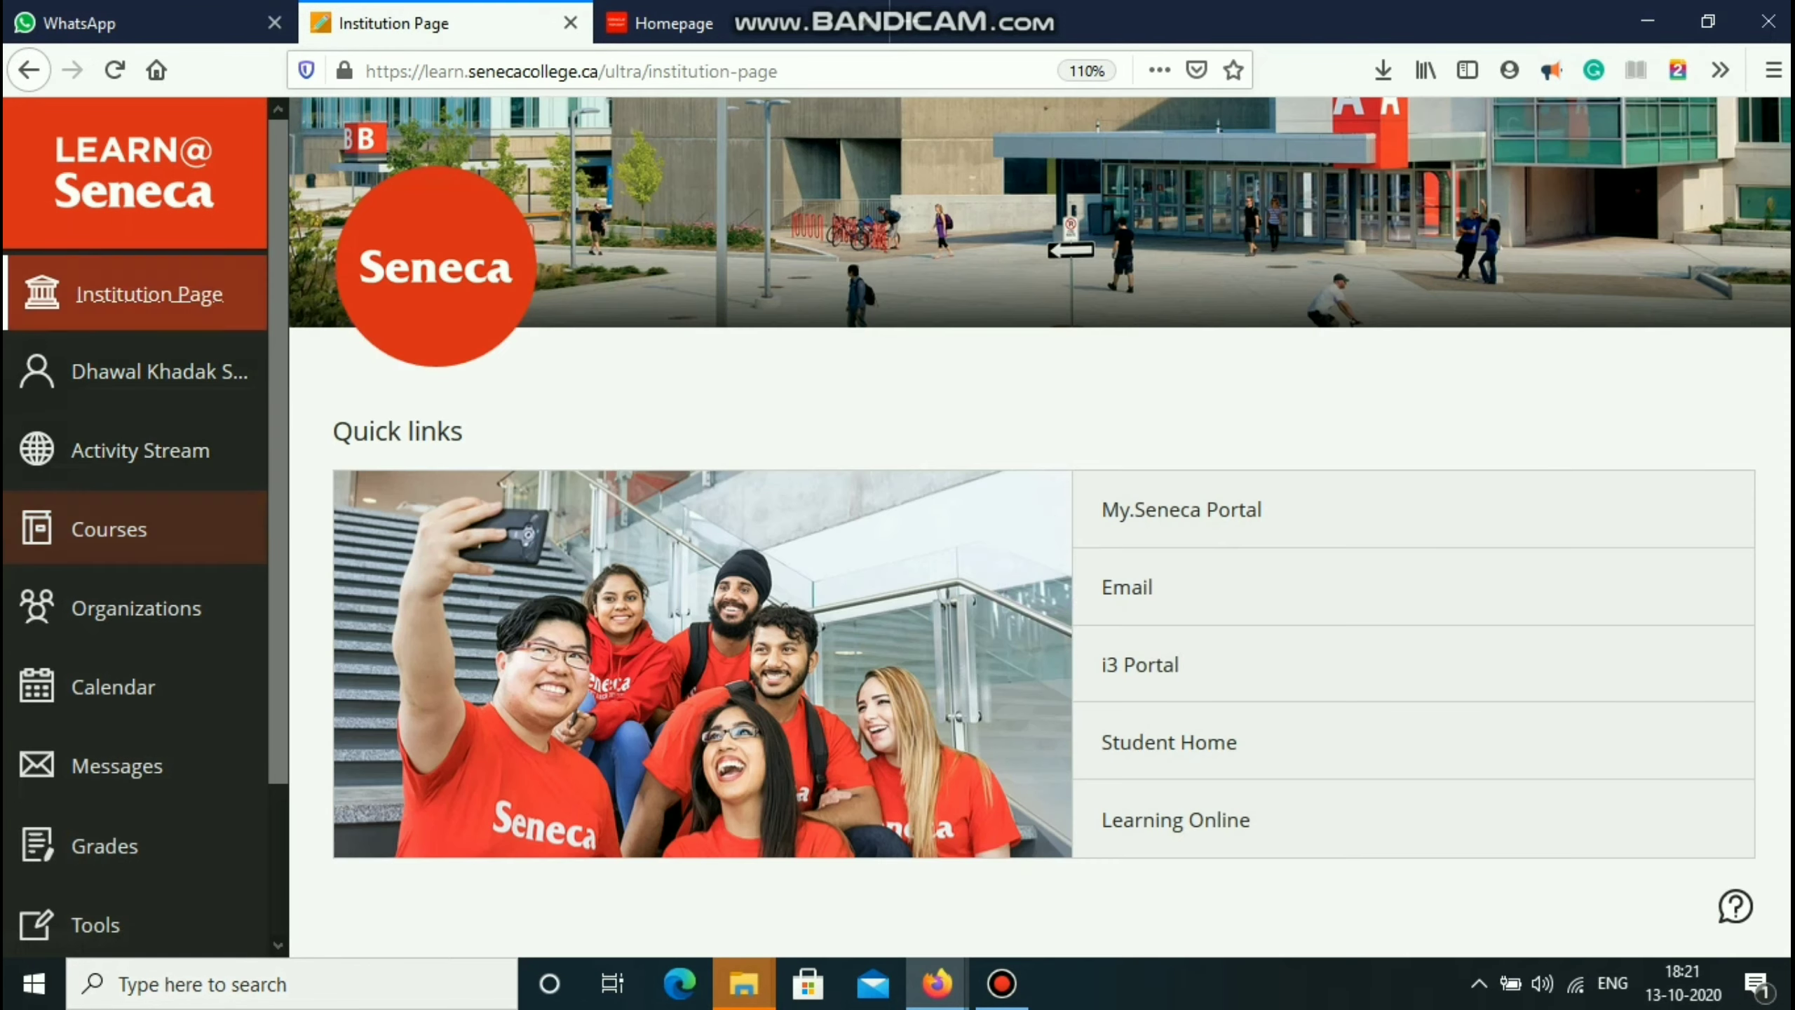
mouse_move(1174, 819)
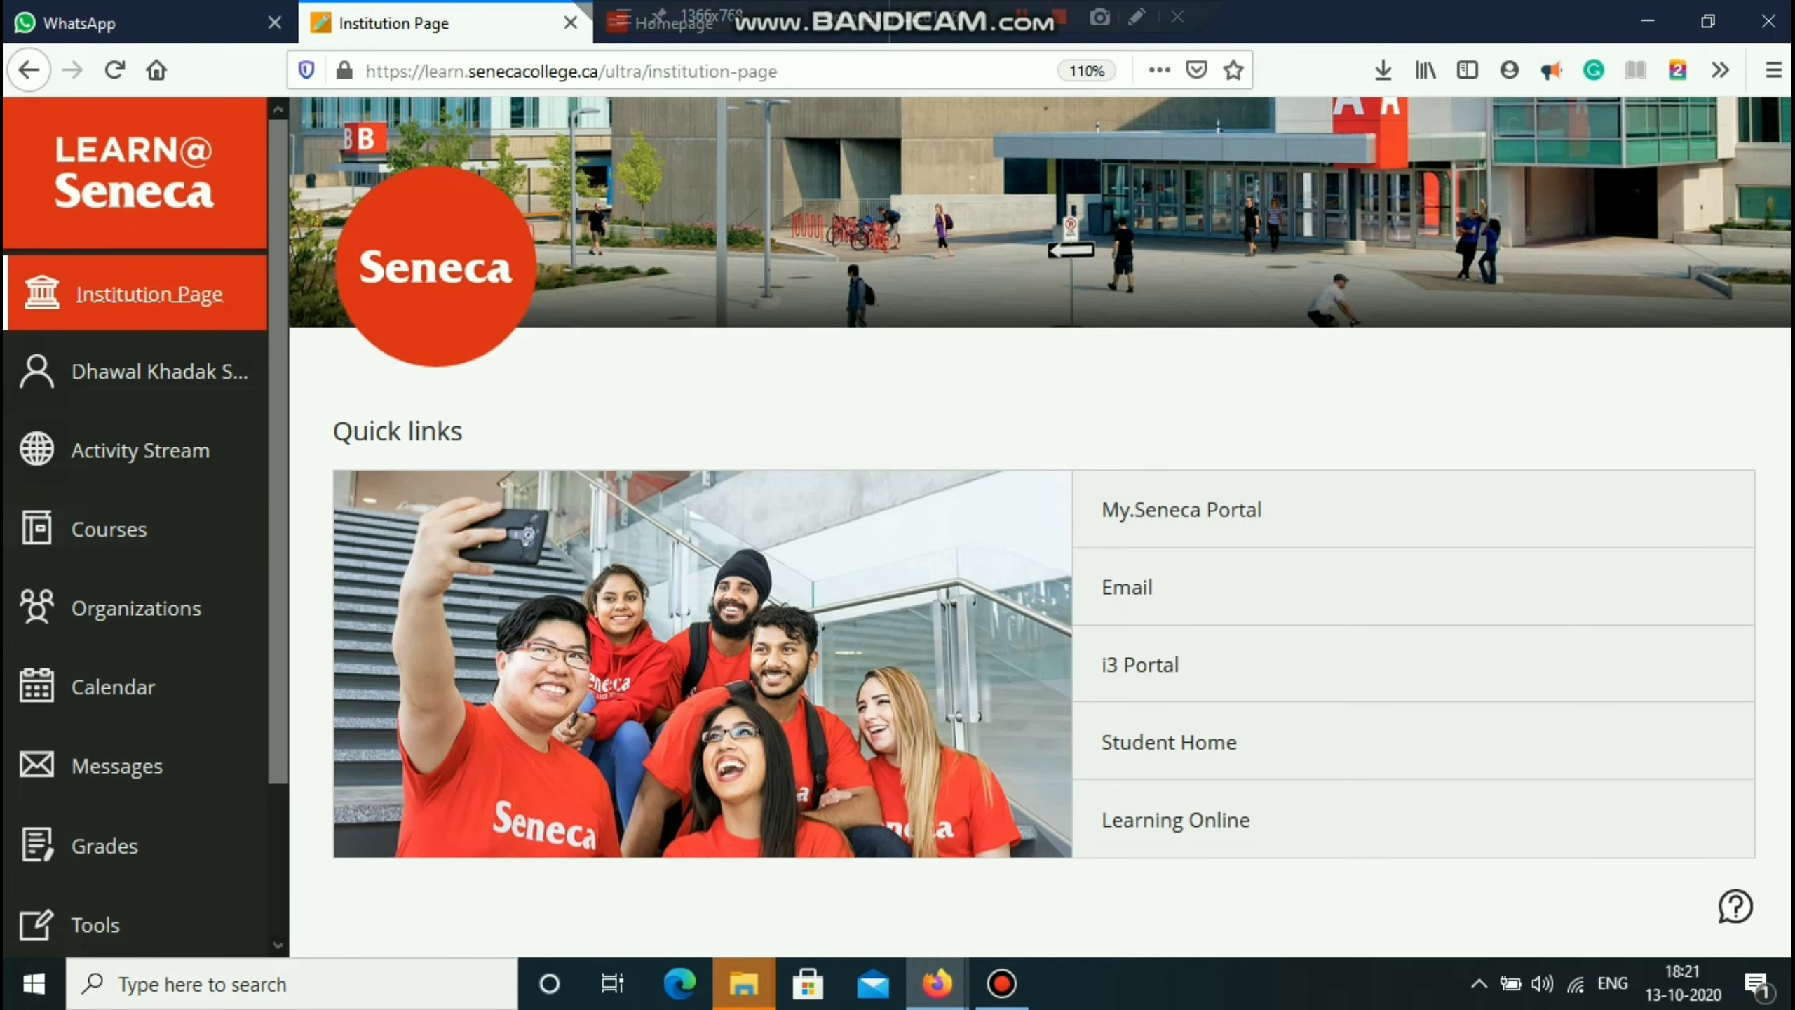
- Browse Courses and Organizations, then list the Calendar's upcoming due dates including Assignment #4 and Quiz # 2
click(110, 527)
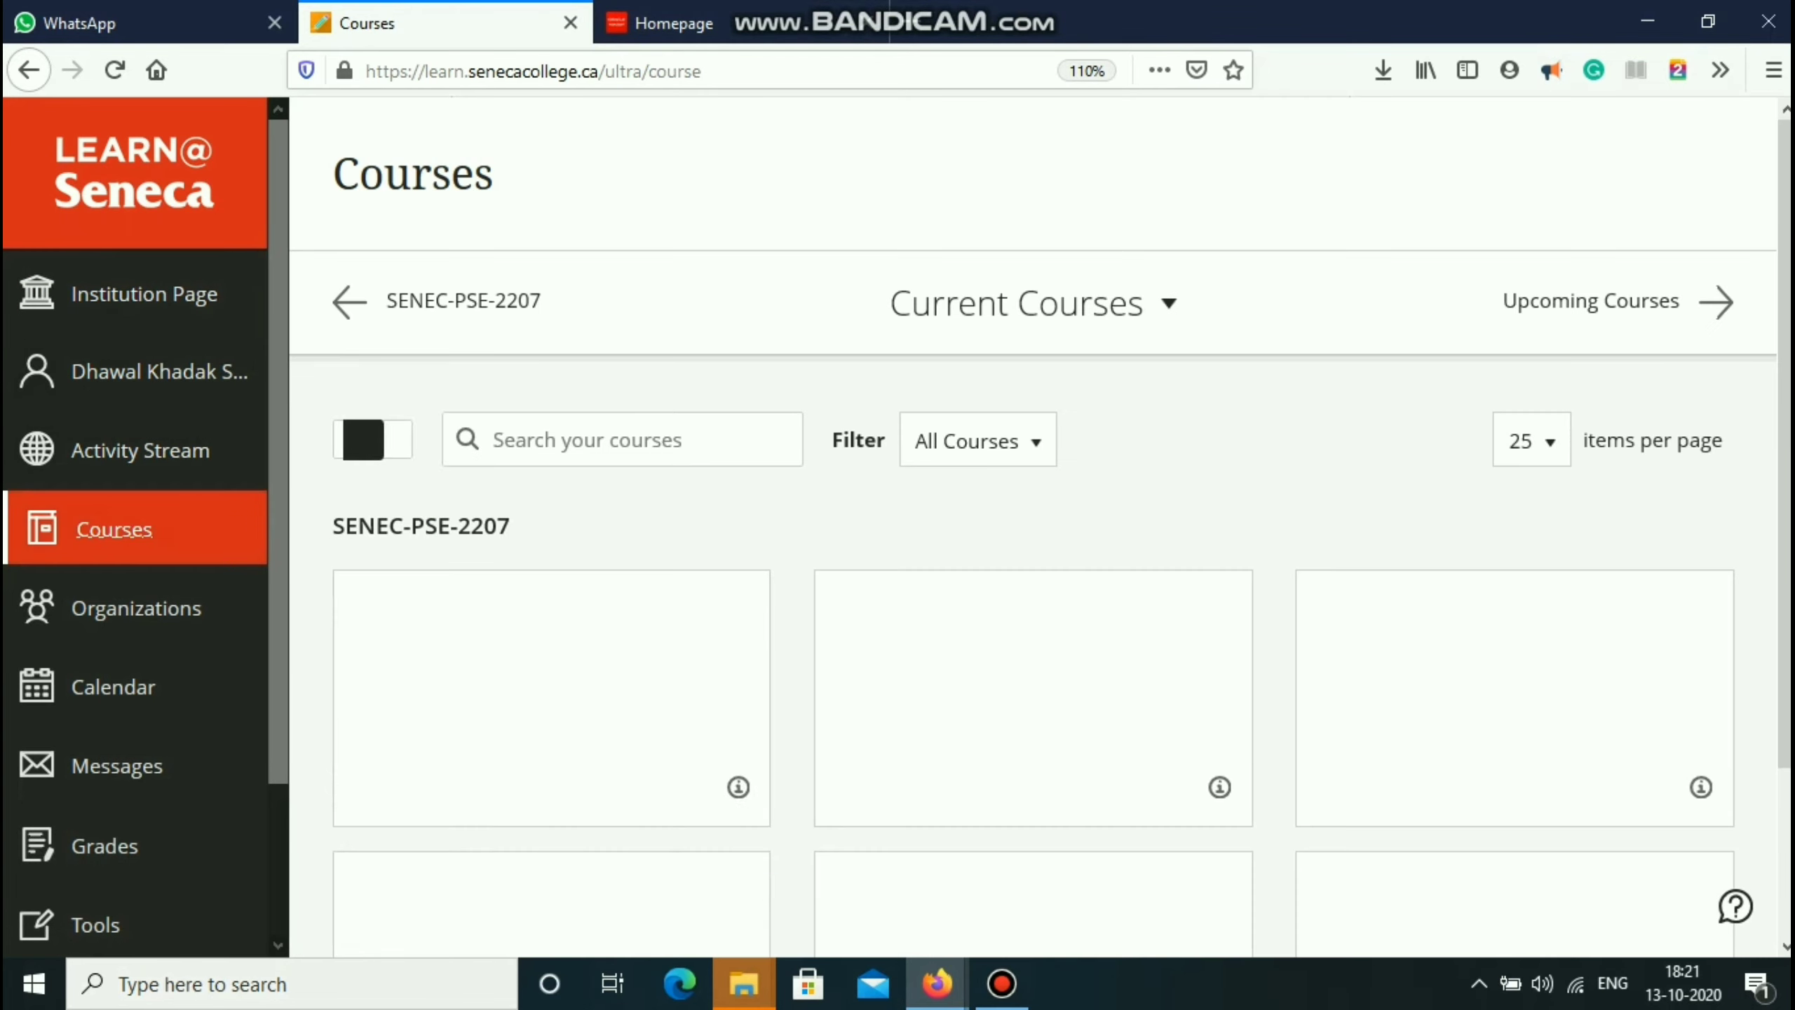
scroll(down, 3)
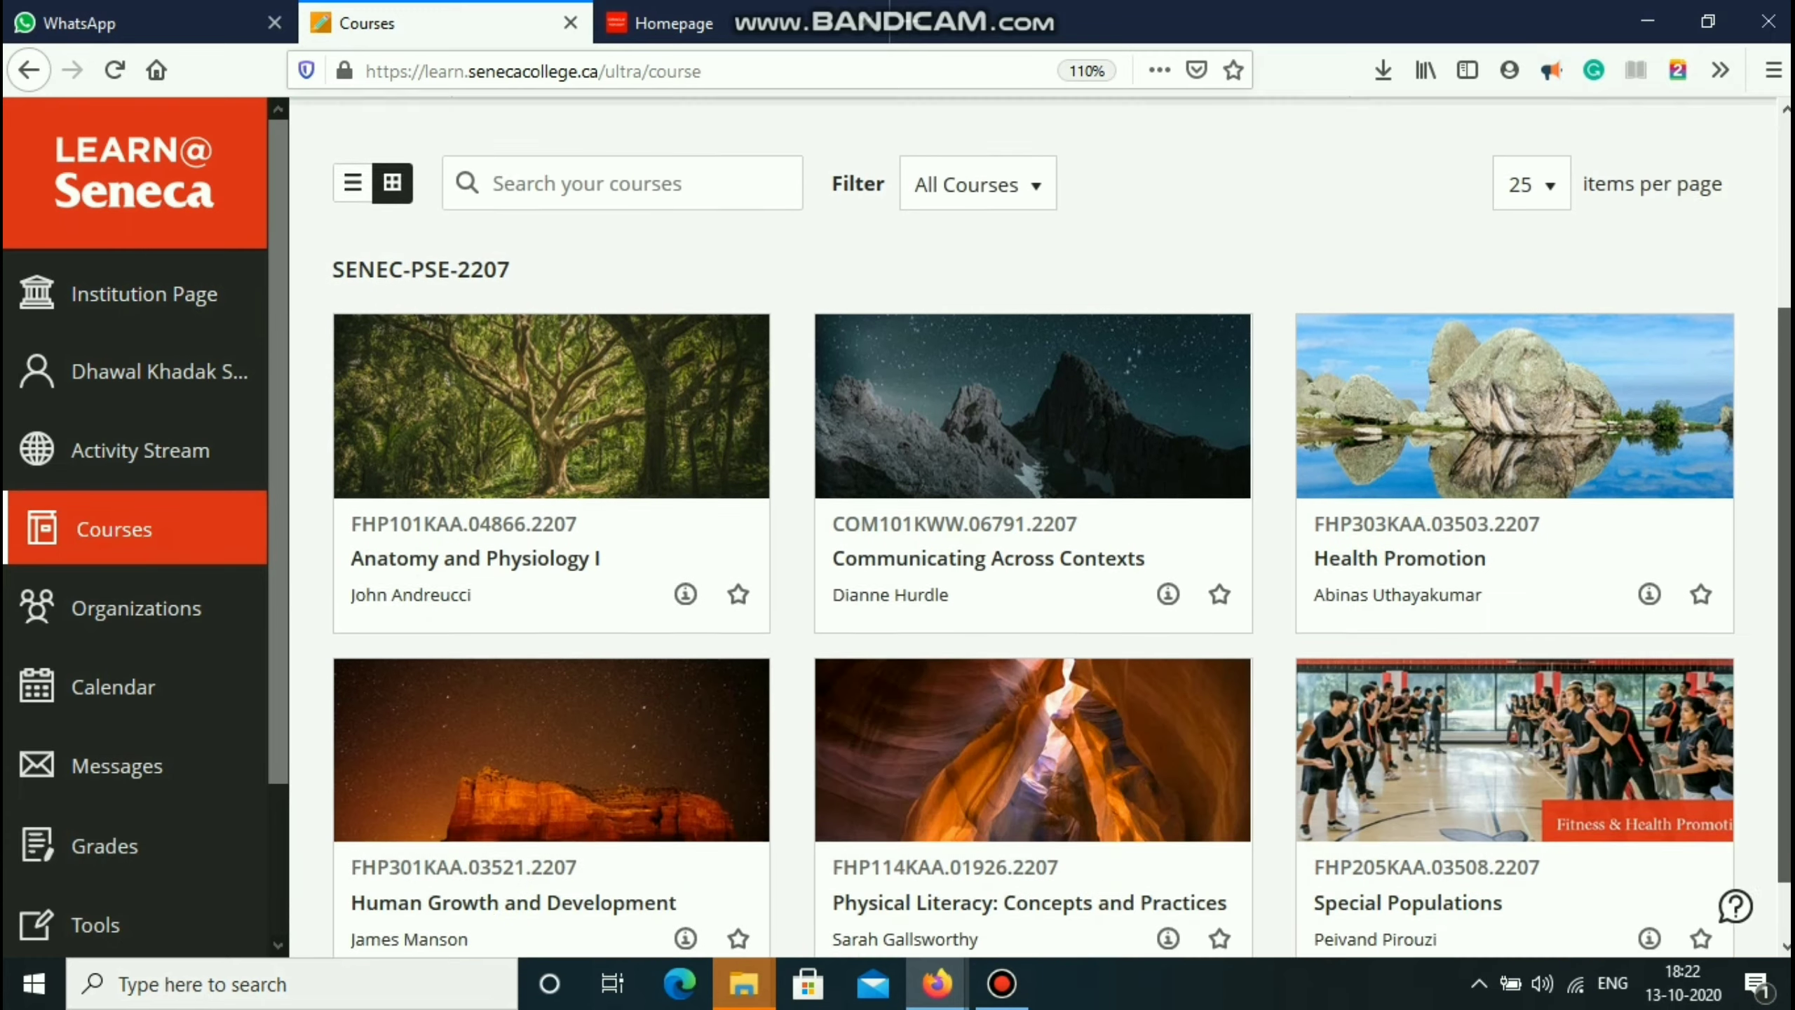
scroll(down, 3)
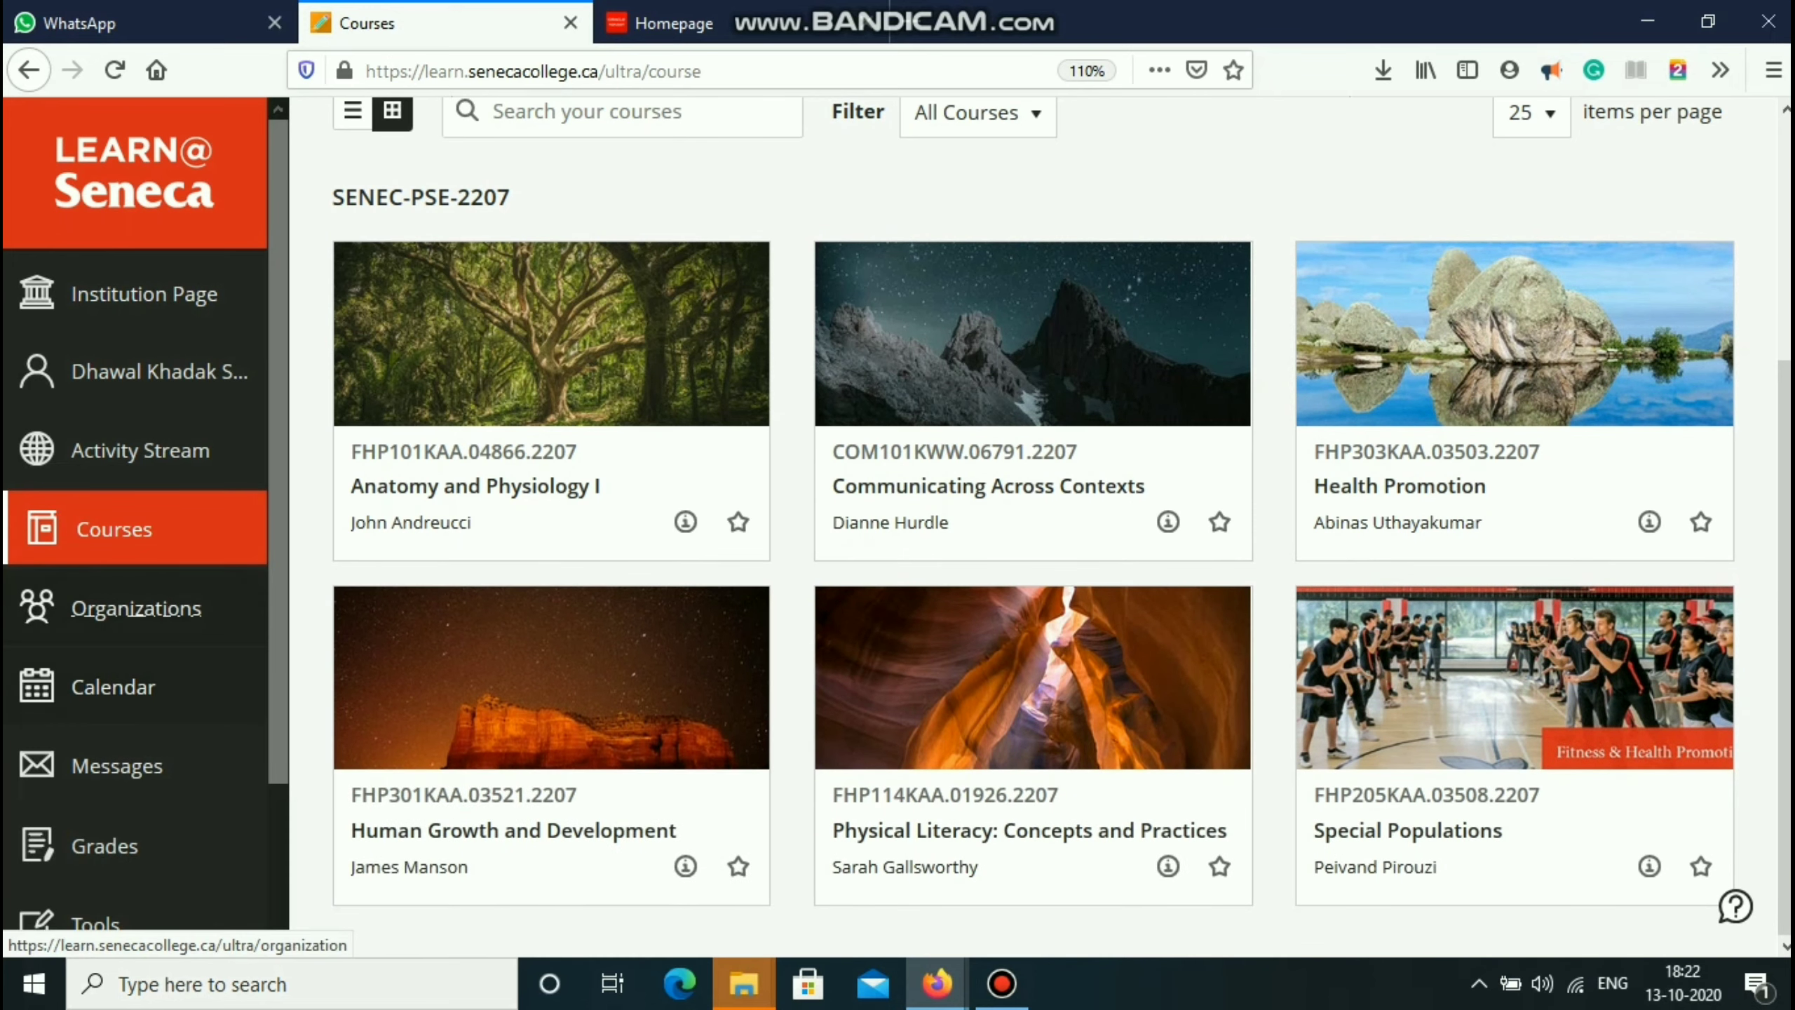
click(140, 607)
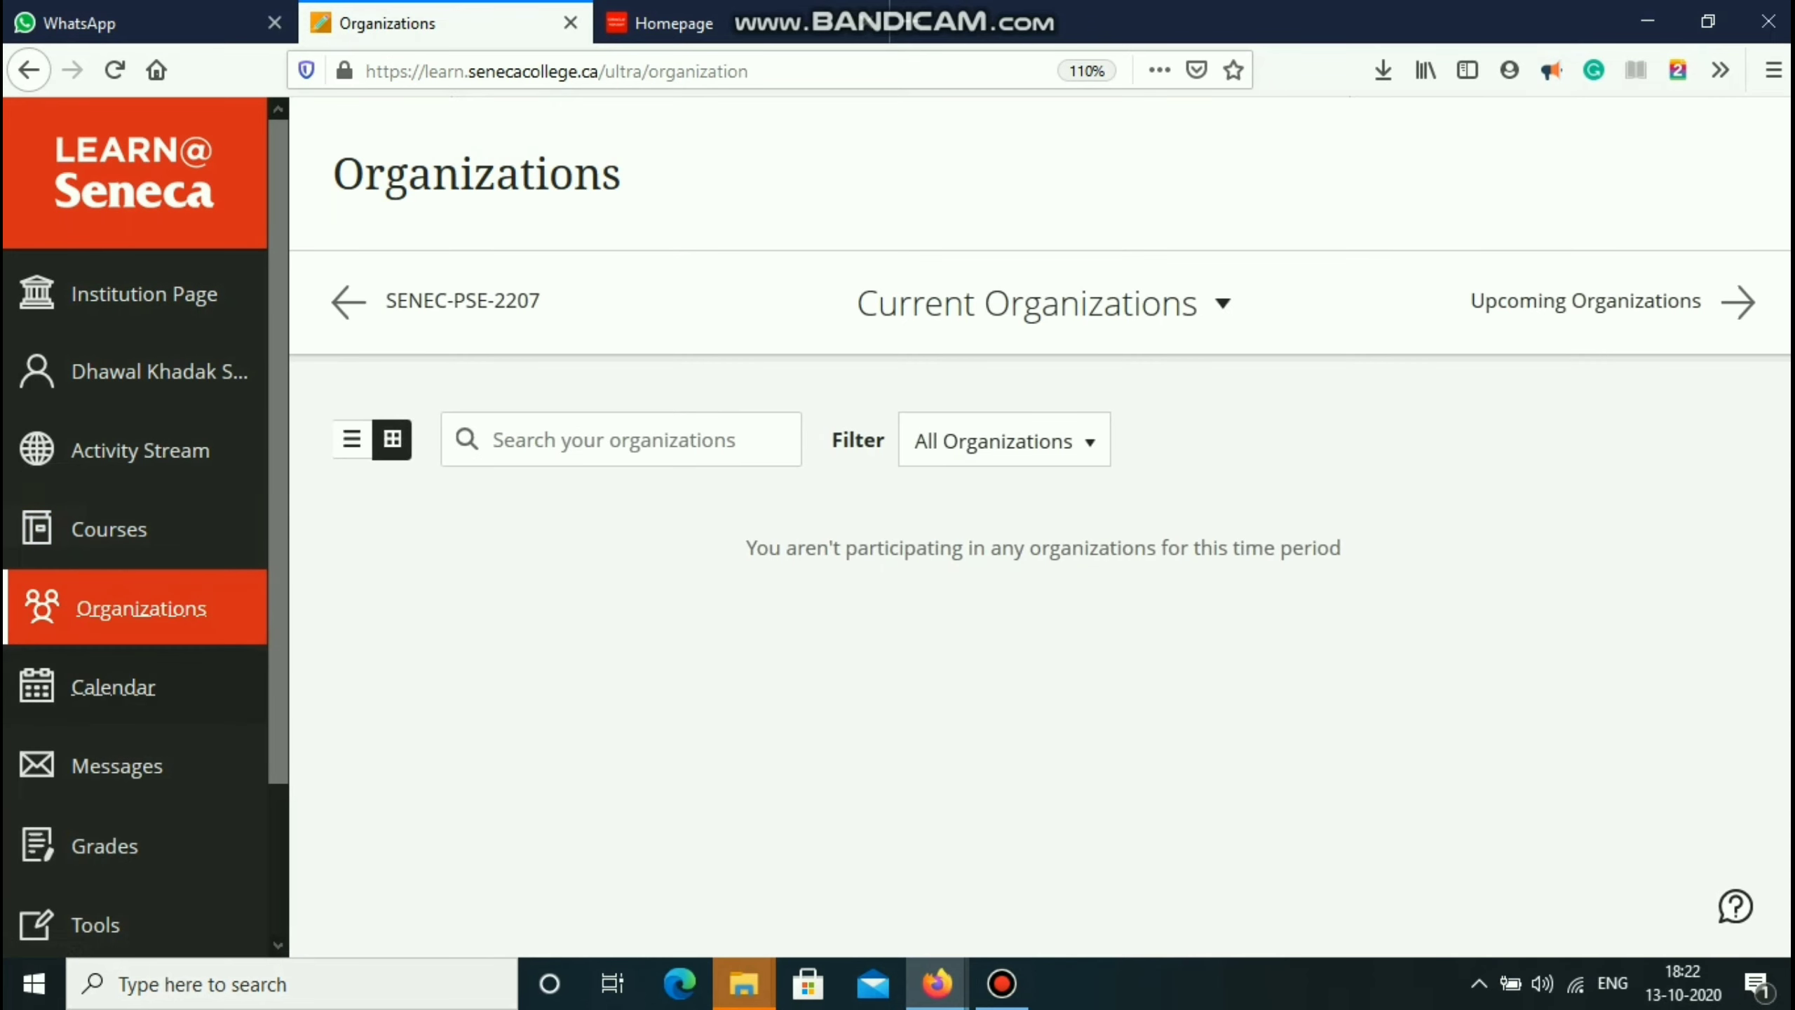
click(112, 687)
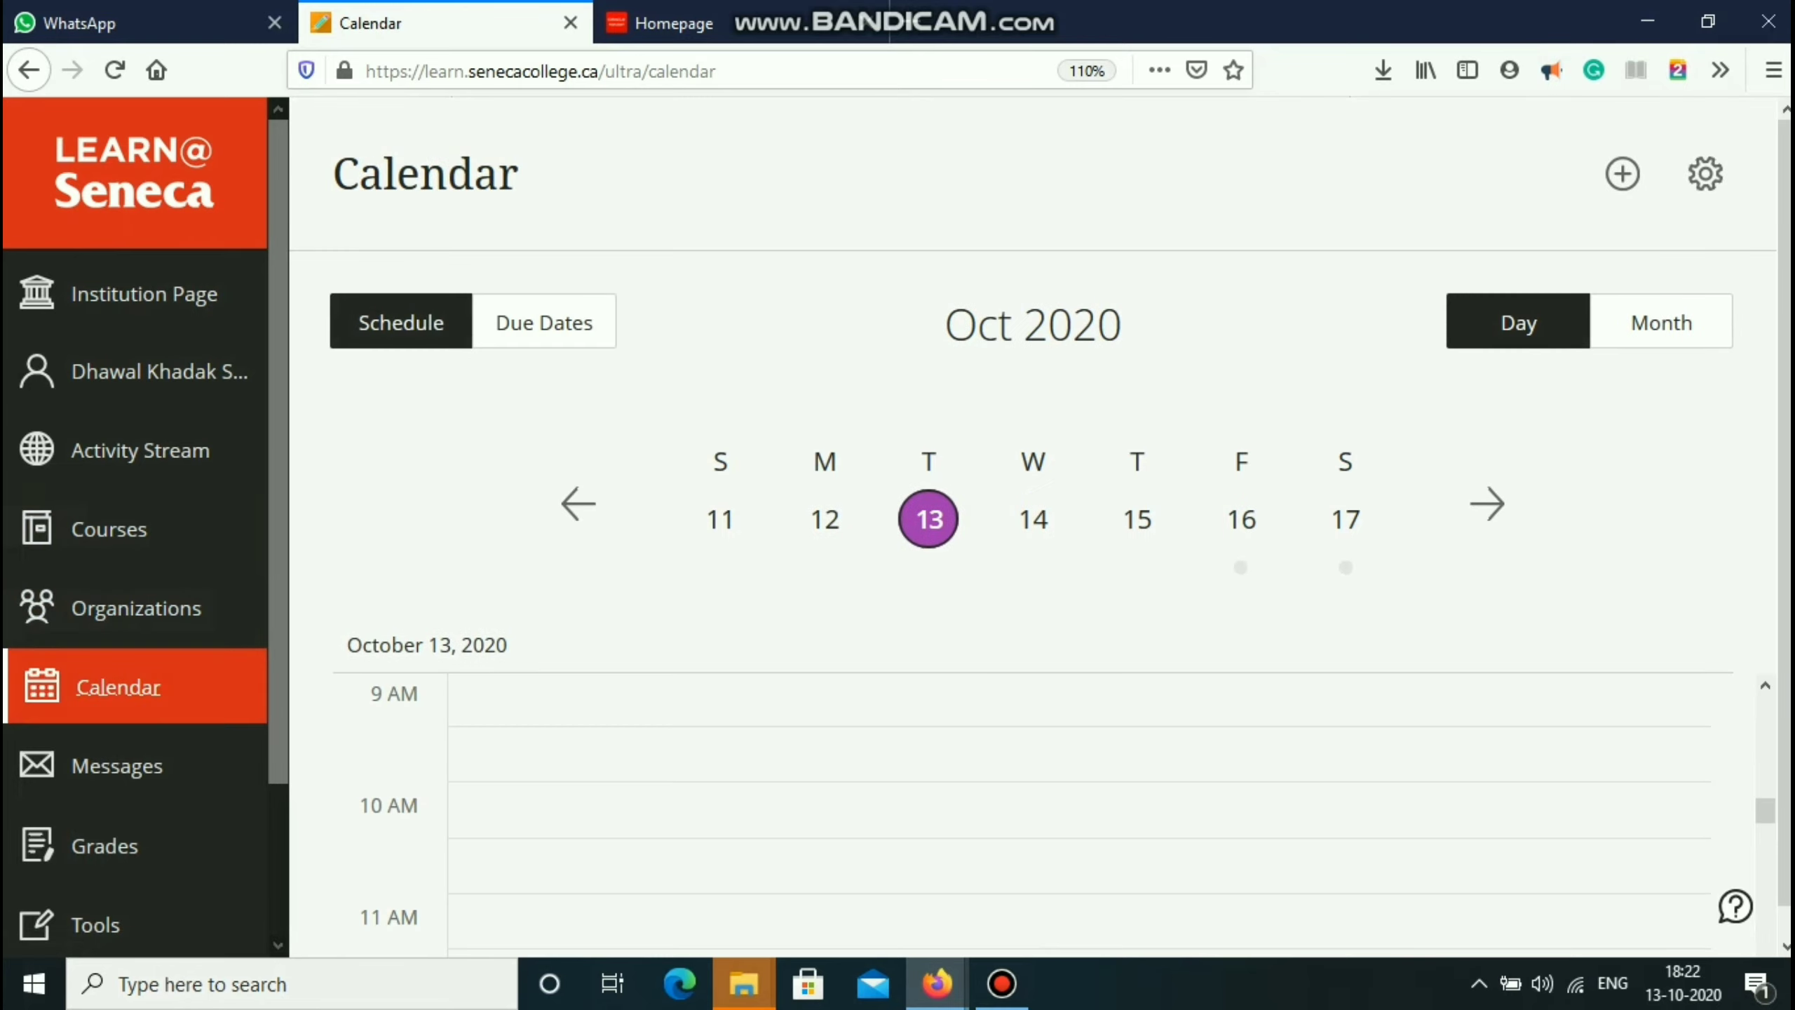
click(543, 321)
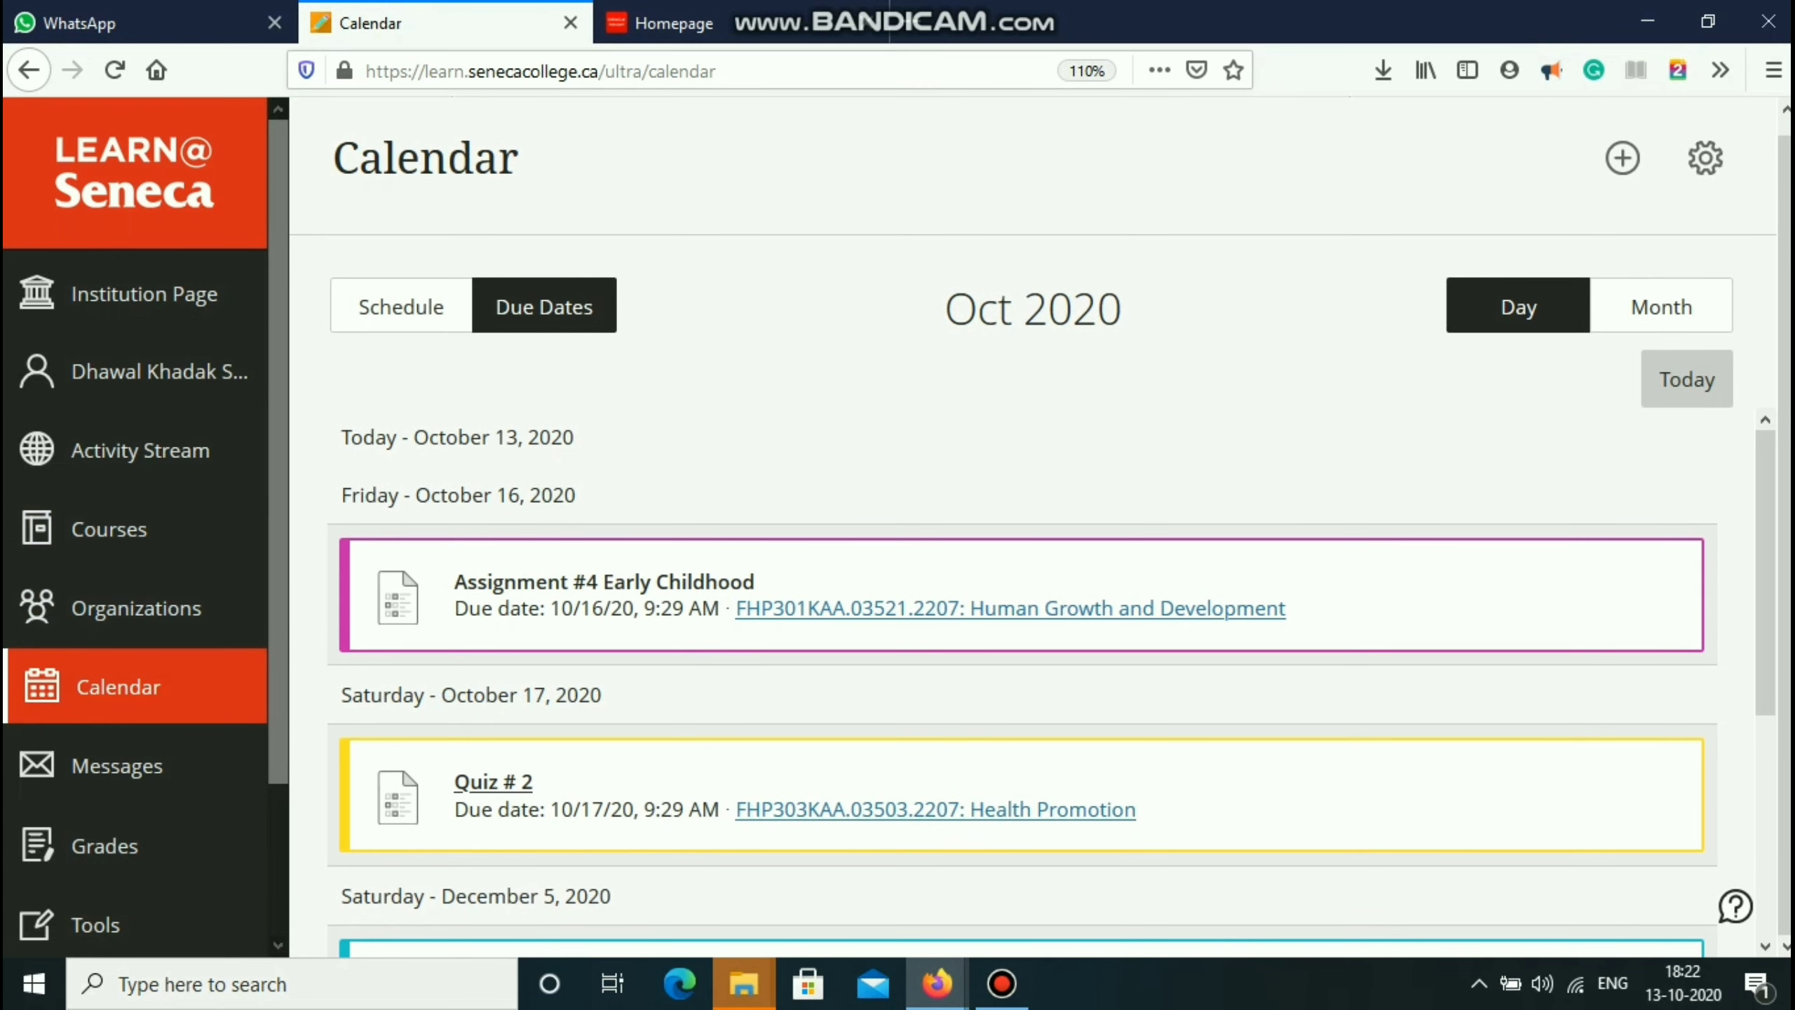
- Review the Grades page, then go to Courses to reach Communicating Across Contexts' Collaborate sessions
click(104, 686)
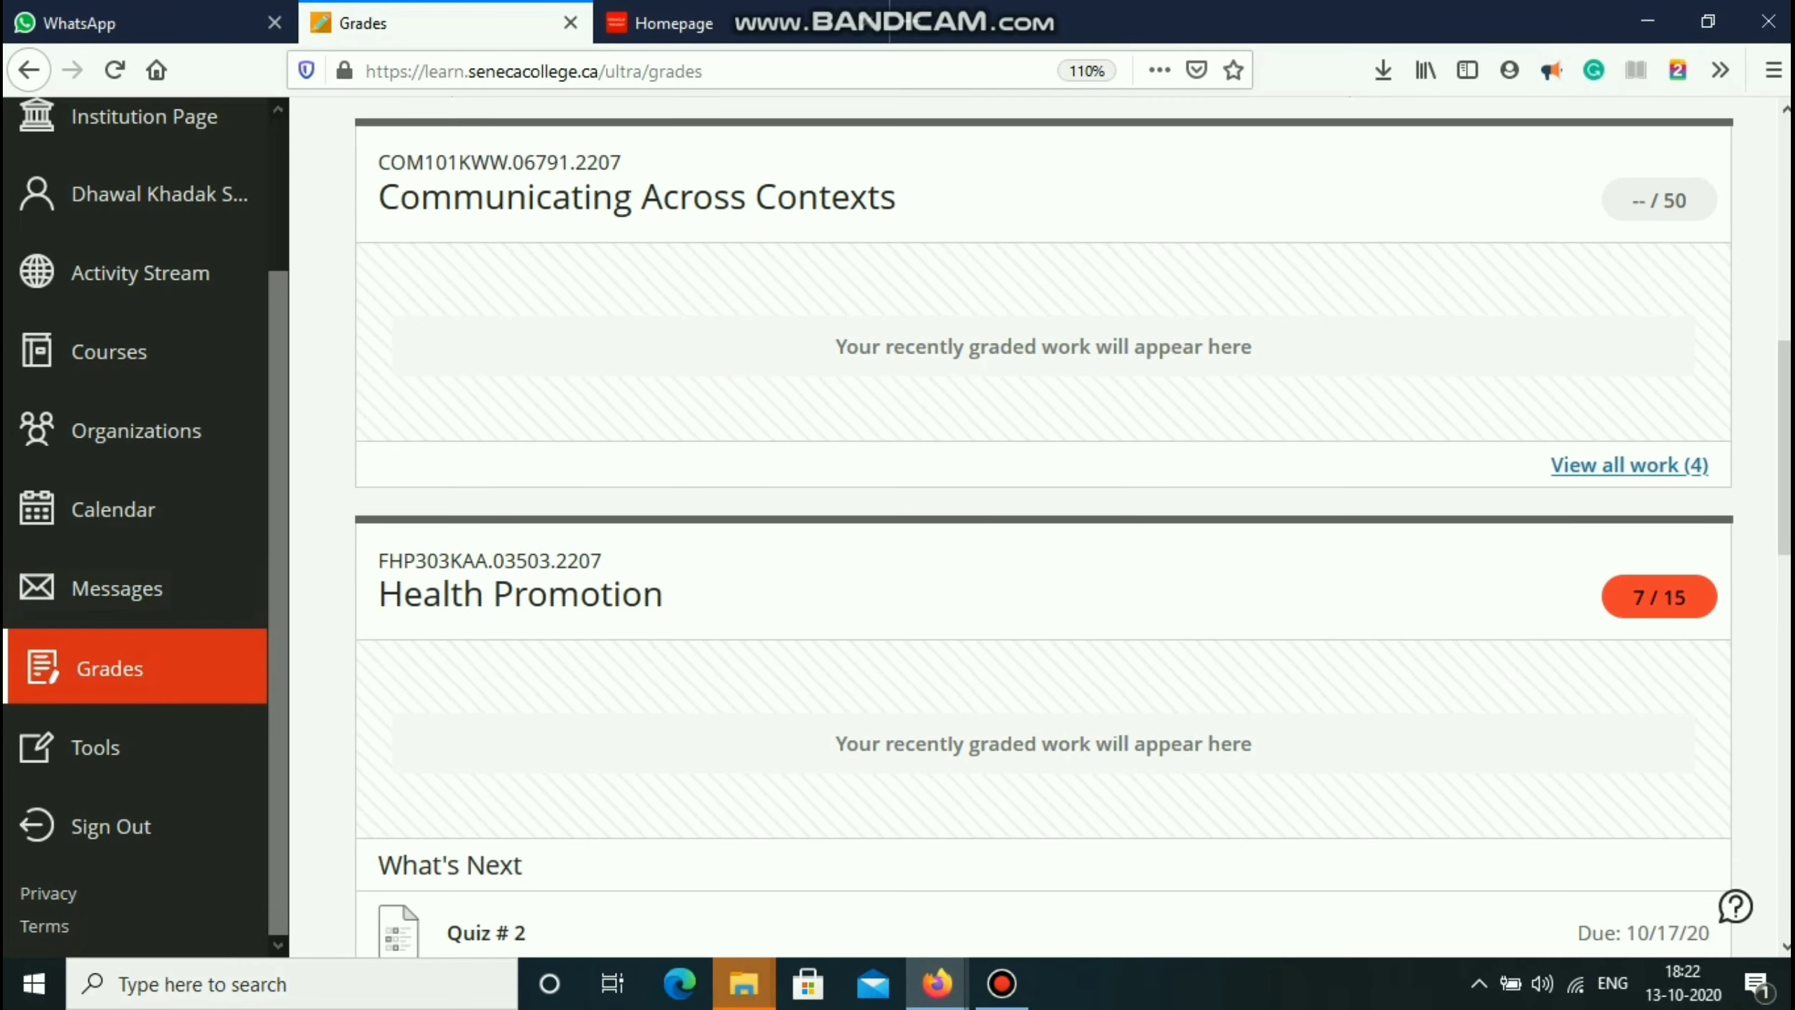
scroll(up, 3)
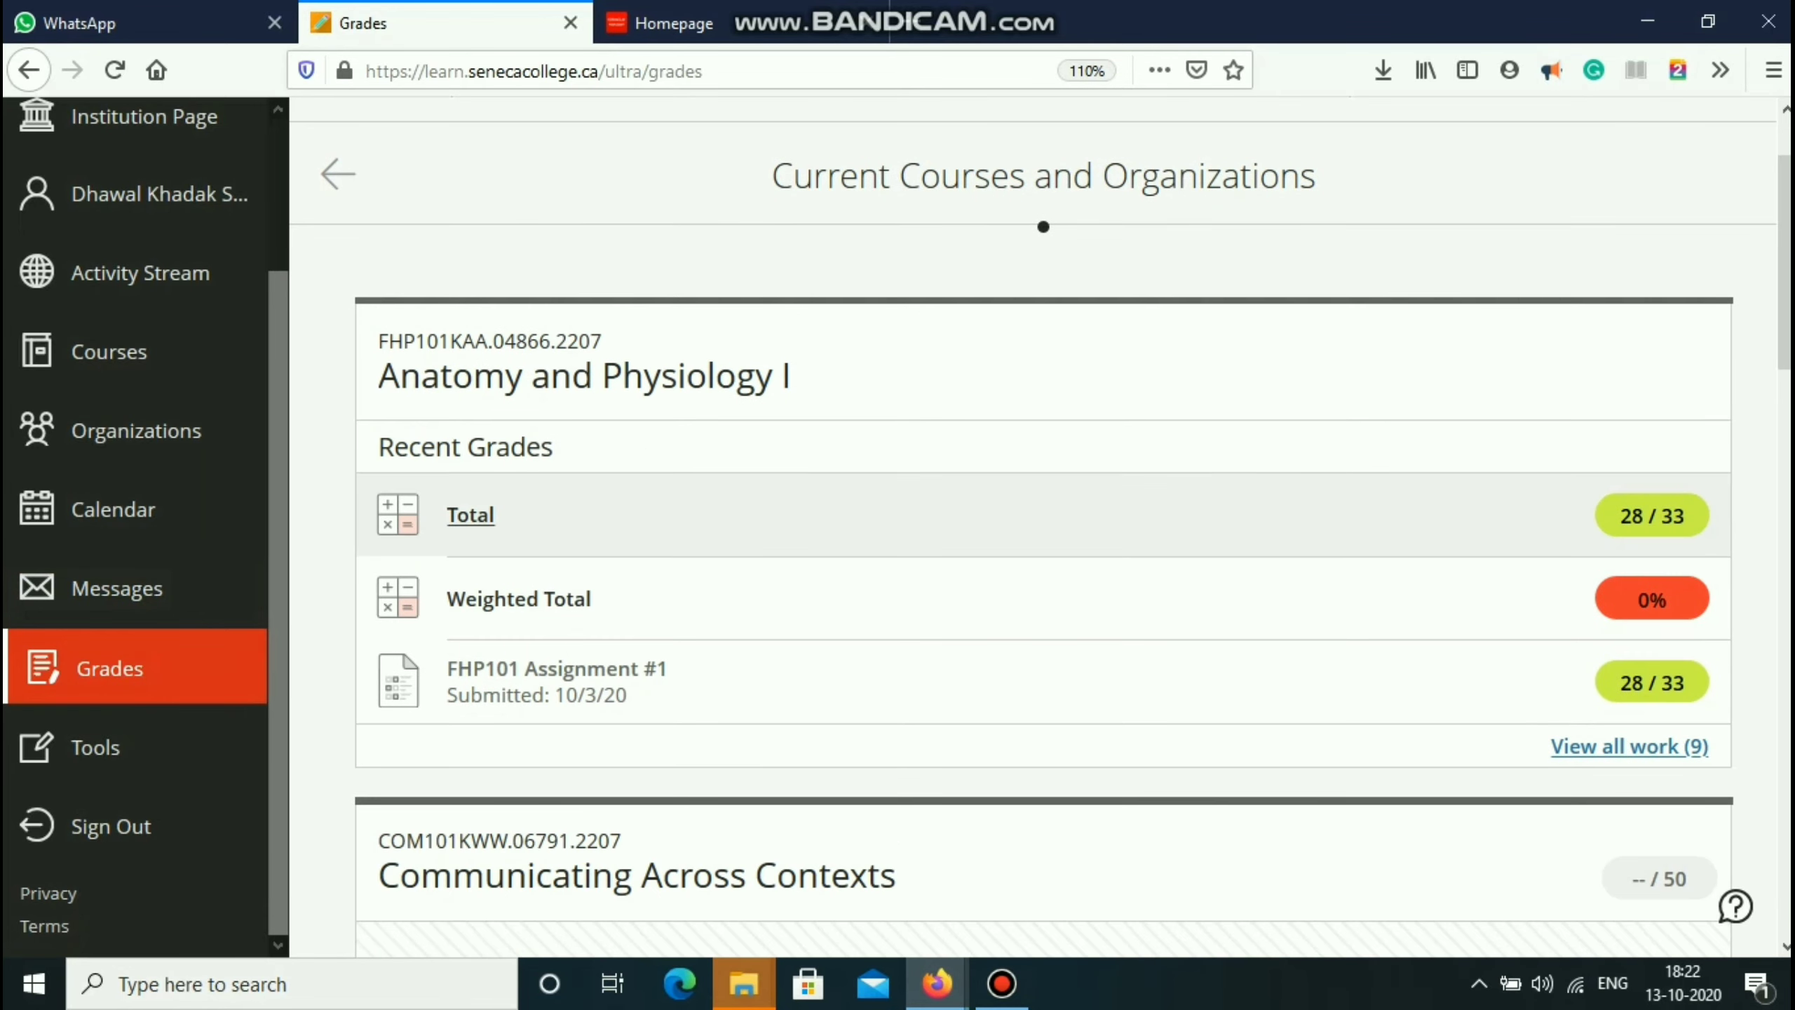
scroll(down, 3)
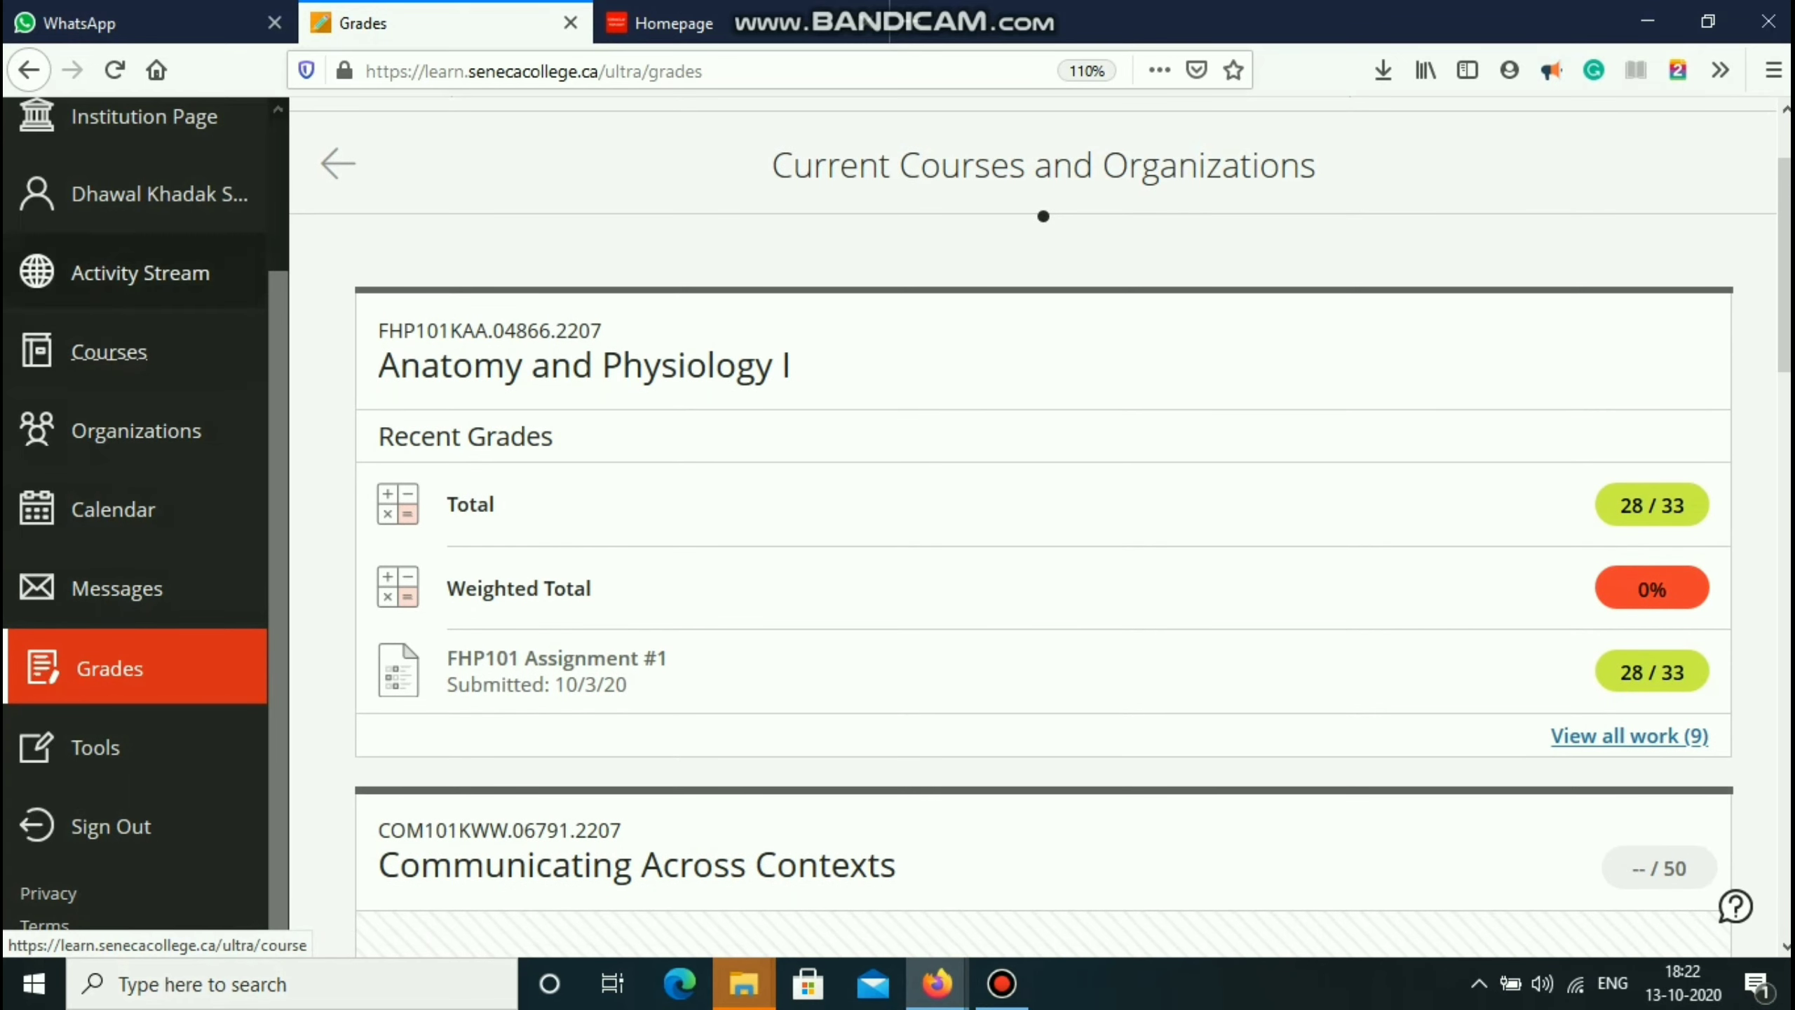
click(110, 352)
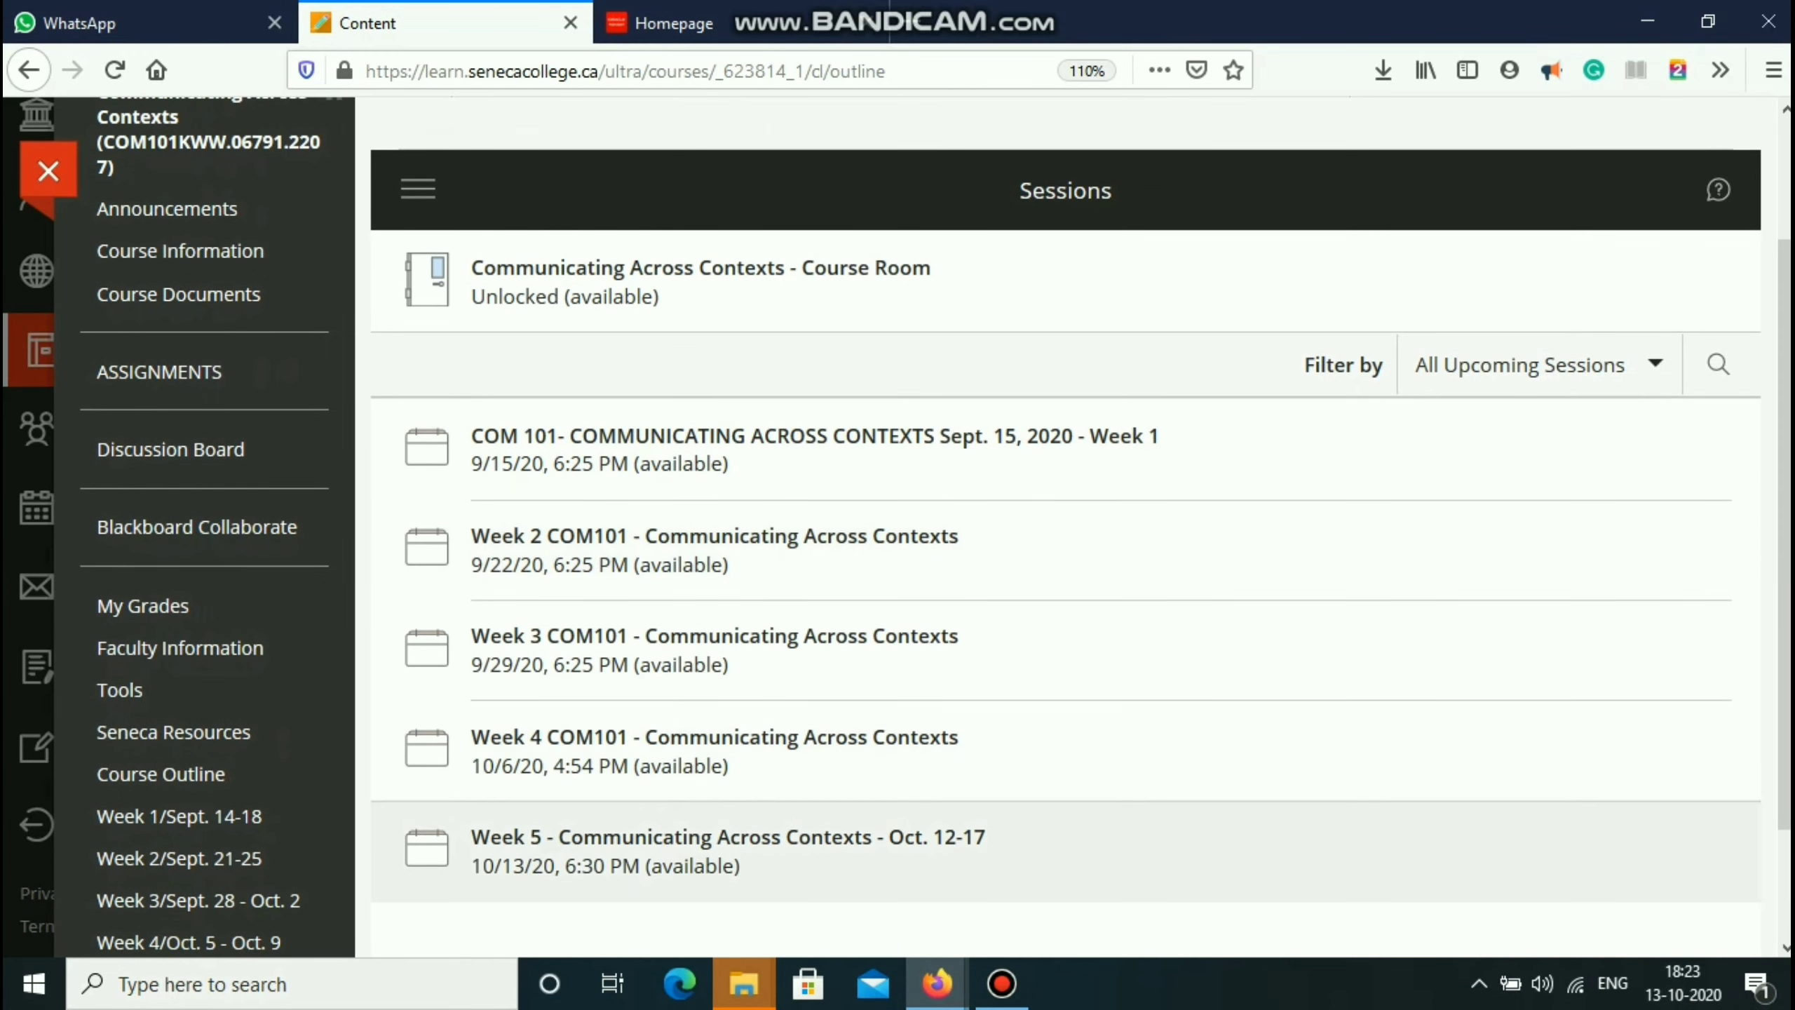
- Join the Week 5 - Communicating Across Contexts - Oct. 12-17 Collaborate session
click(727, 836)
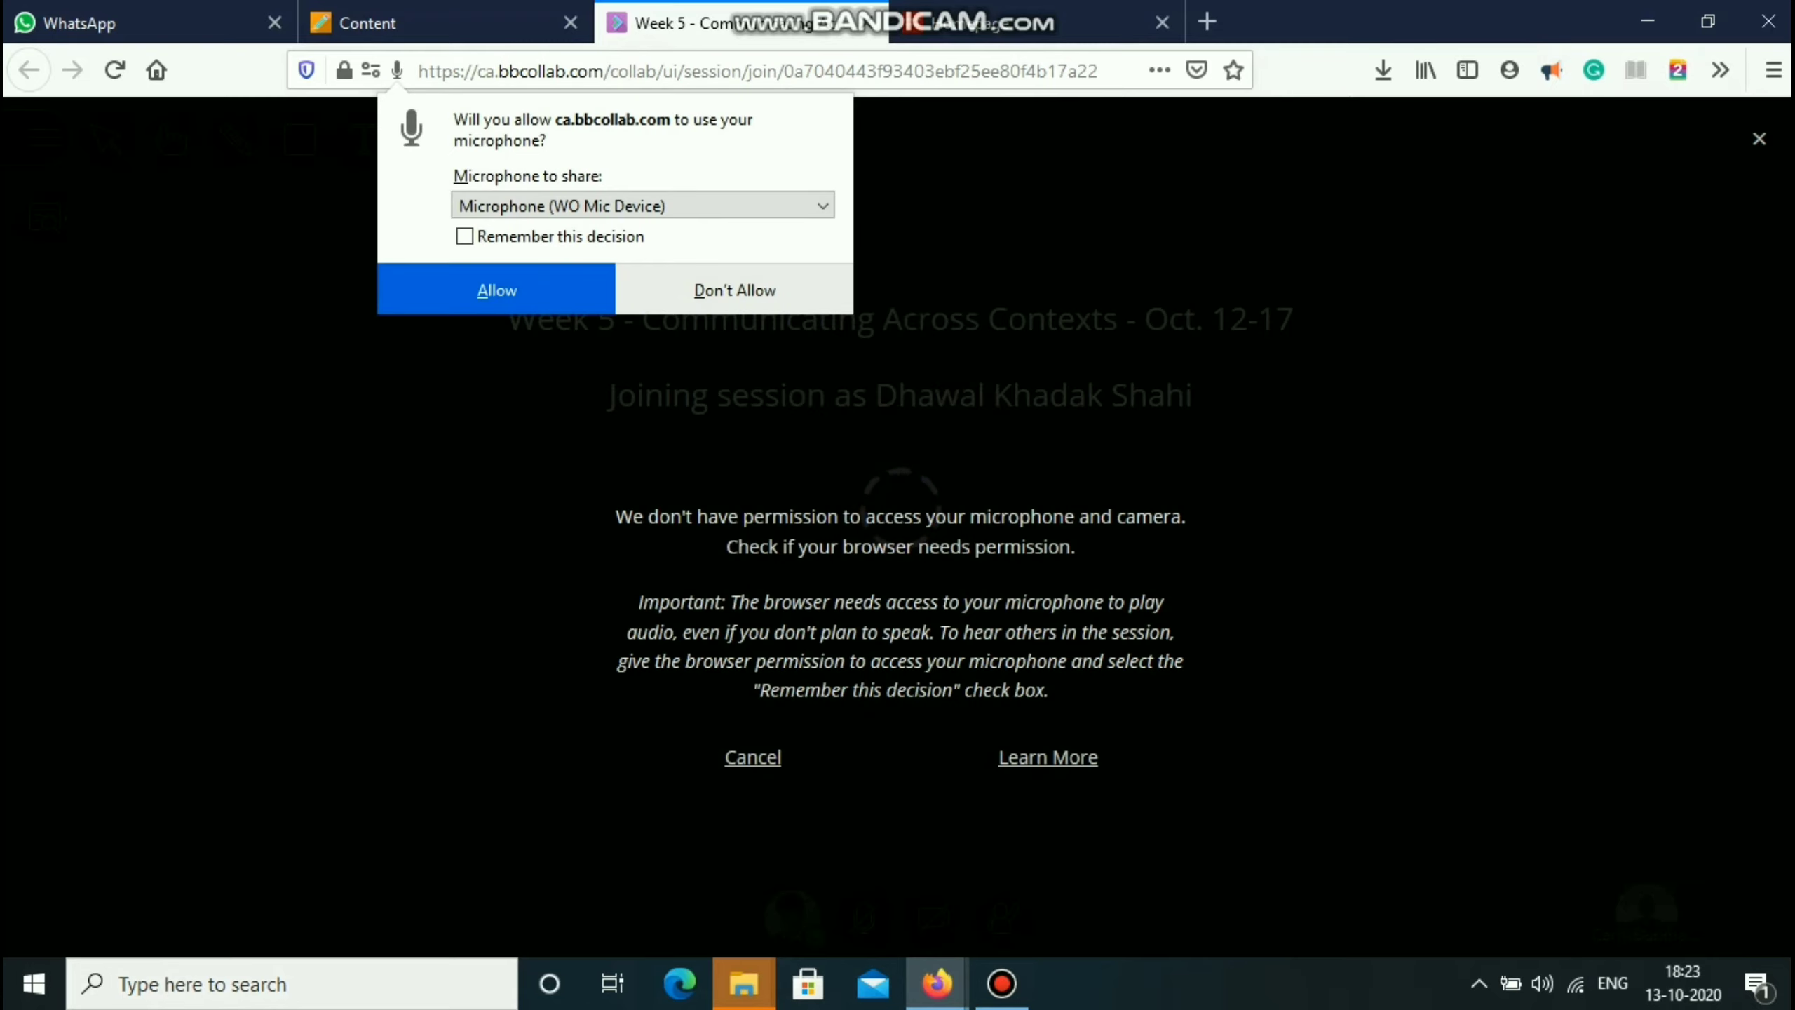
- Grant microphone access so the session loads with the shared Breakout Group Discussion PDF
click(735, 290)
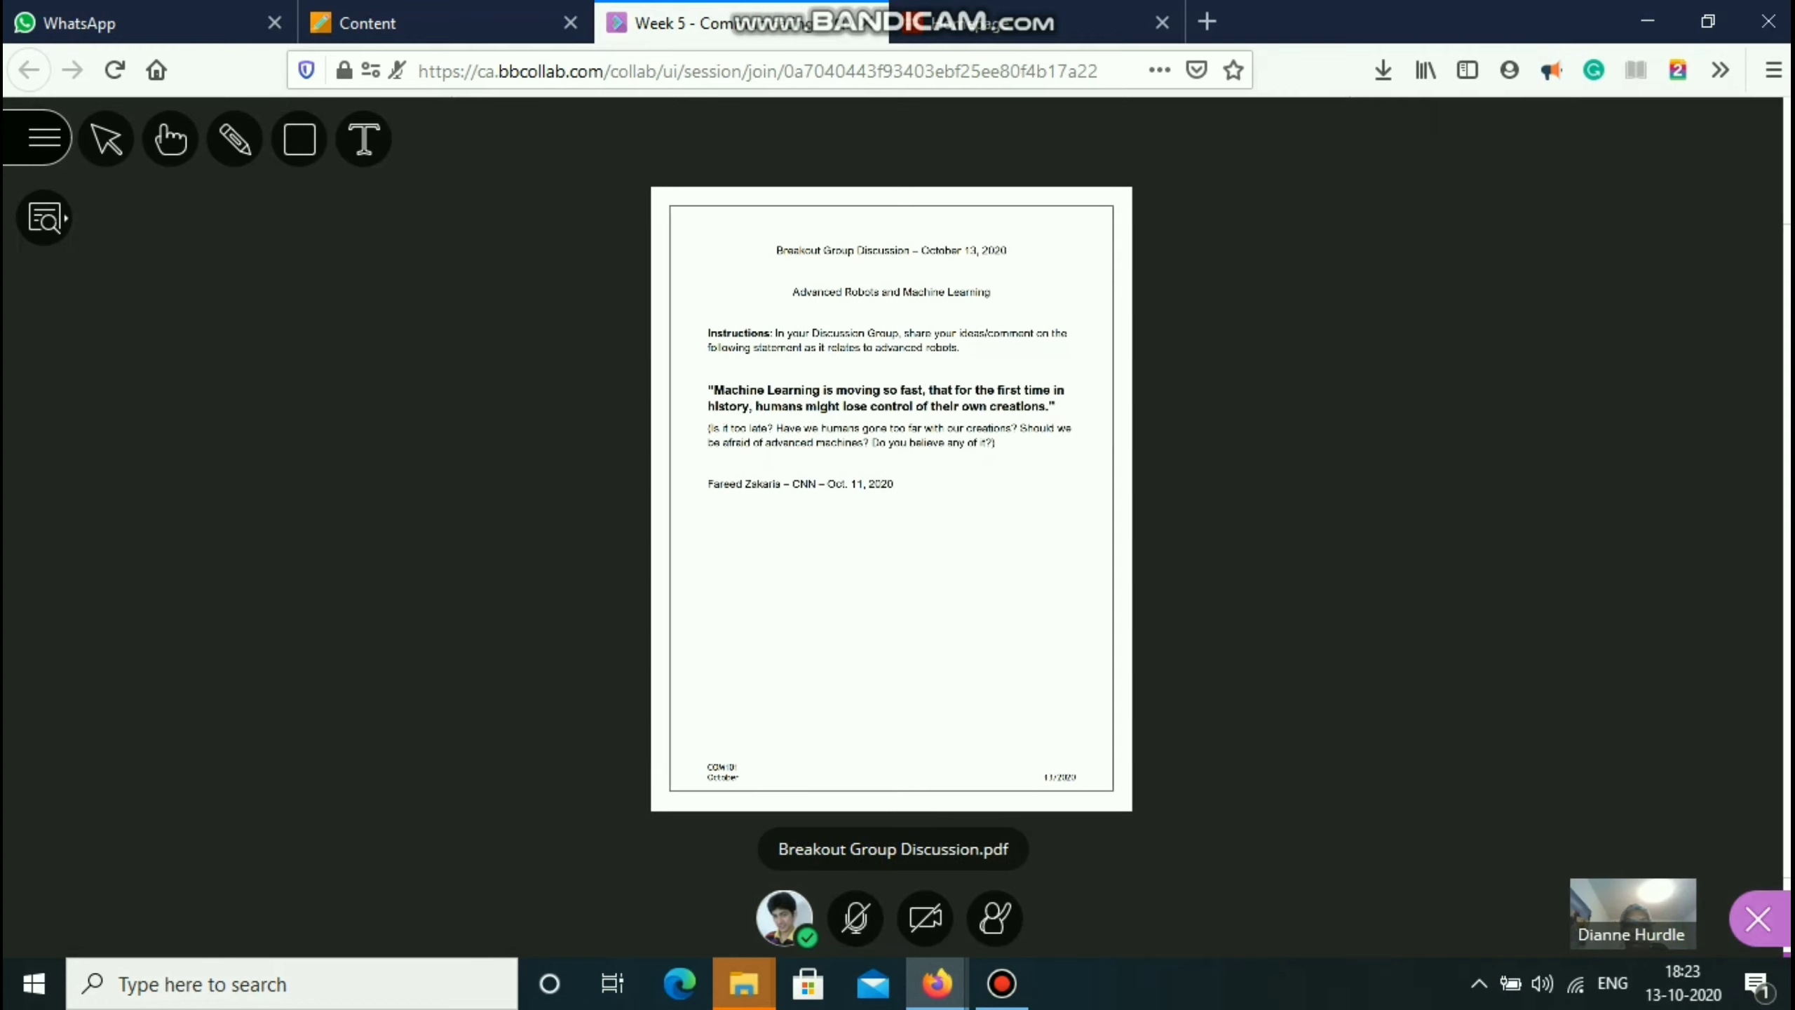
- Check the attendee list, lower the speaker volume slightly in My Settings, and open the Everyone chat
click(1351, 917)
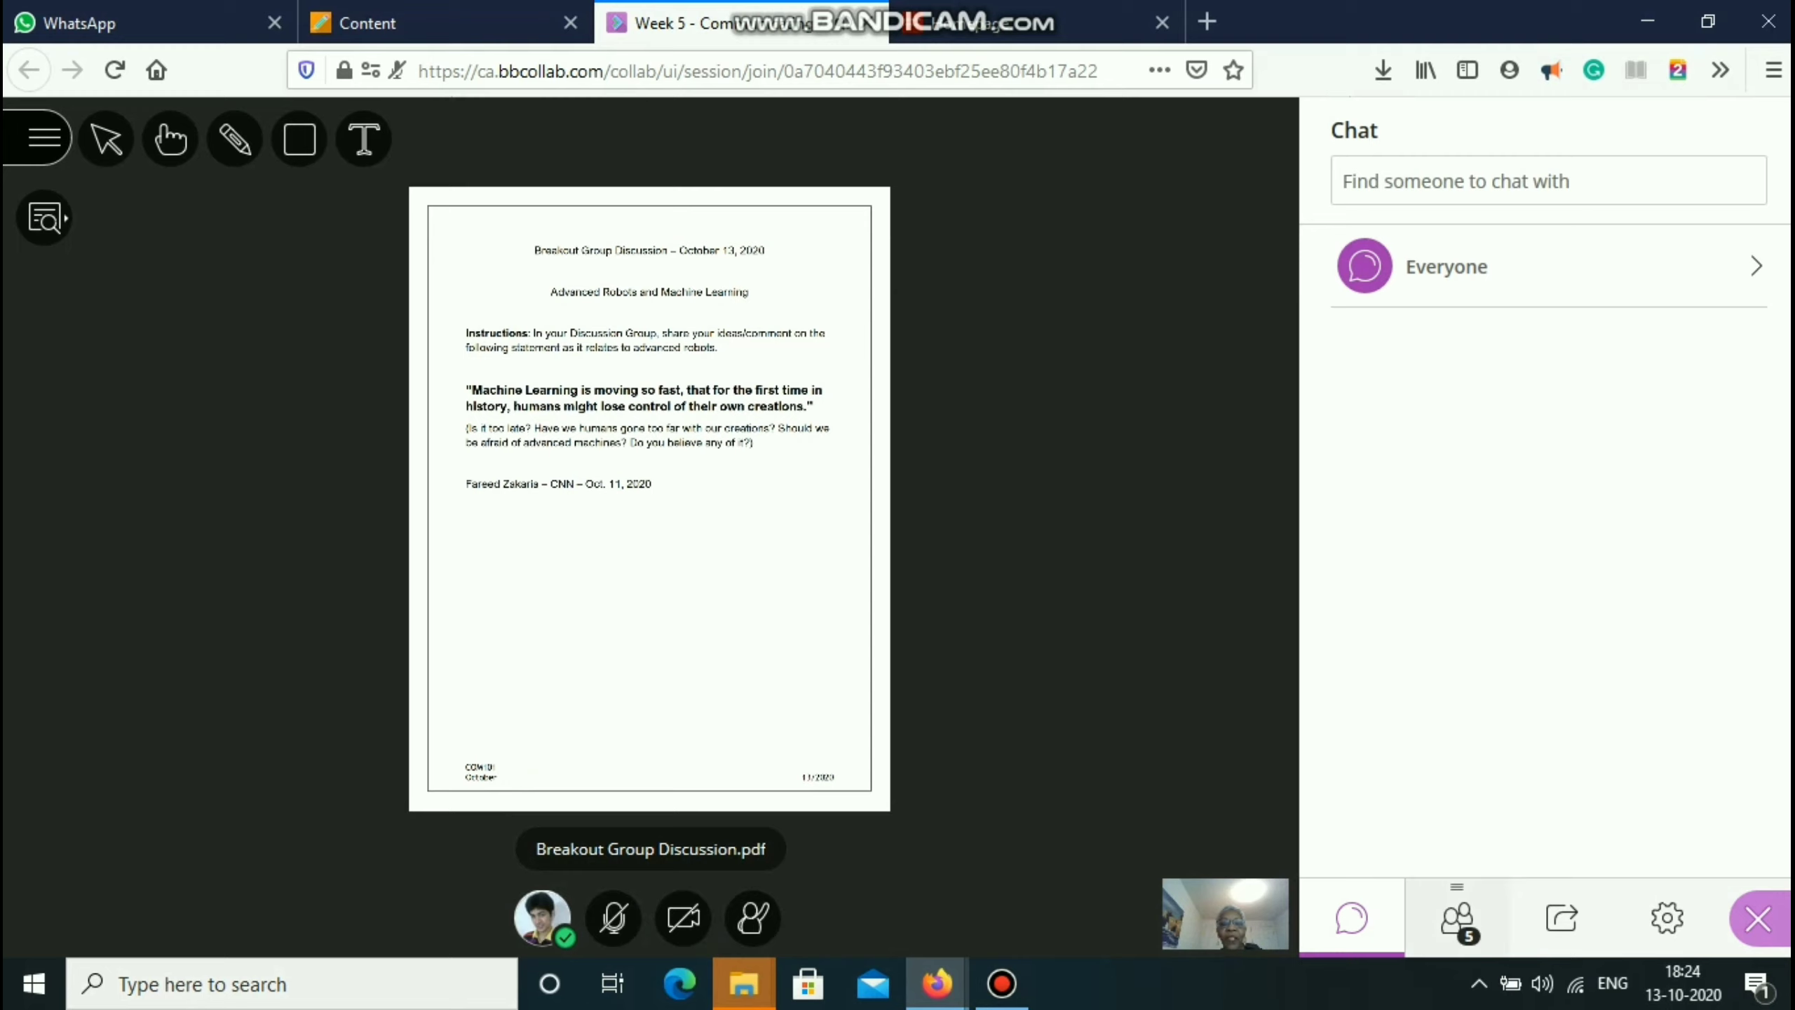
click(1455, 917)
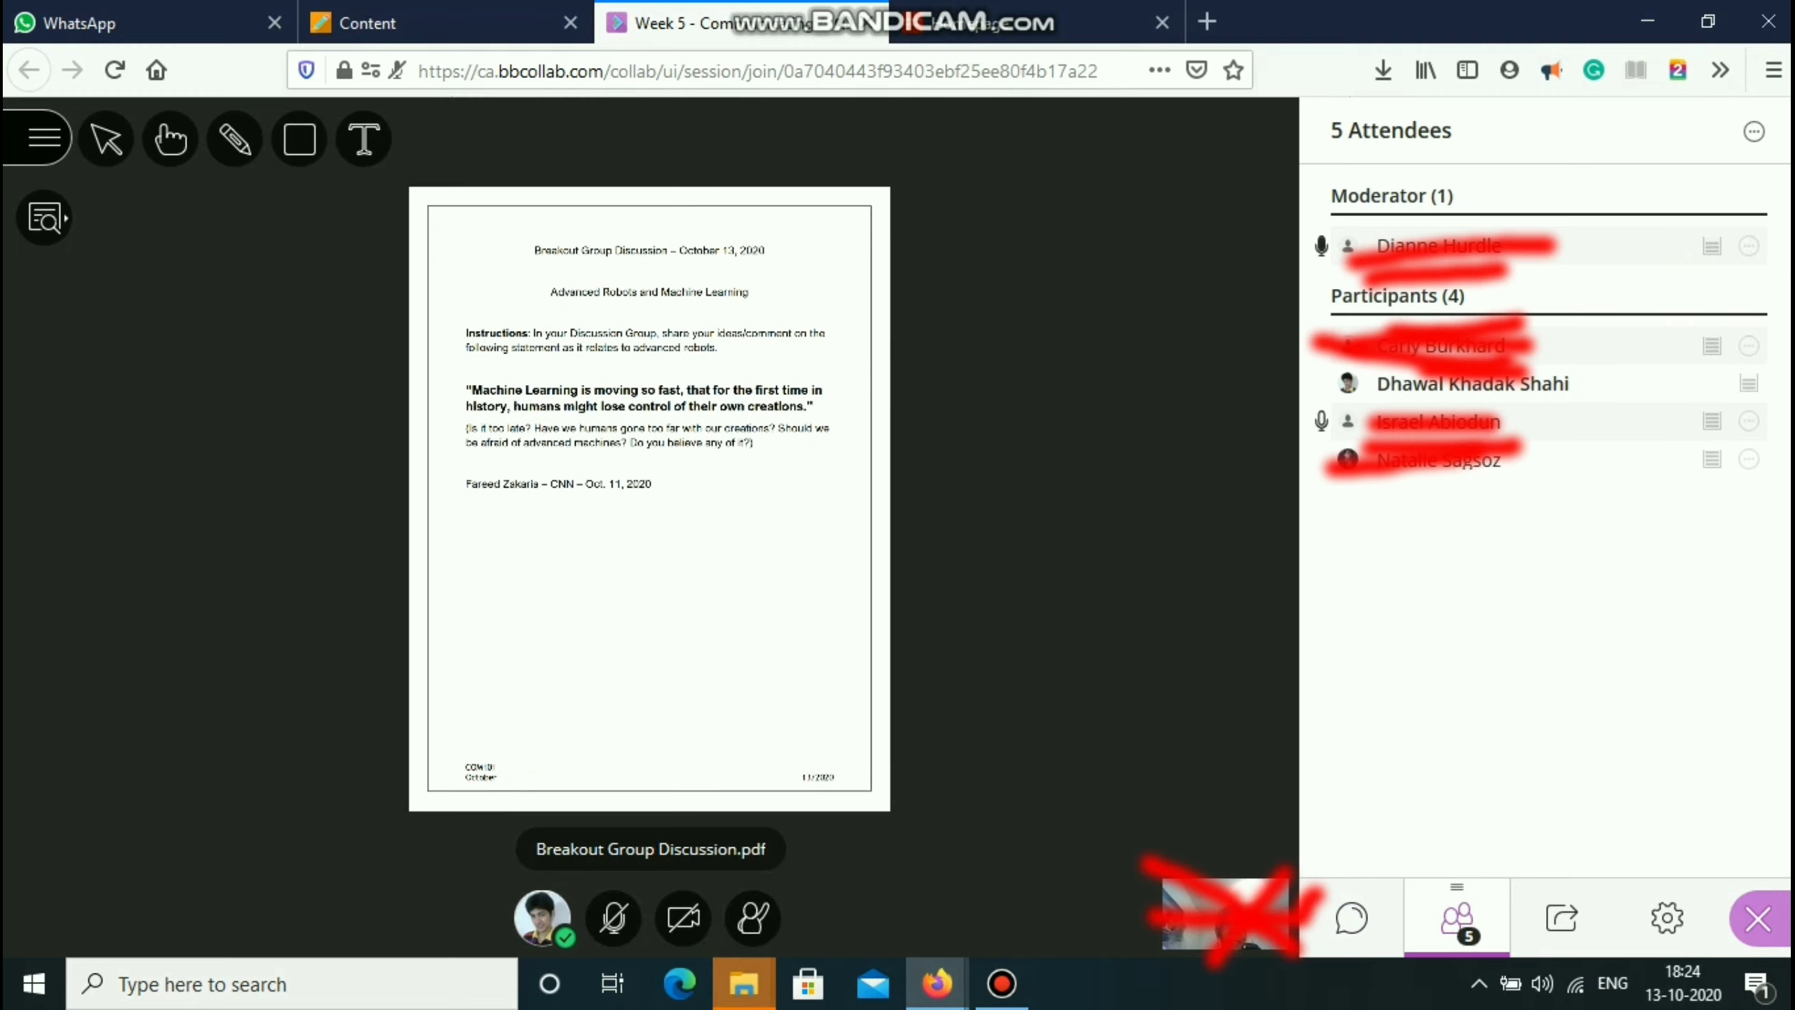
click(1349, 917)
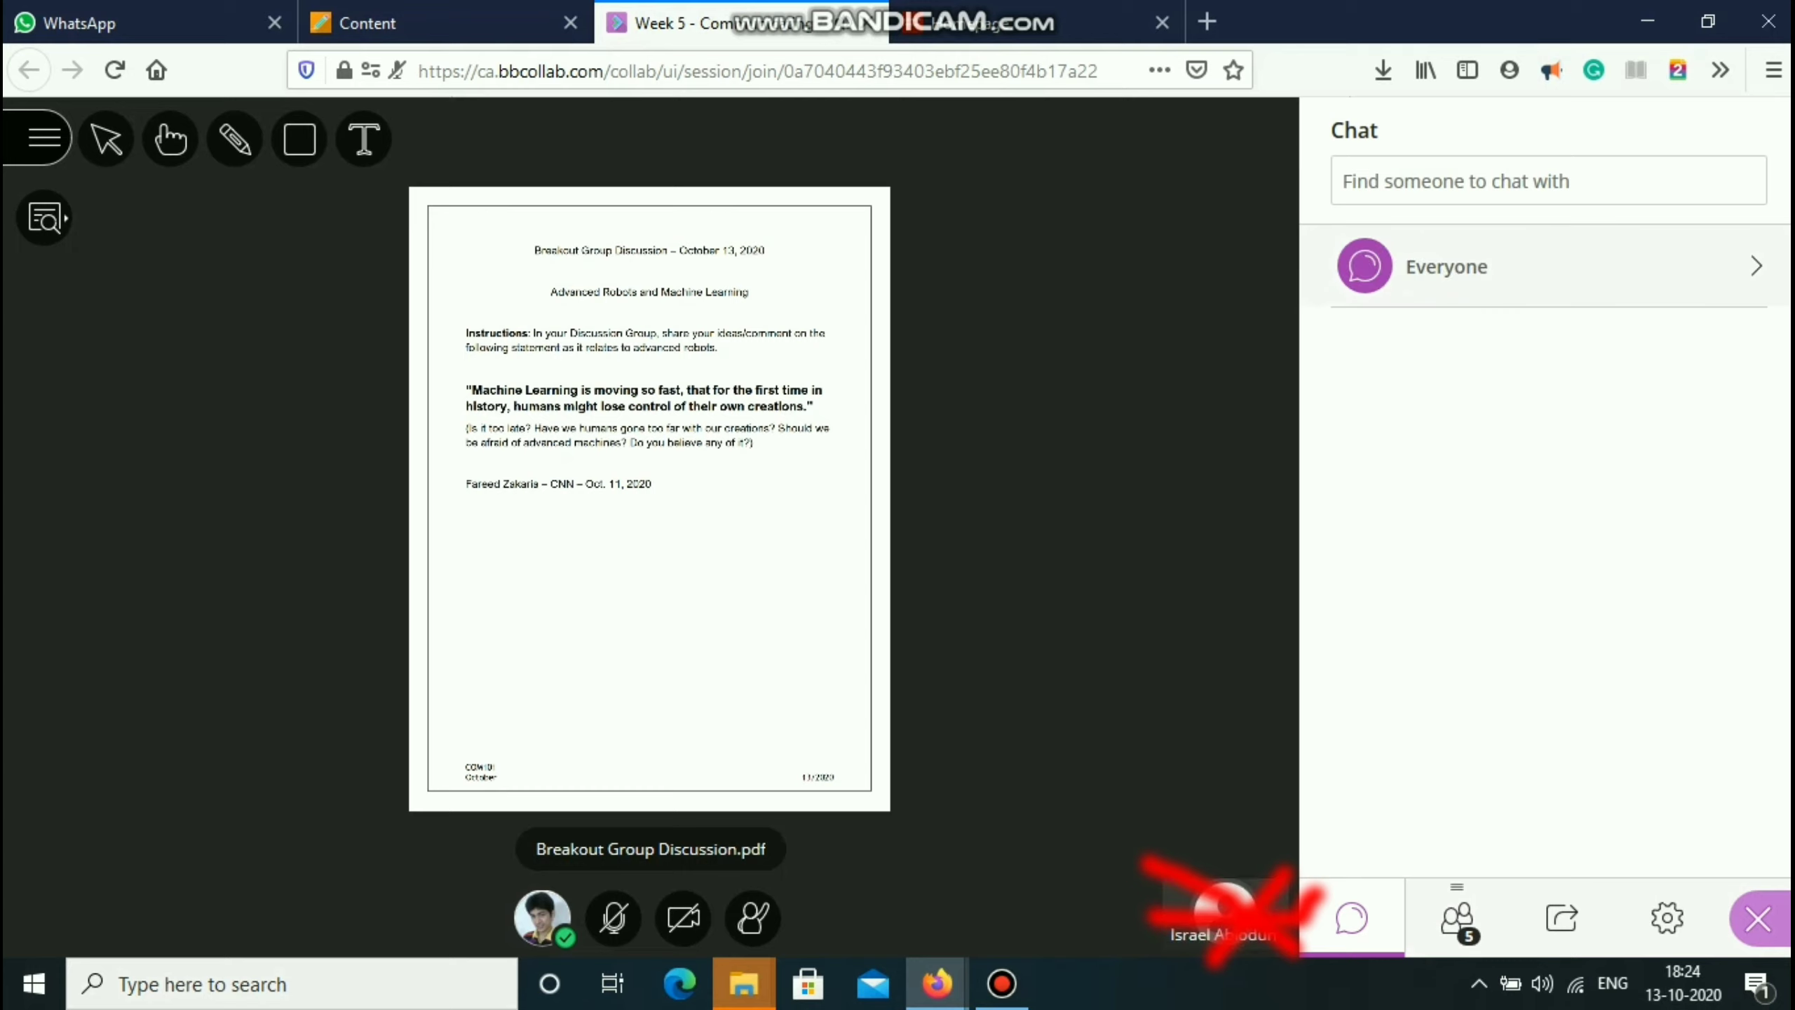
click(1445, 265)
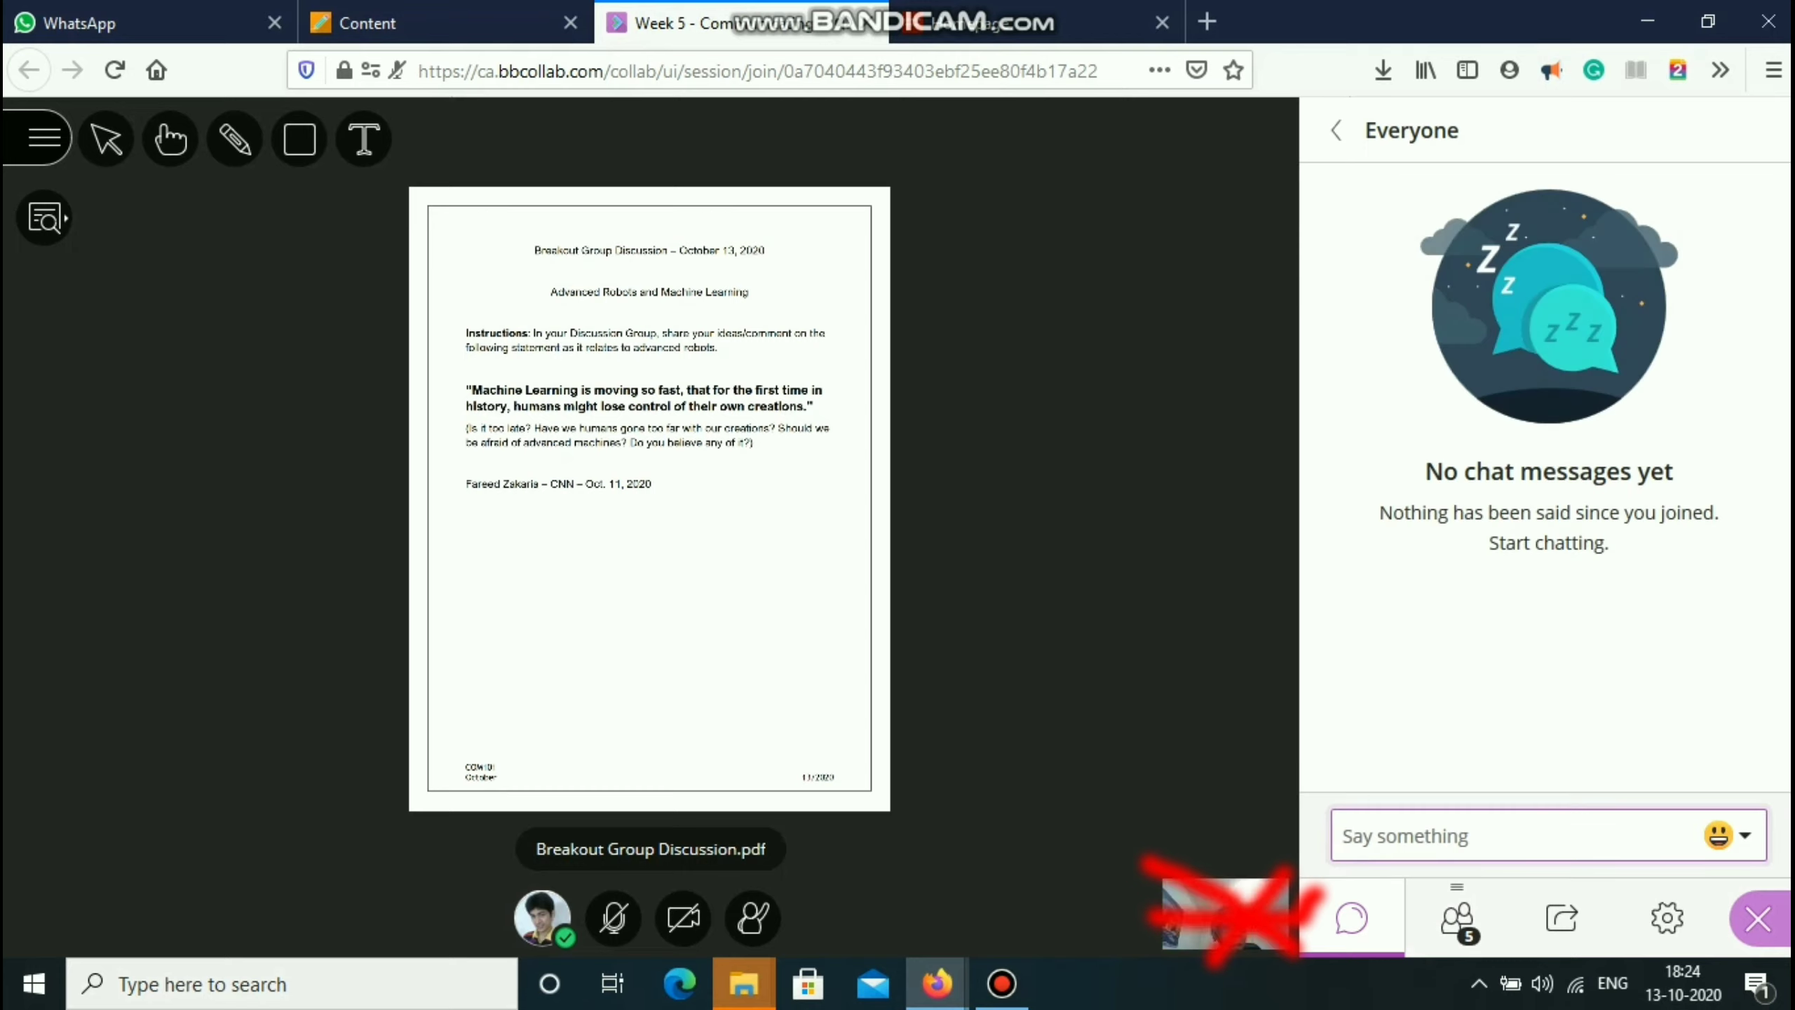
click(1456, 917)
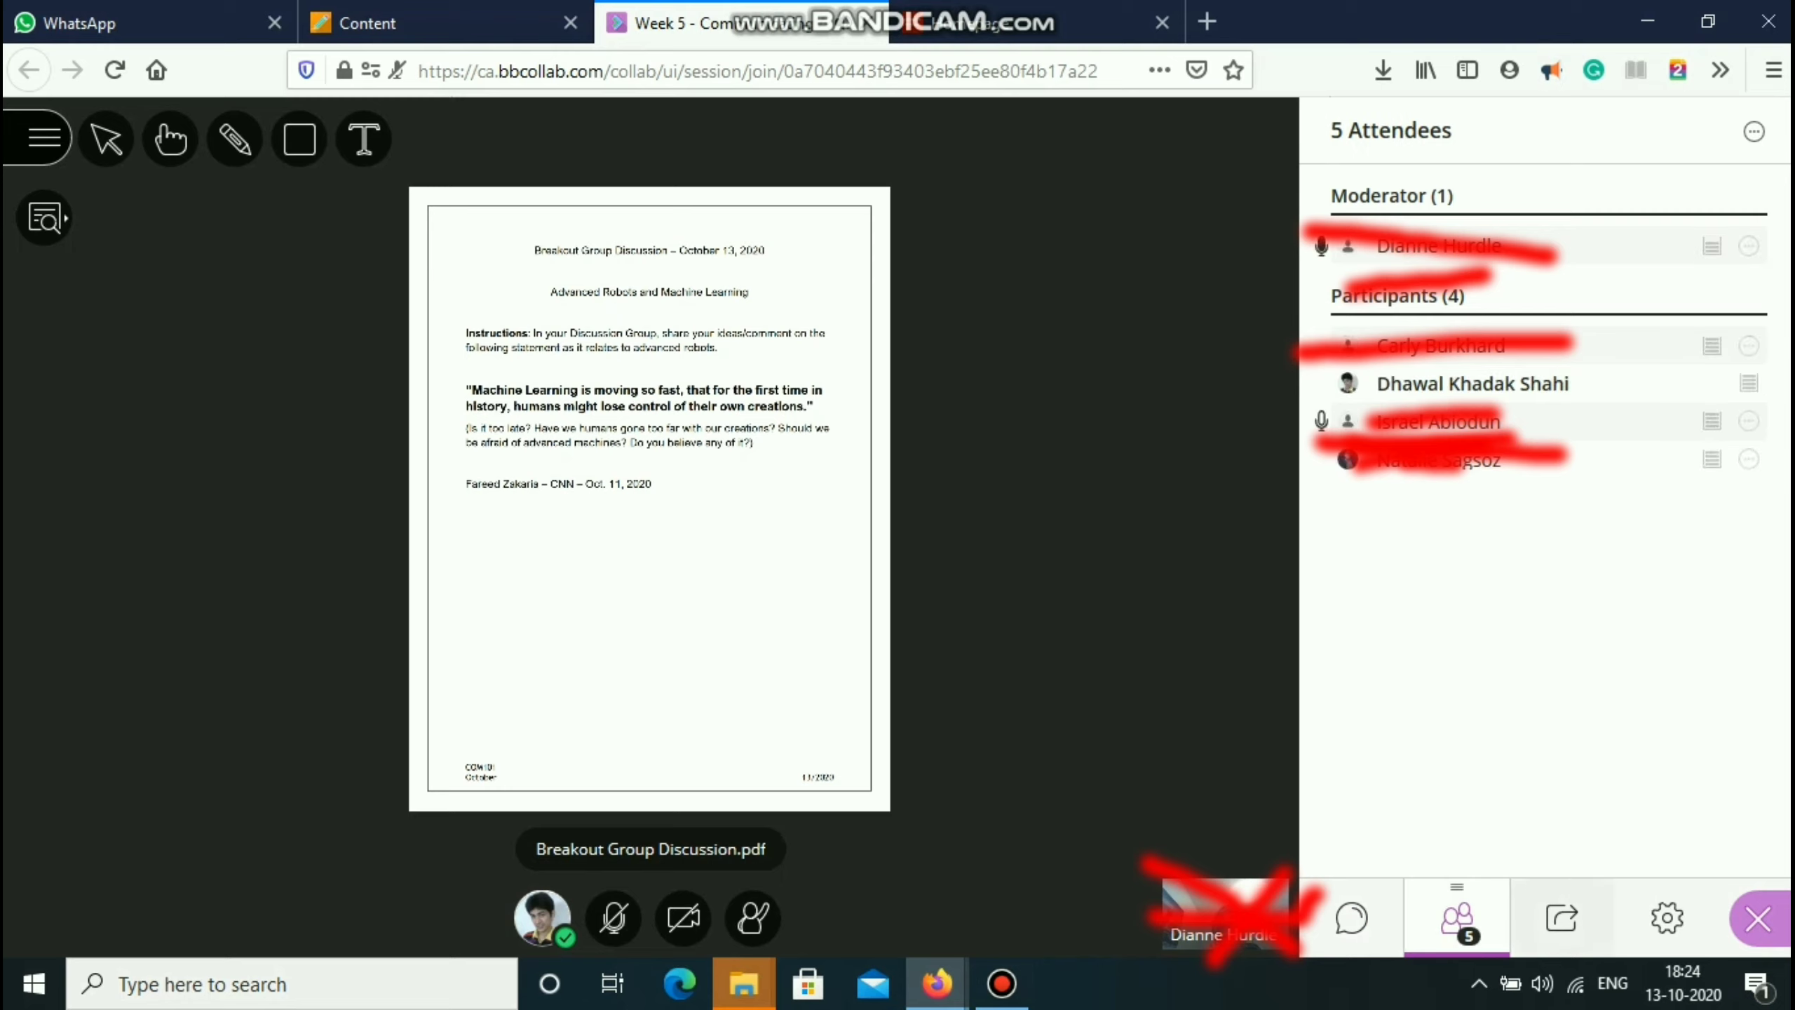
click(1668, 917)
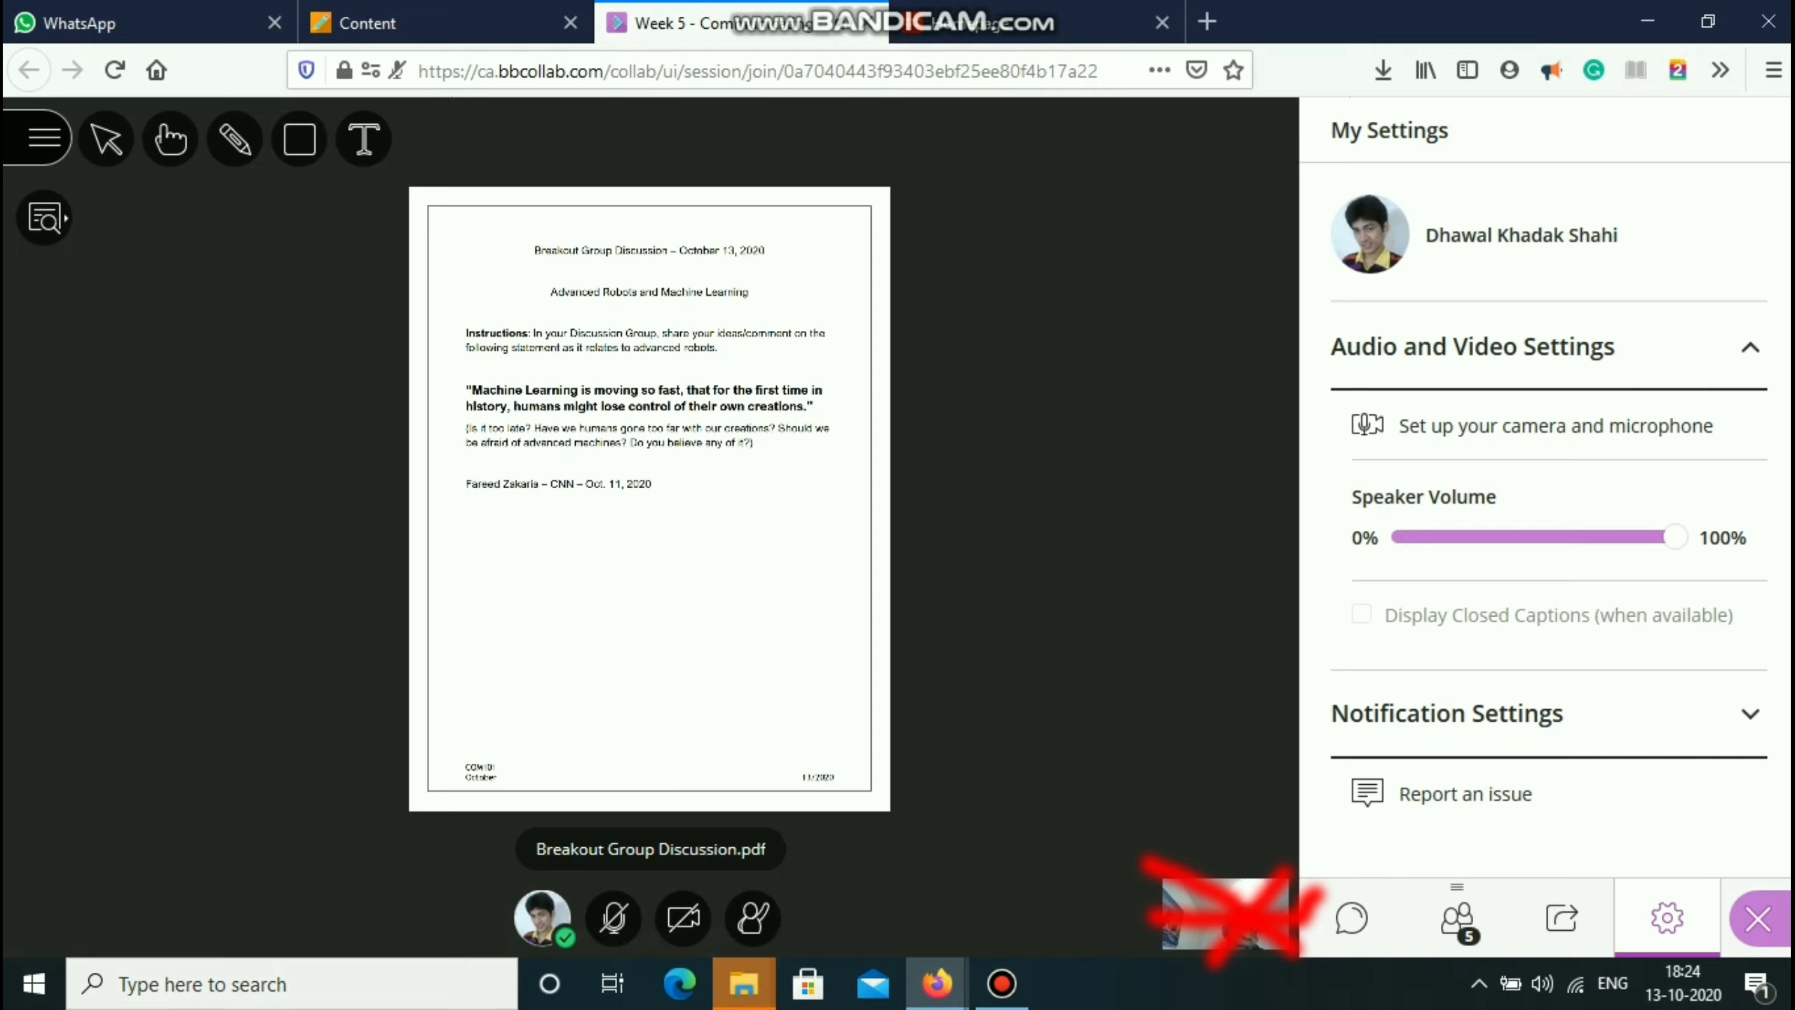
drag(1676, 536, 1646, 536)
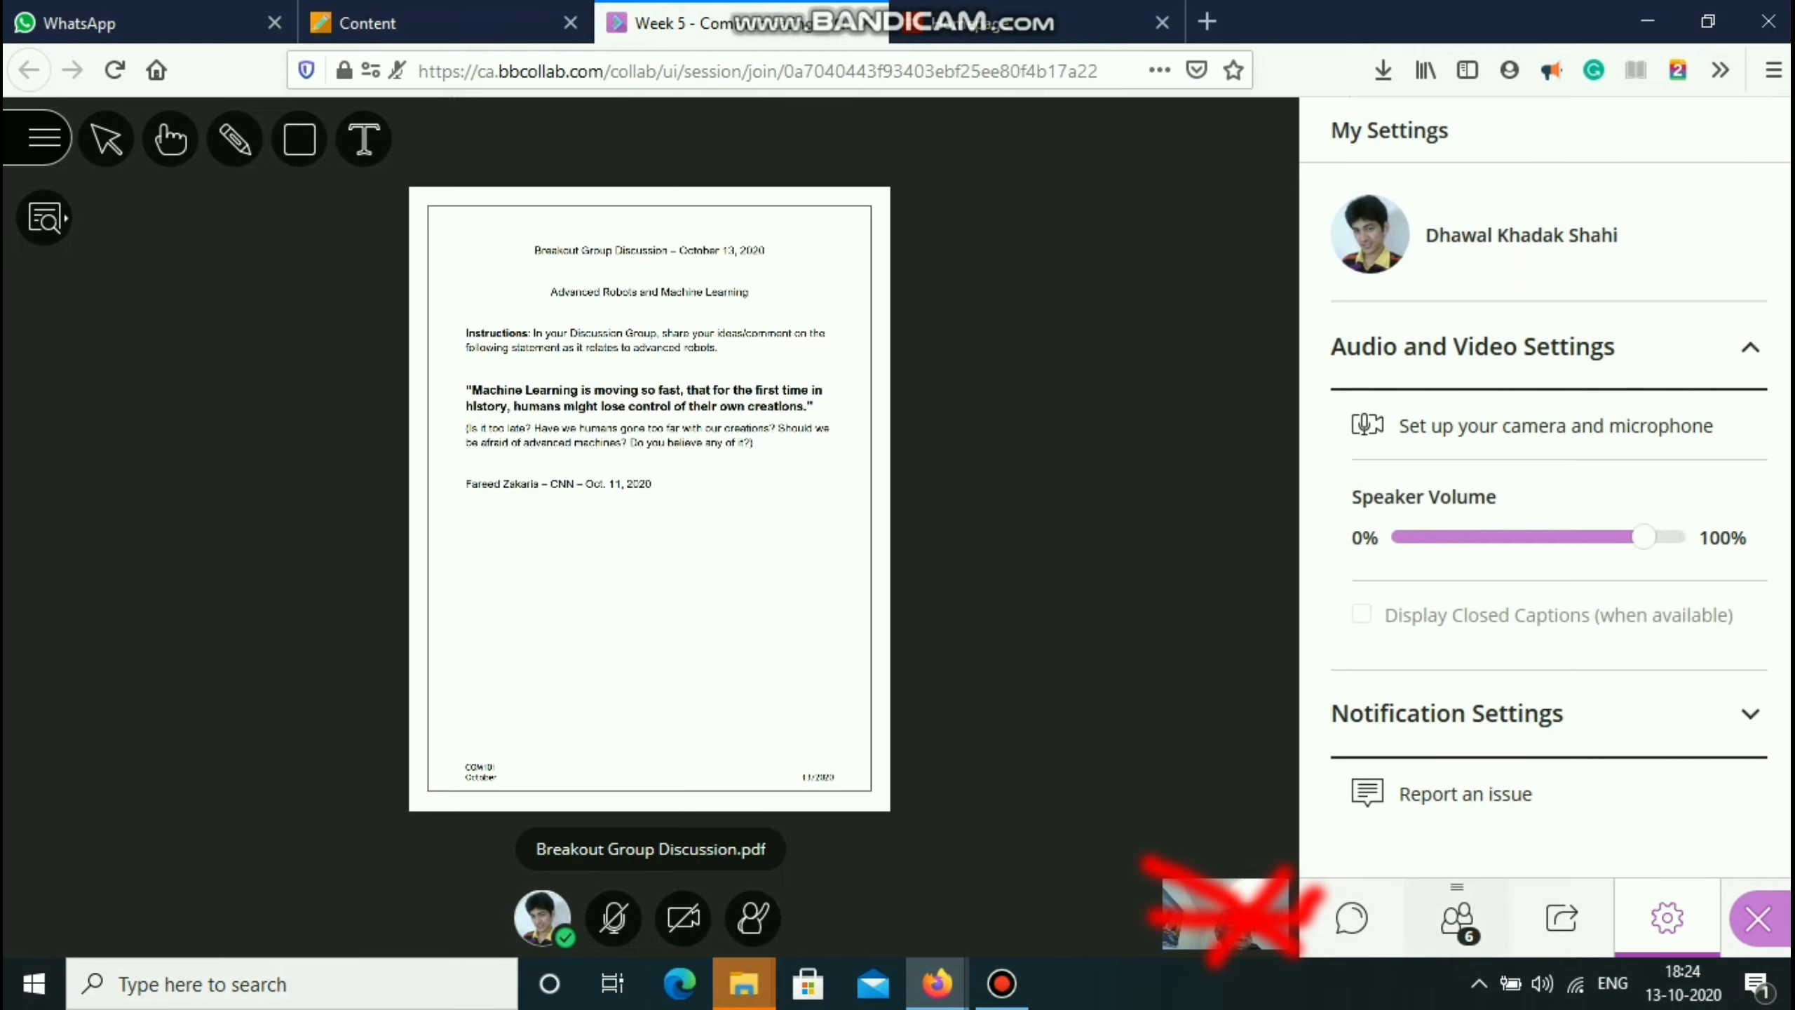
click(1351, 918)
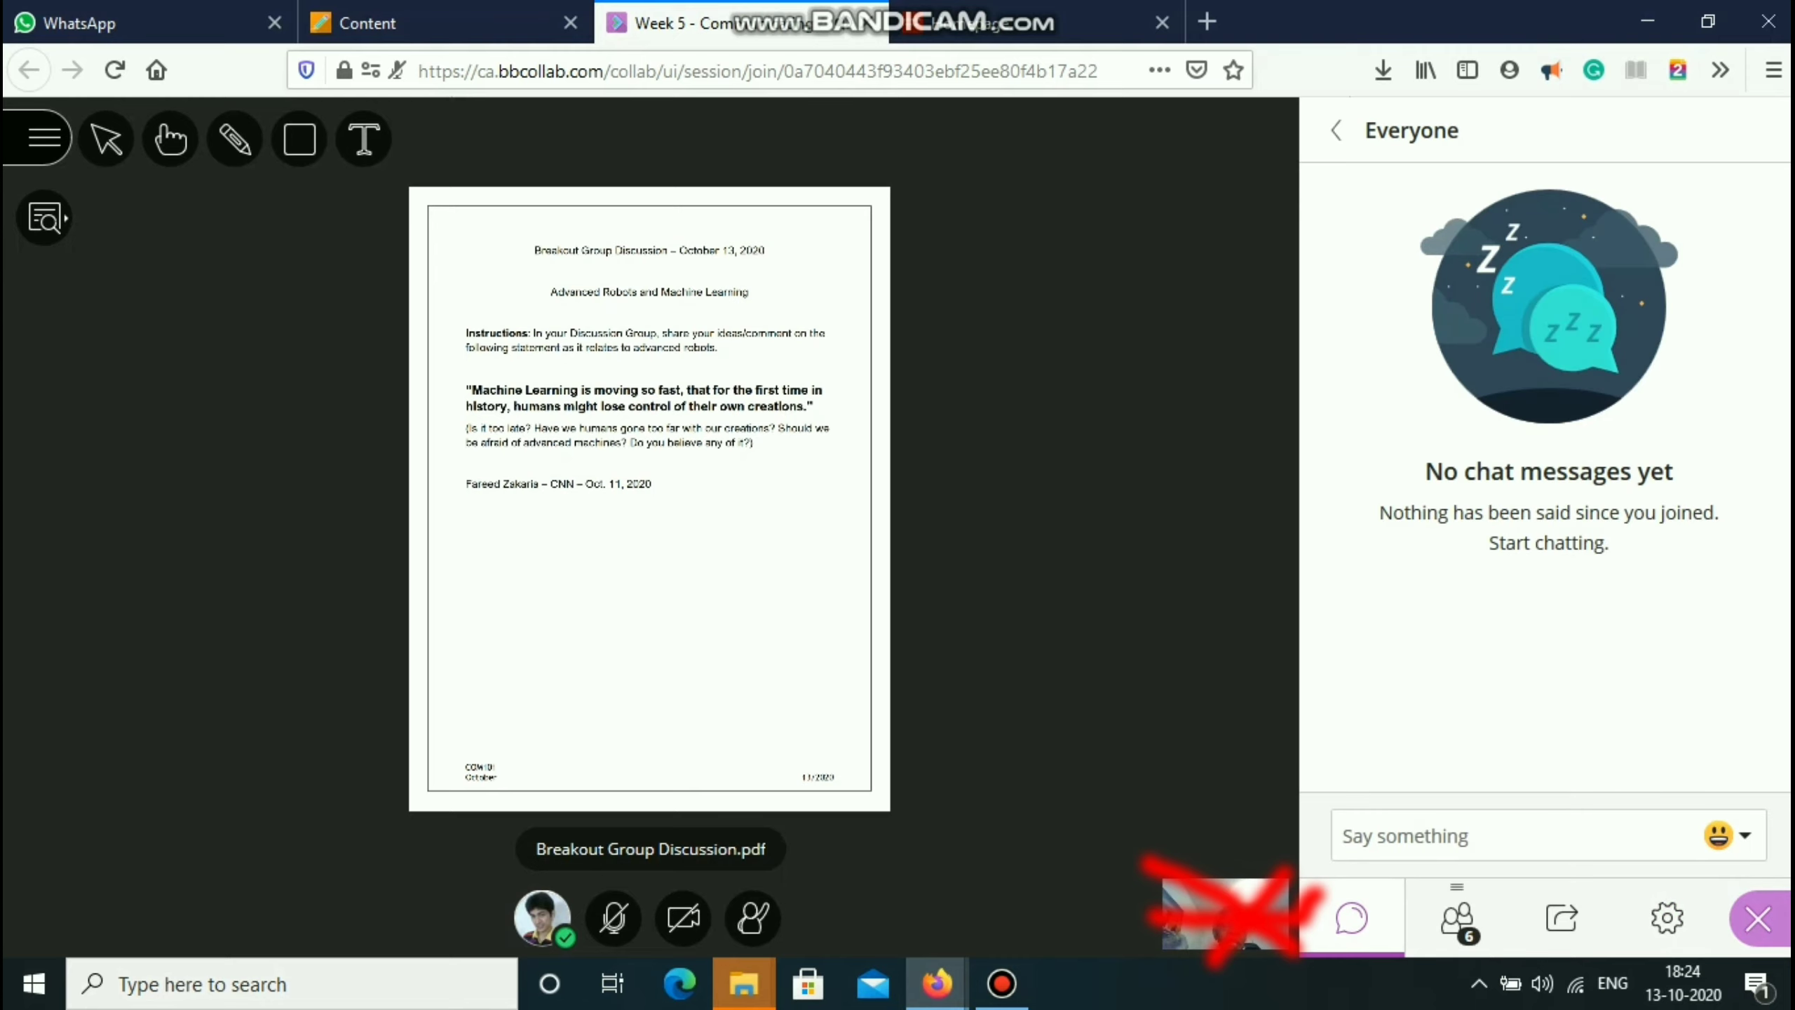
- Enlarge the shared Breakout Group Discussion PDF with the zoom controls for reading
click(43, 218)
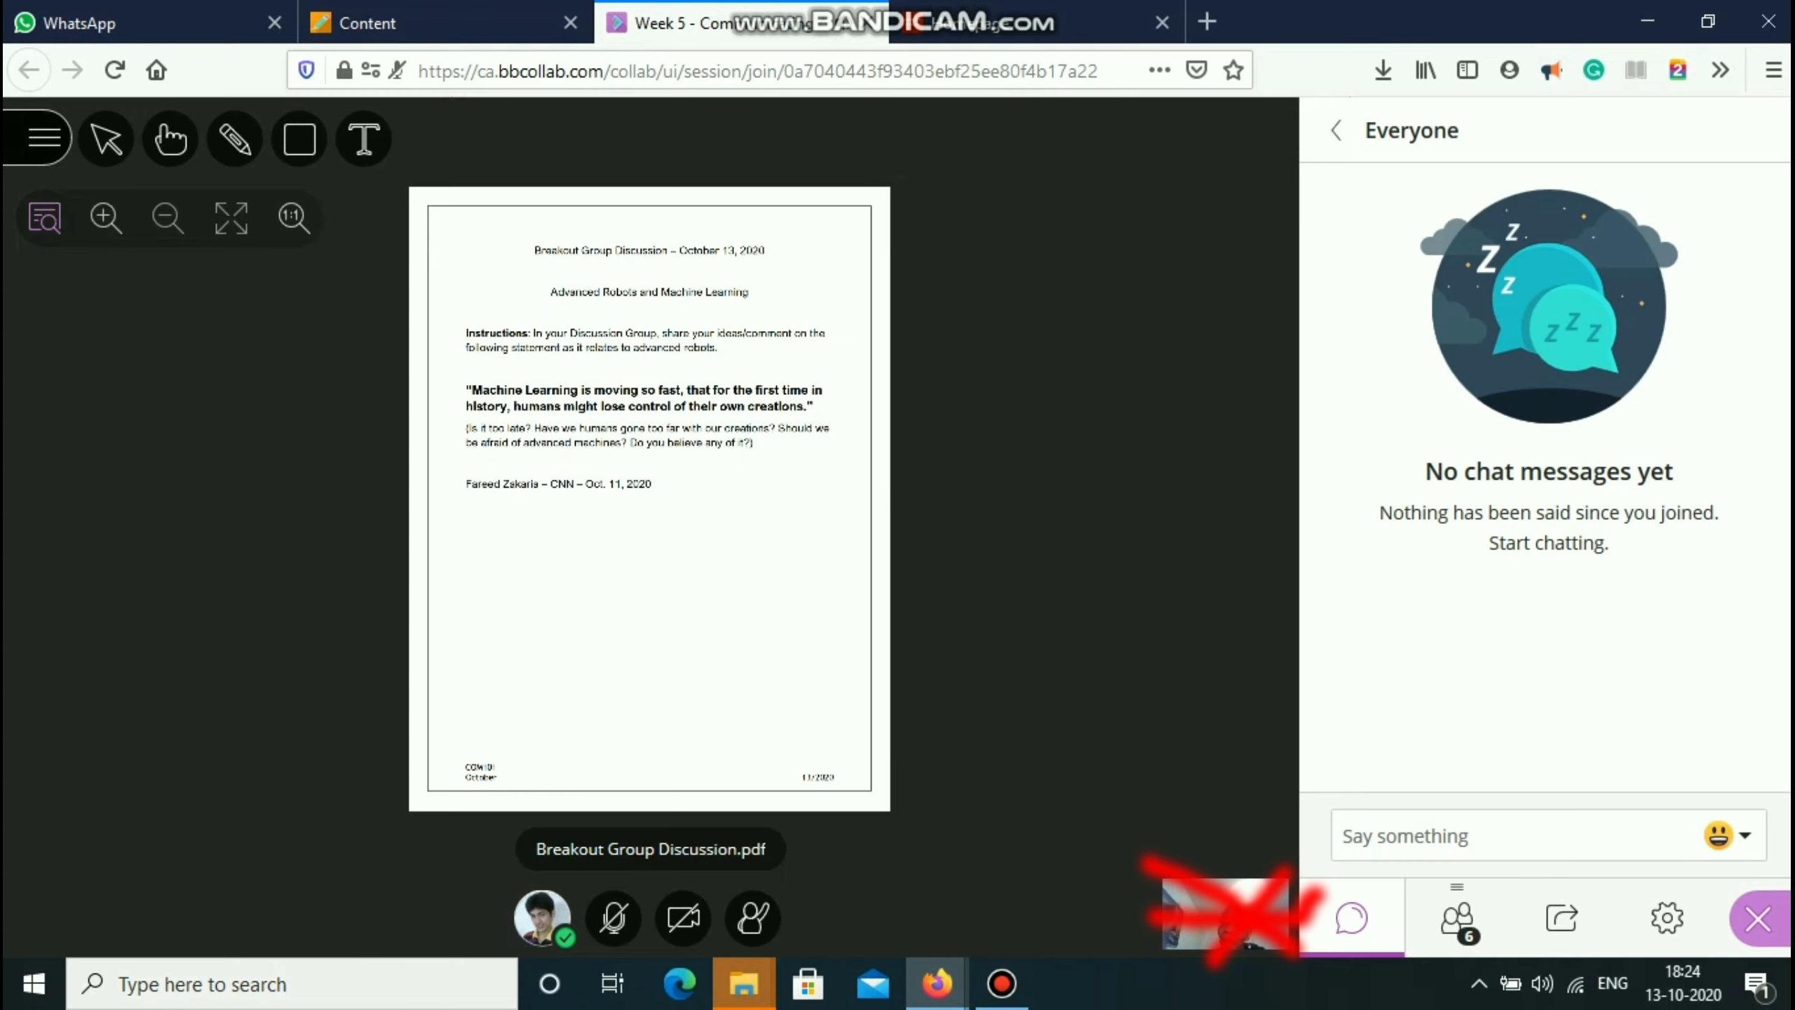
click(105, 218)
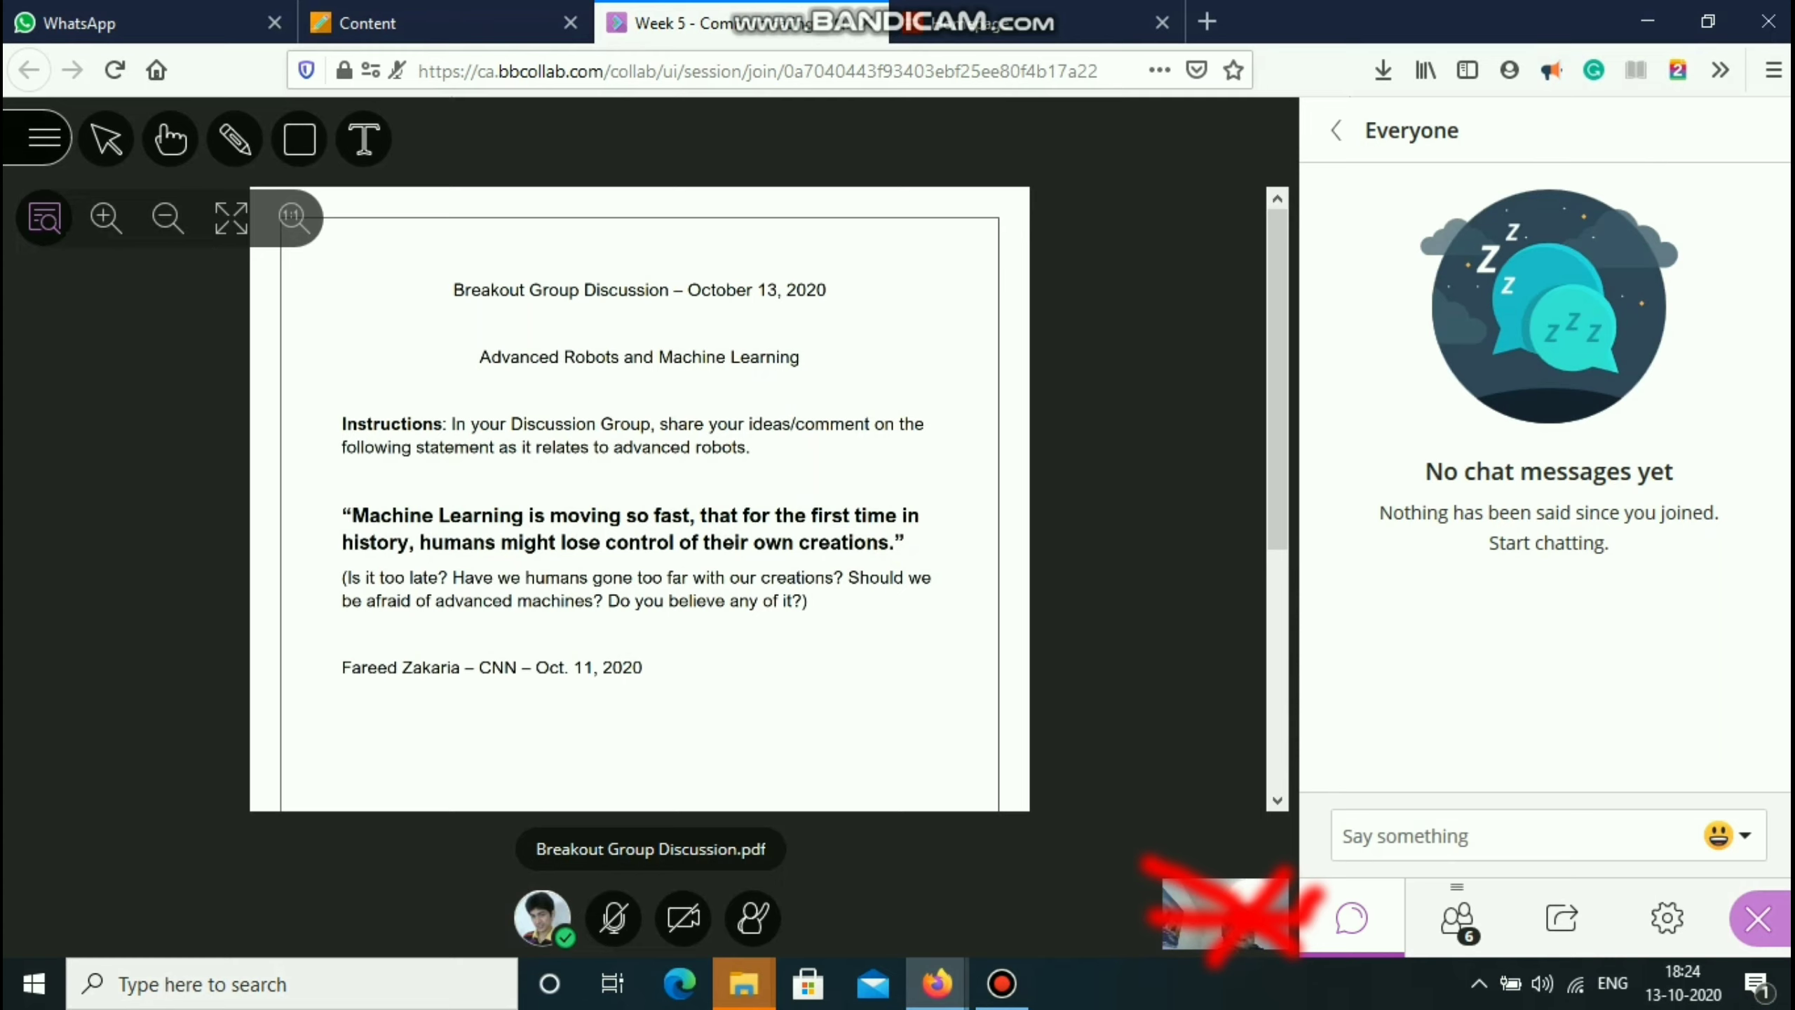
click(167, 218)
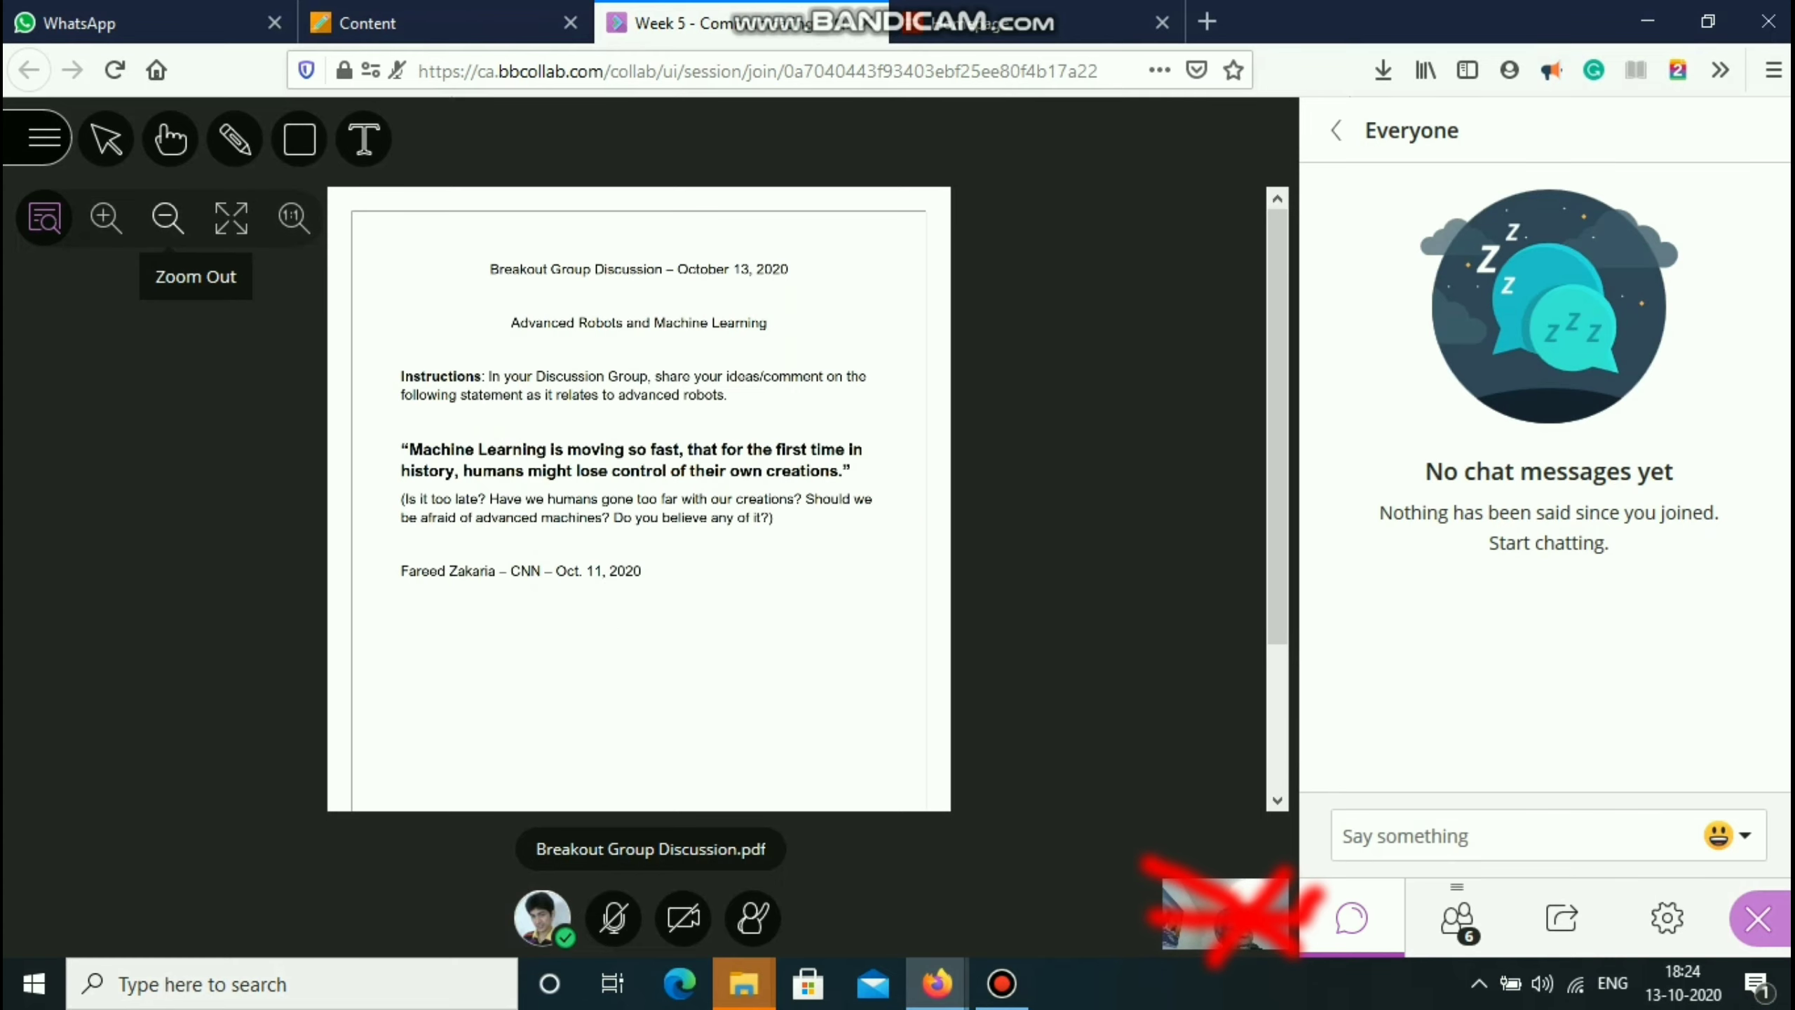
click(105, 217)
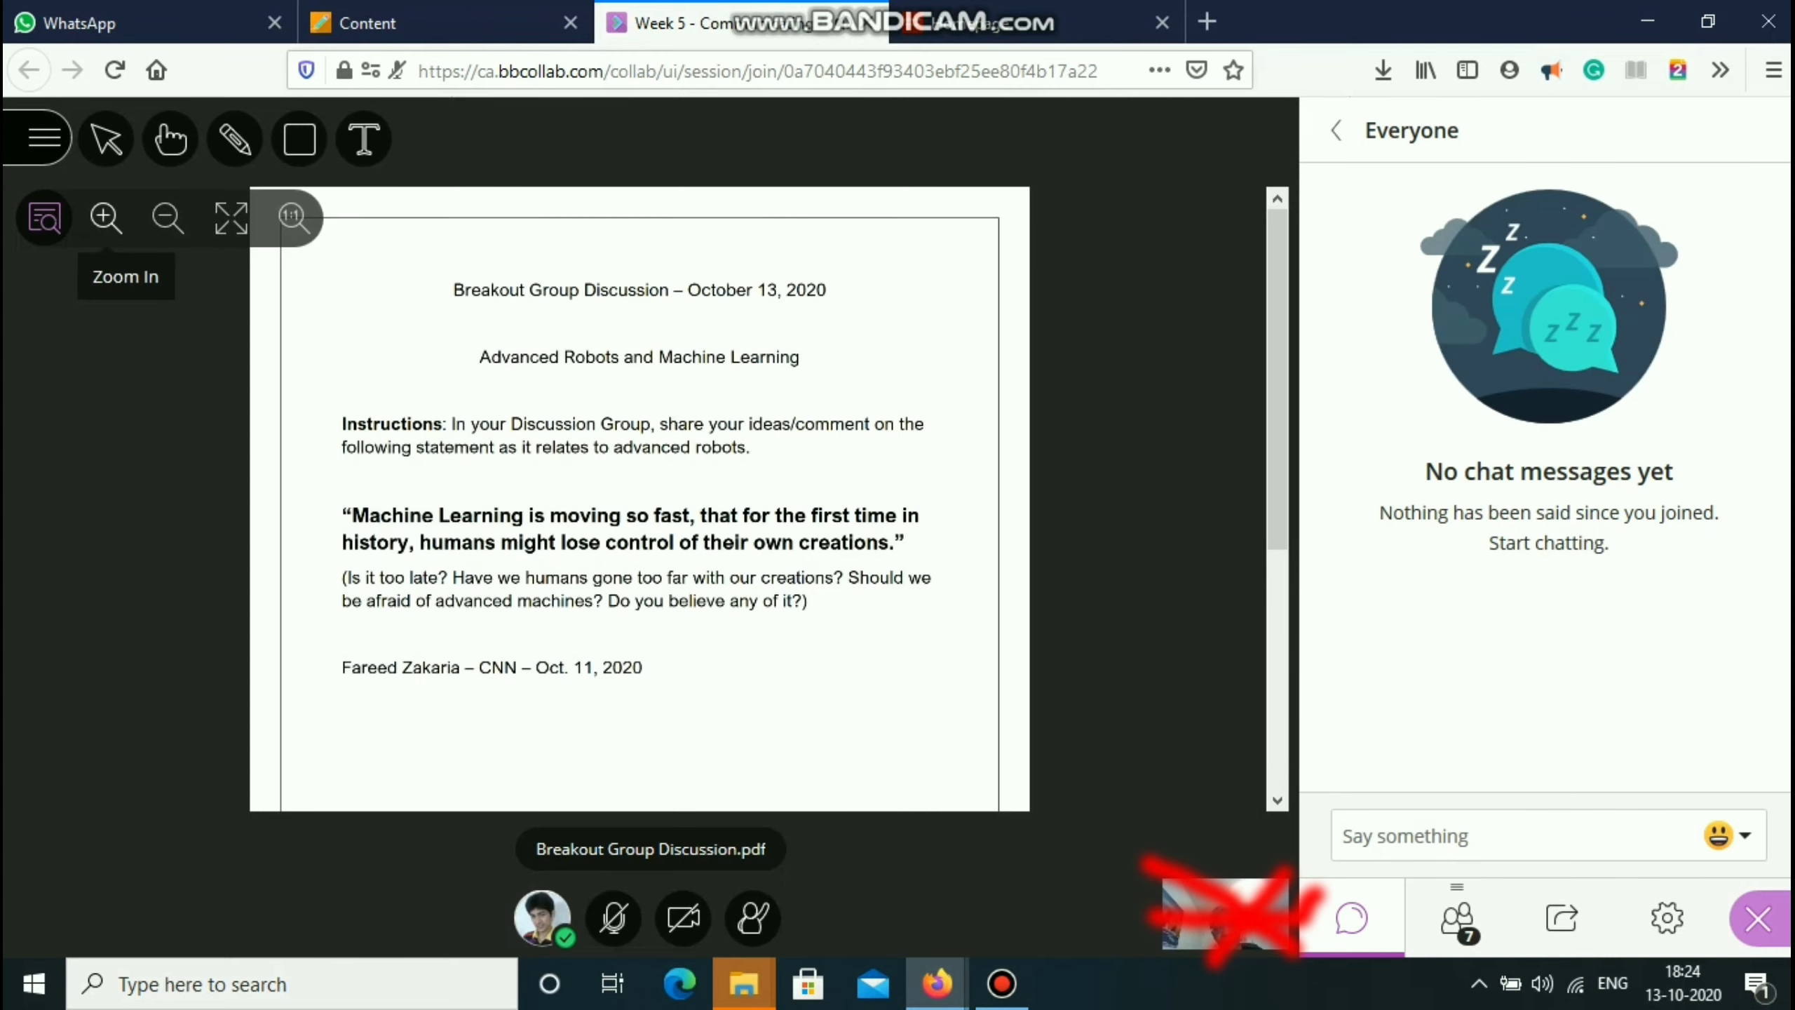